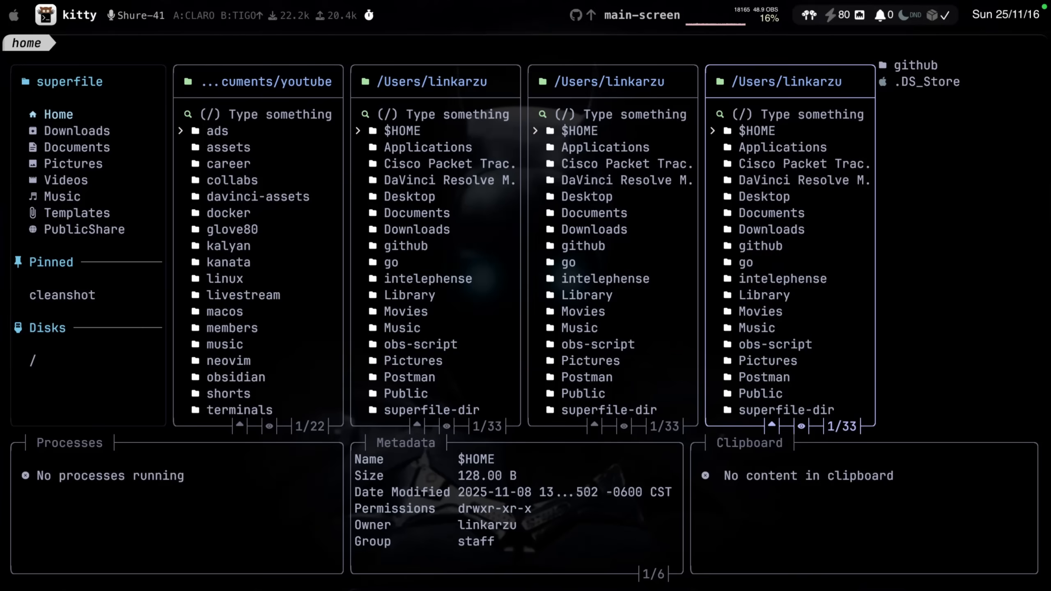
# Bring up Zoxide Navigation and filter it with 'youesp' for the youtube folder
pyautogui.press('z')
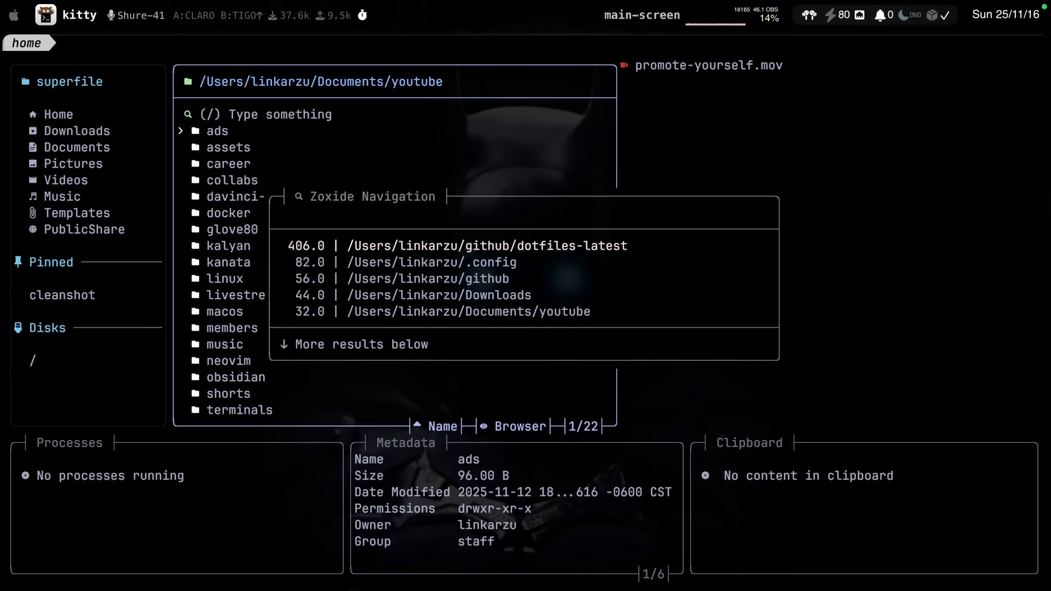
pyautogui.write('youesp')
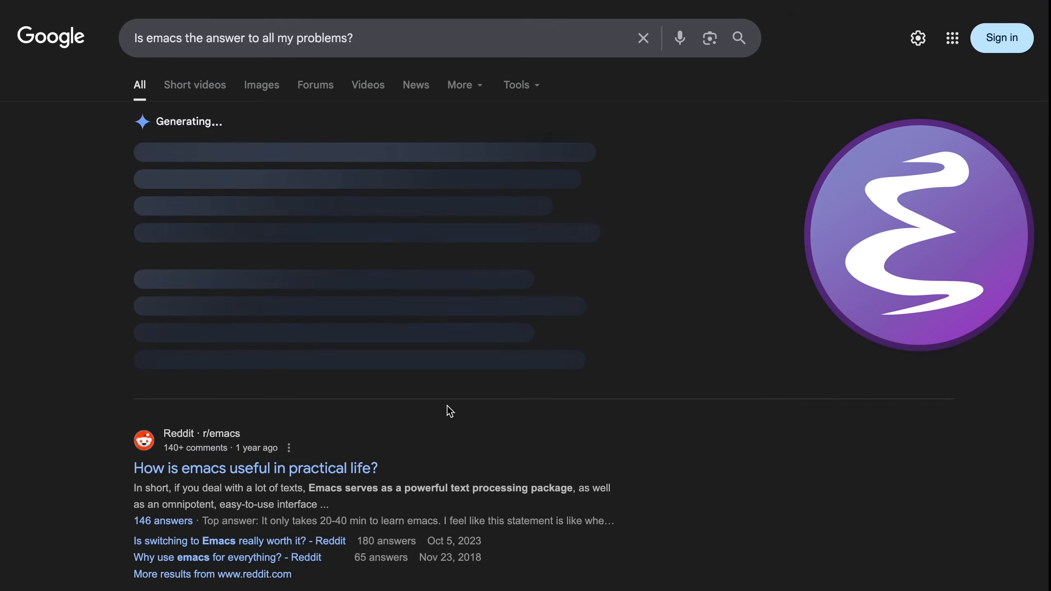
# Search Google for 'Is richard stallman god?' and look over the results
pyautogui.scroll(-3)
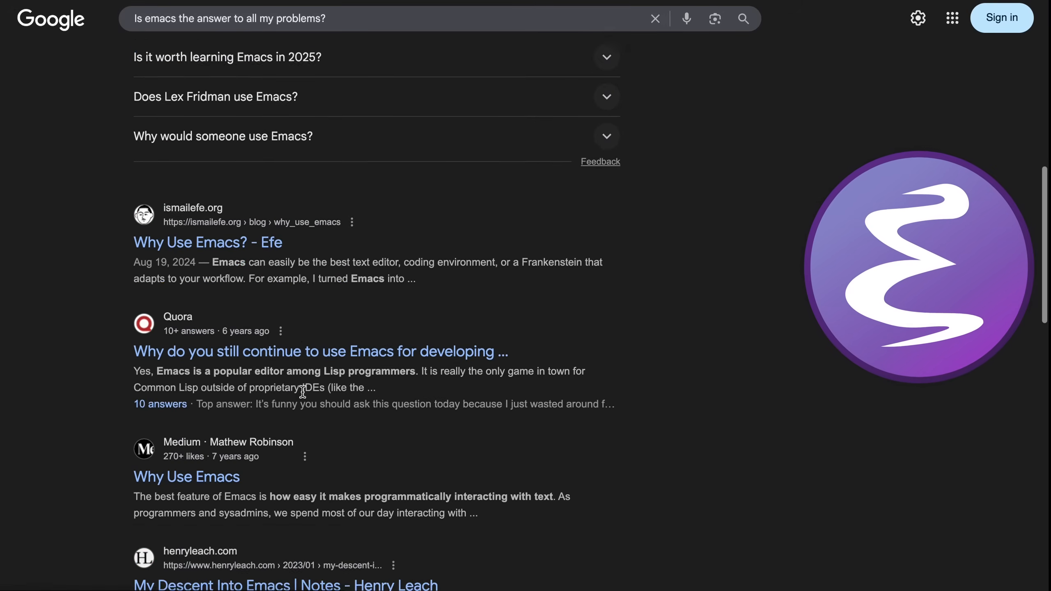
pyautogui.scroll(-3)
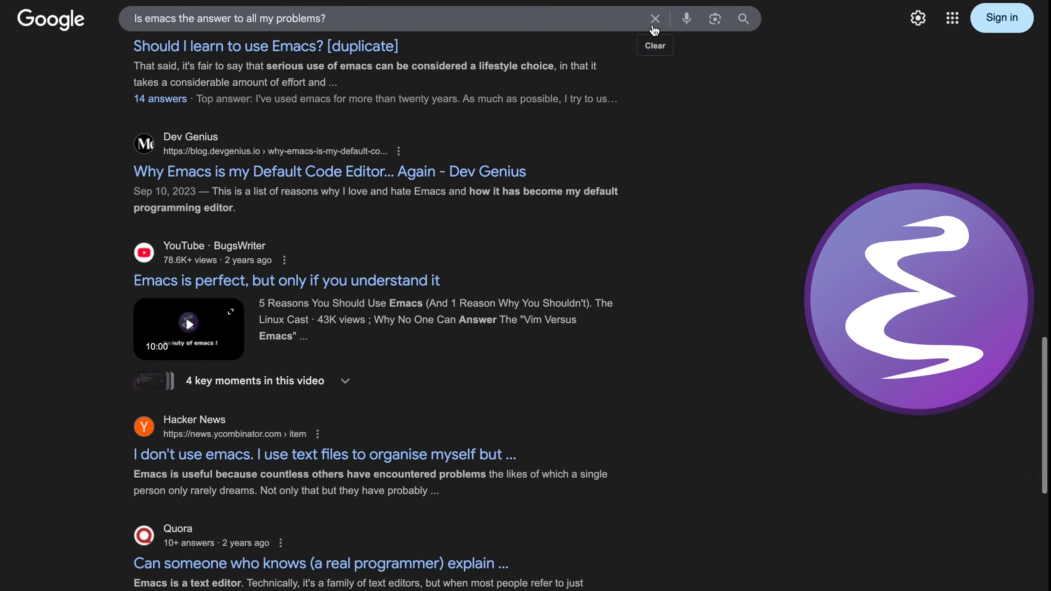
pyautogui.write('Is')
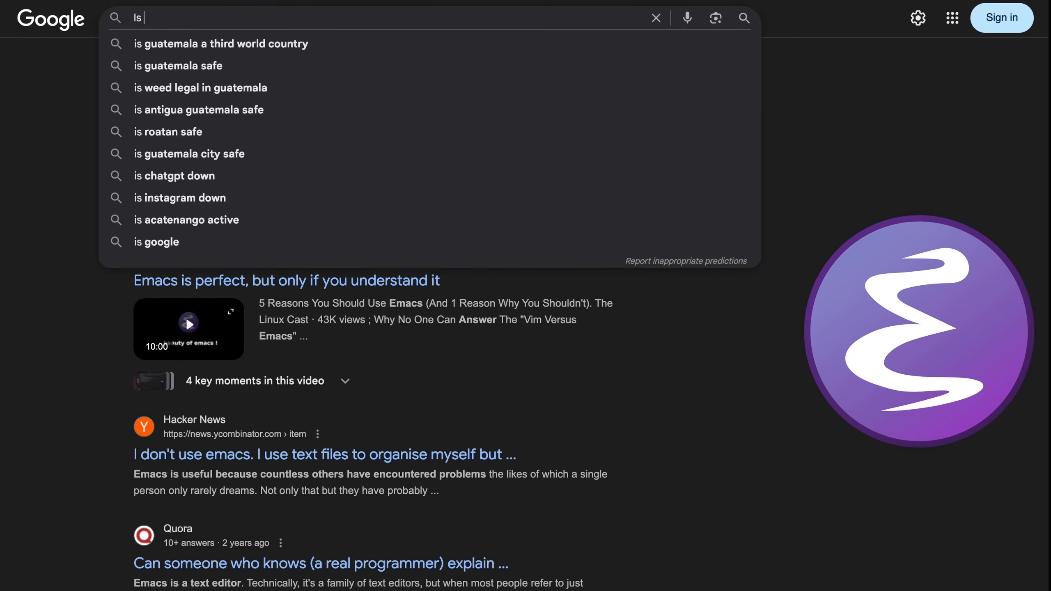
pyautogui.write('richard stallman god?')
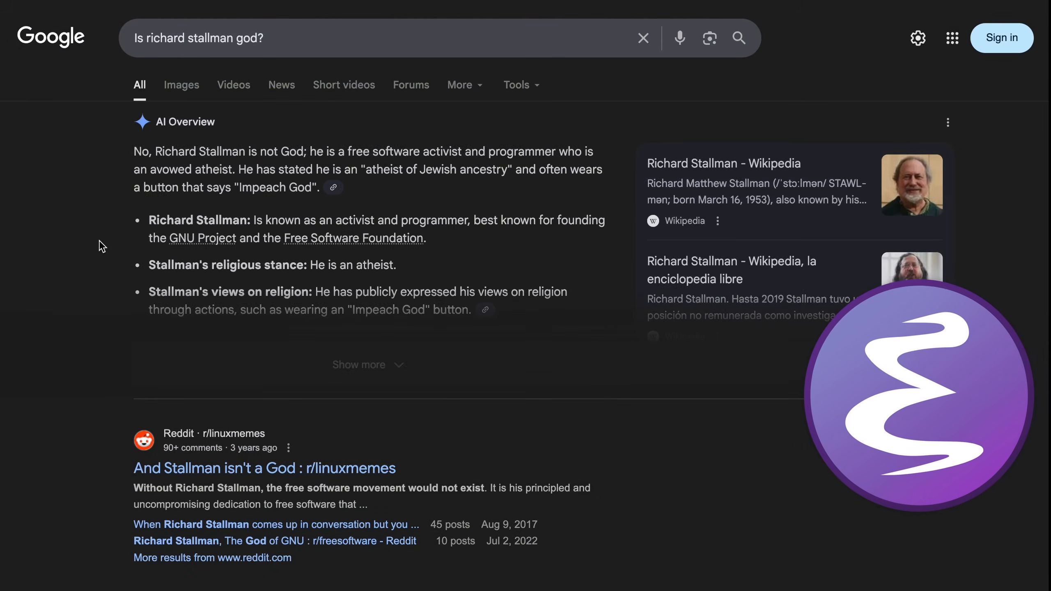
pyautogui.scroll(-3)
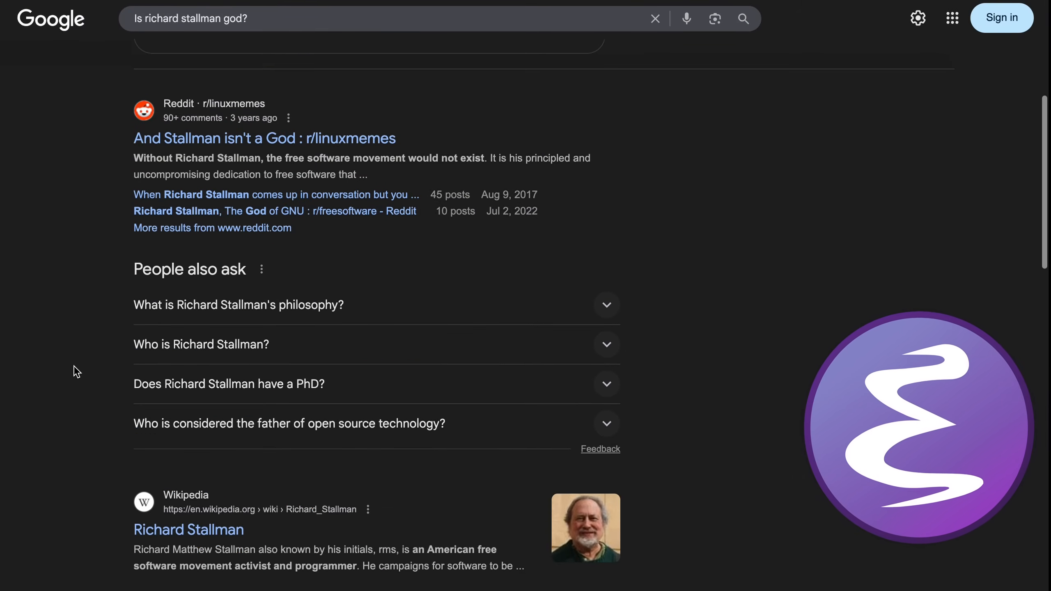
pyautogui.scroll(-3)
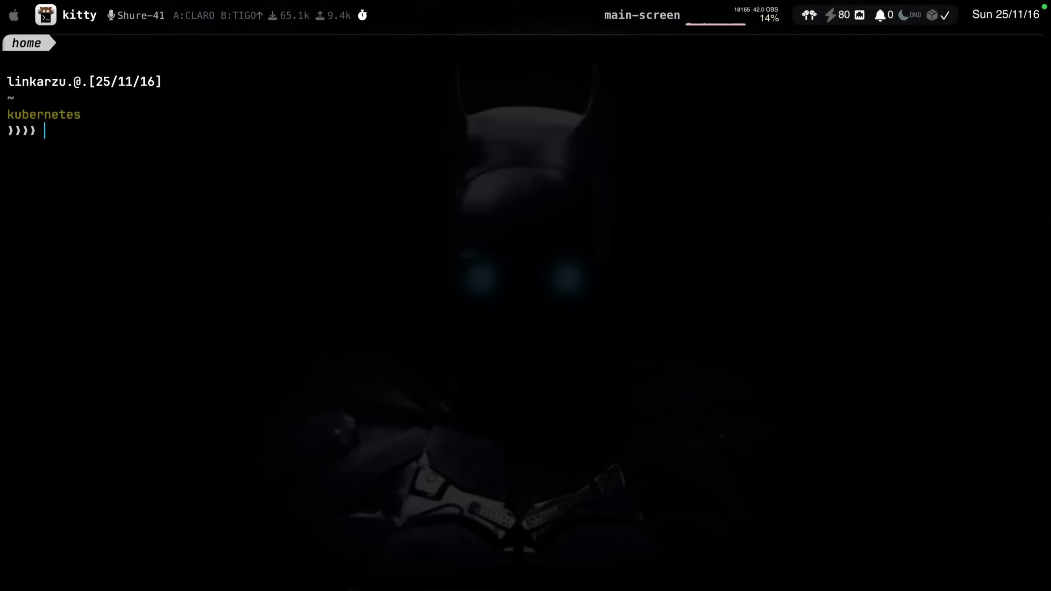
# Launch superfile with the spc alias and bring up Zoxide Navigation
pyautogui.write('spc')
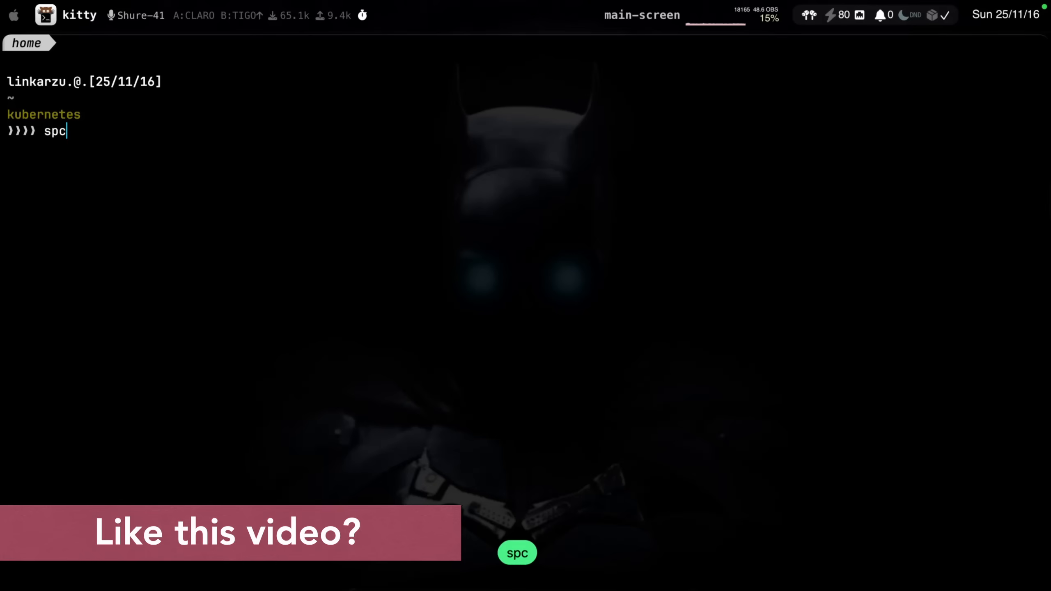
pyautogui.press('Return')
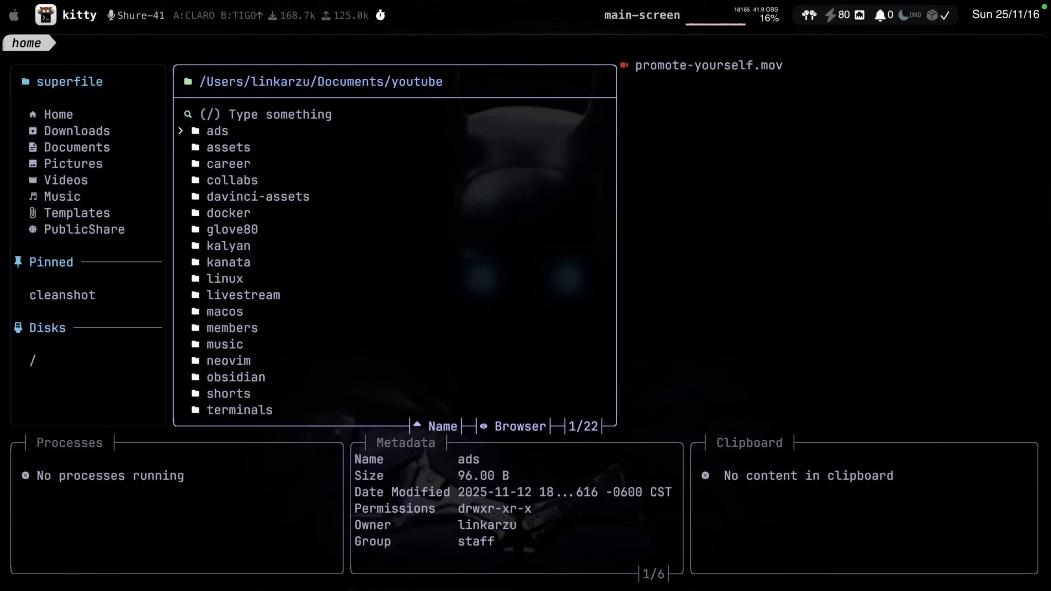
pyautogui.press('z')
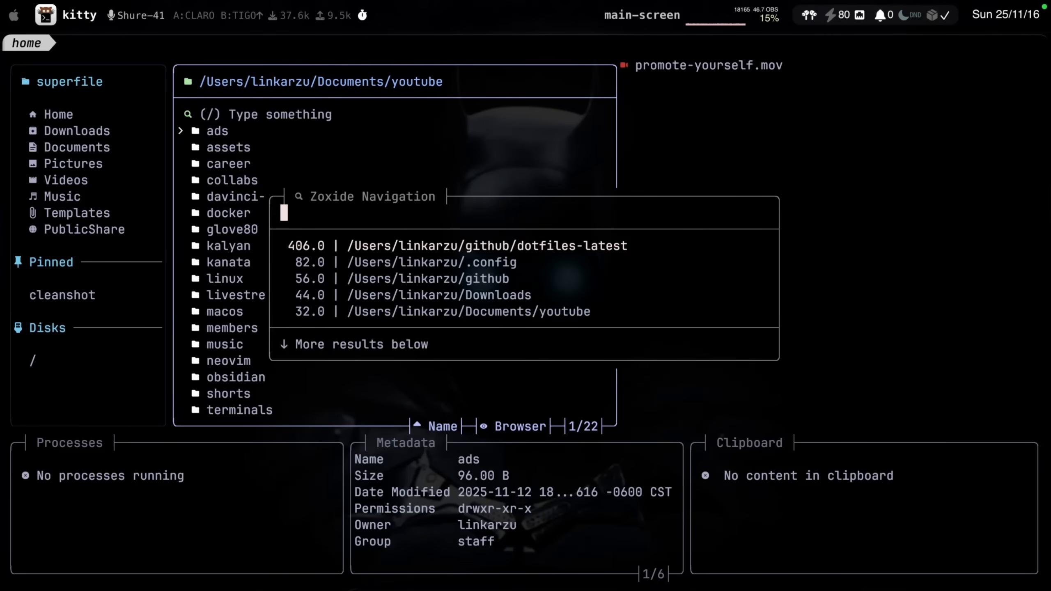
# Jump to youesp, enter 001-neovim-KicKstart and preview neovim-nativo-short.png
pyautogui.write('youesp')
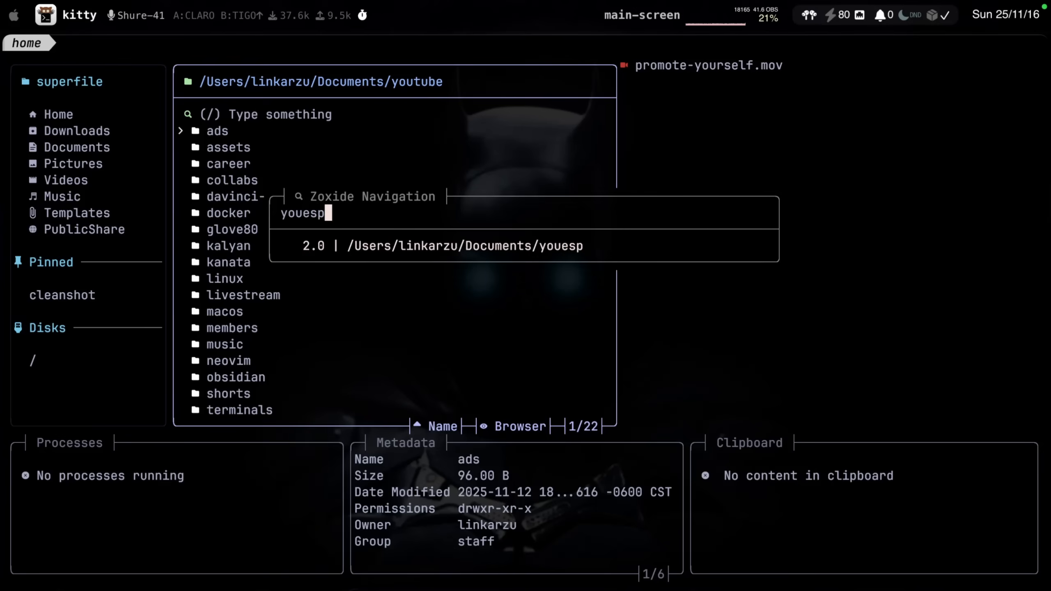
pyautogui.press('Return')
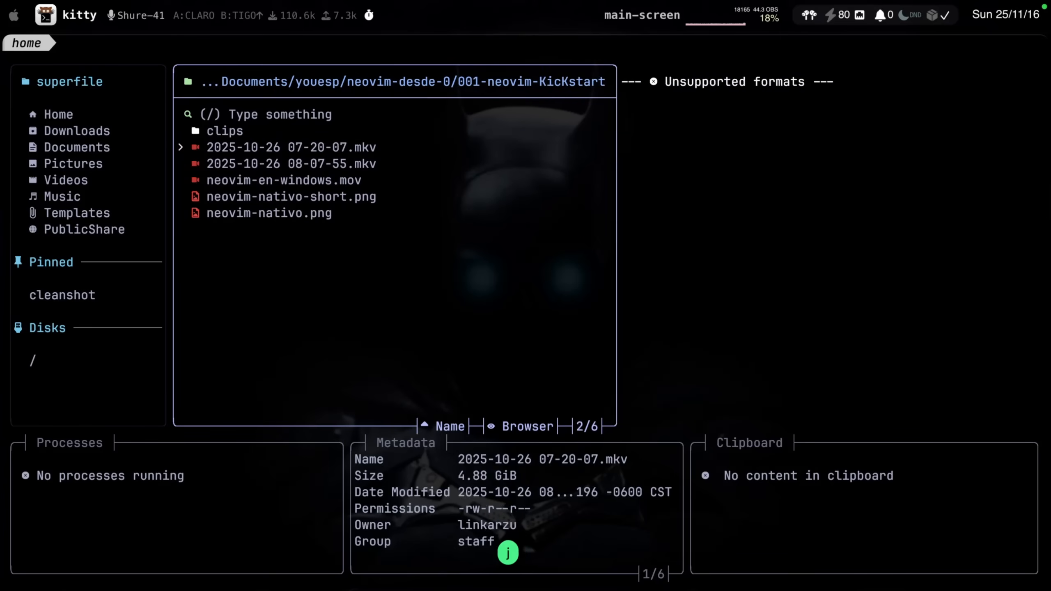
pyautogui.click(291, 197)
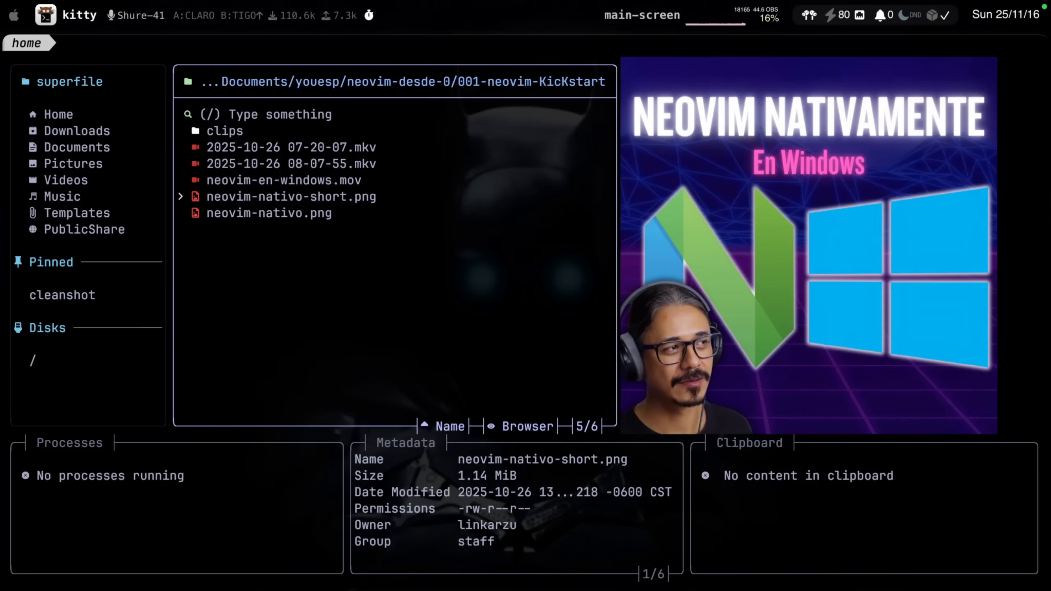
pyautogui.press('h')
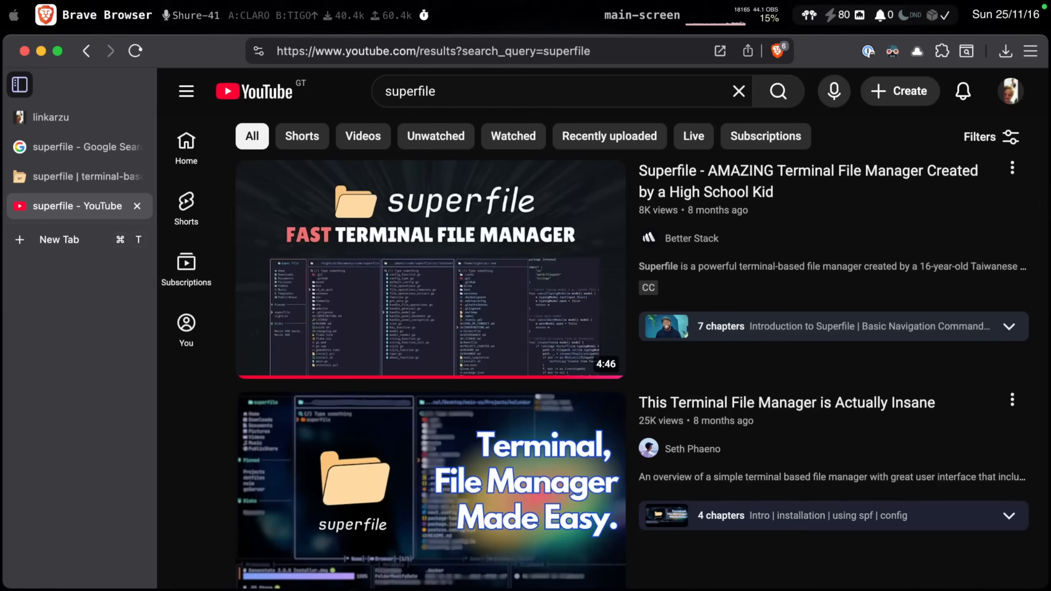
# Scroll the YouTube 'superfile' results past the terminal file manager videos
pyautogui.scroll(-3)
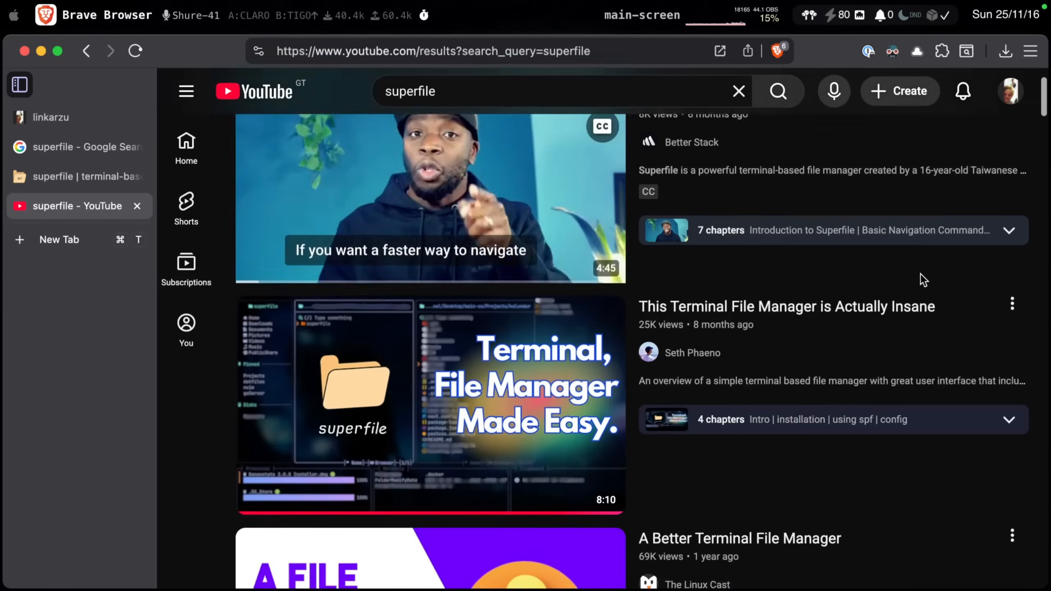
pyautogui.scroll(-3)
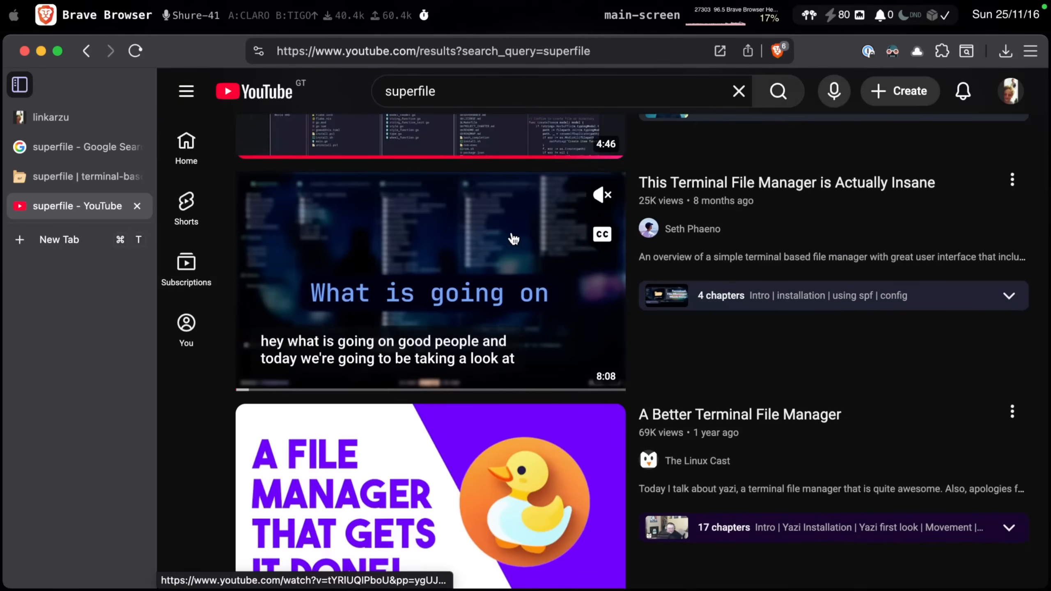
pyautogui.moveTo(503, 391)
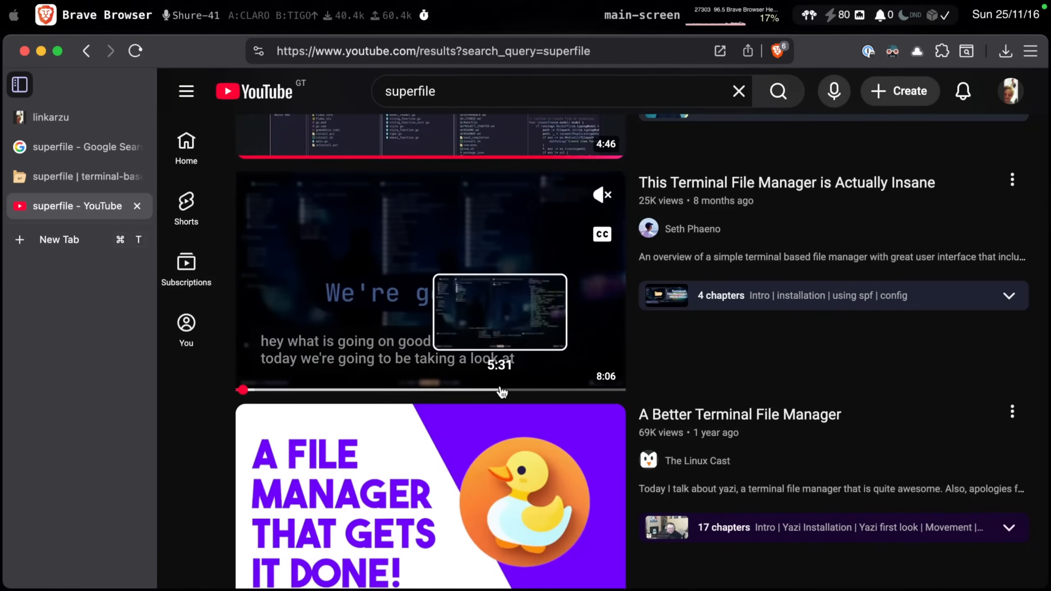
pyautogui.moveTo(567, 393)
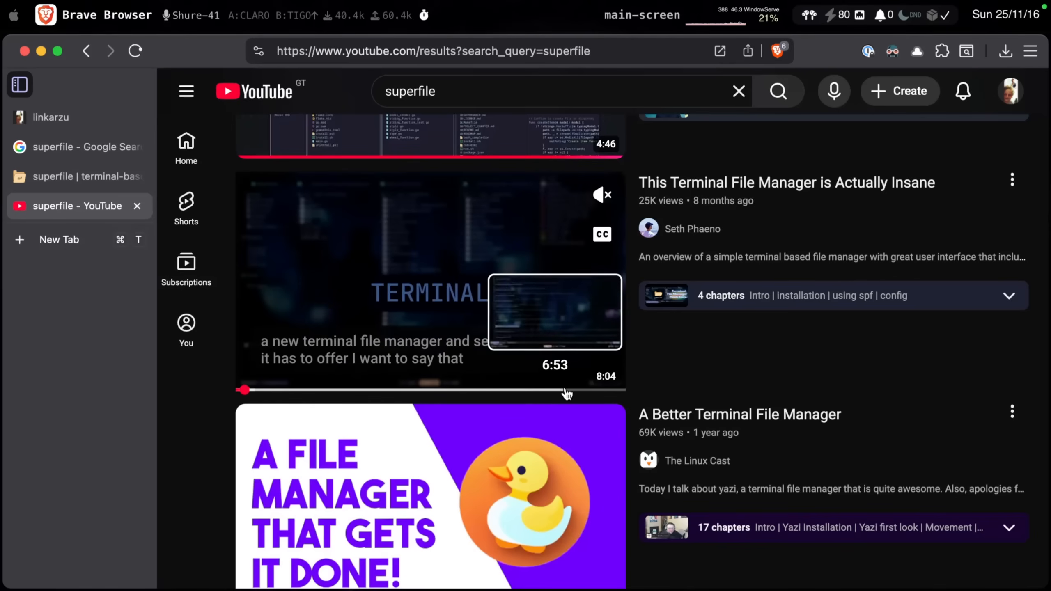
pyautogui.moveTo(771, 261)
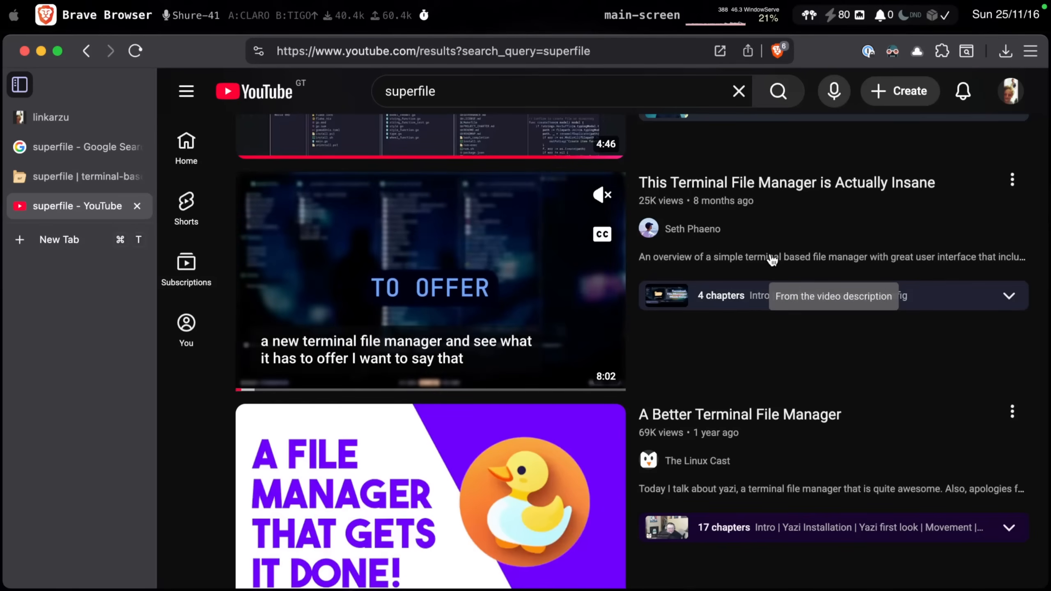
pyautogui.scroll(-3)
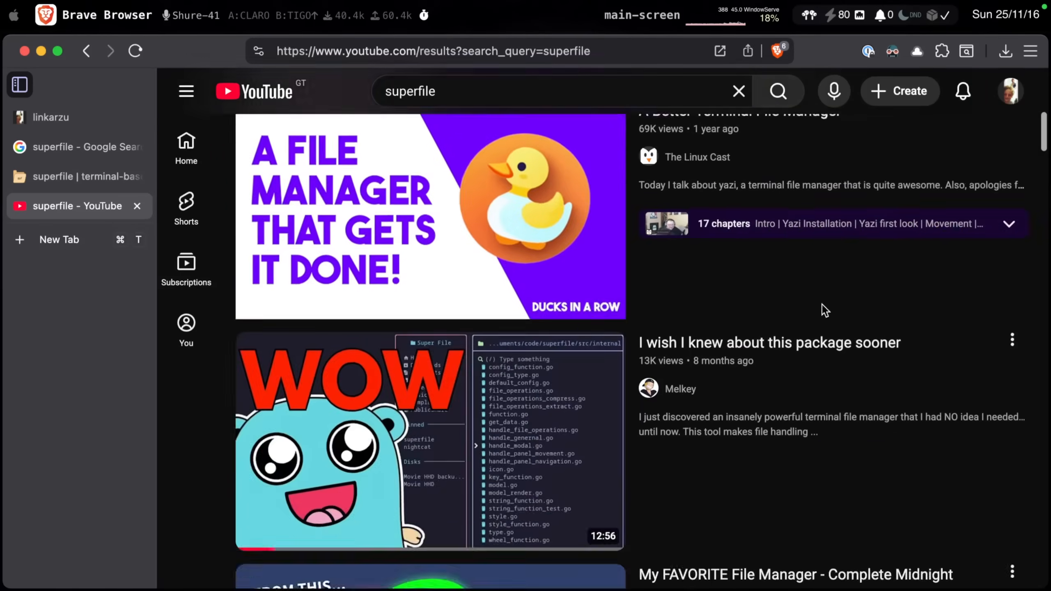
# From superfile.dev, follow View on GitHub to the yorukot/superfile repository
pyautogui.click(77, 176)
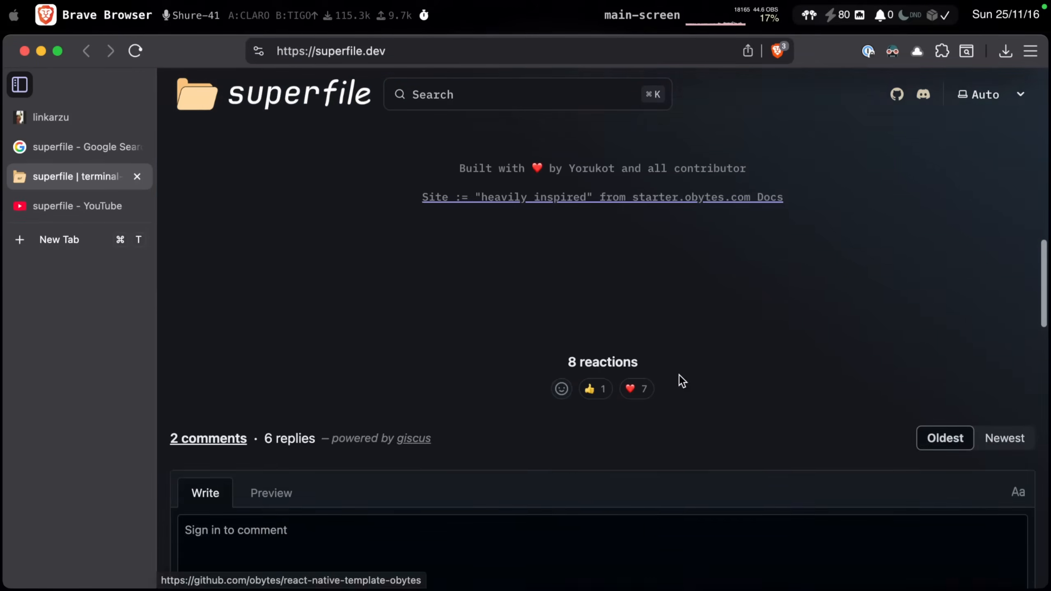
pyautogui.scroll(3)
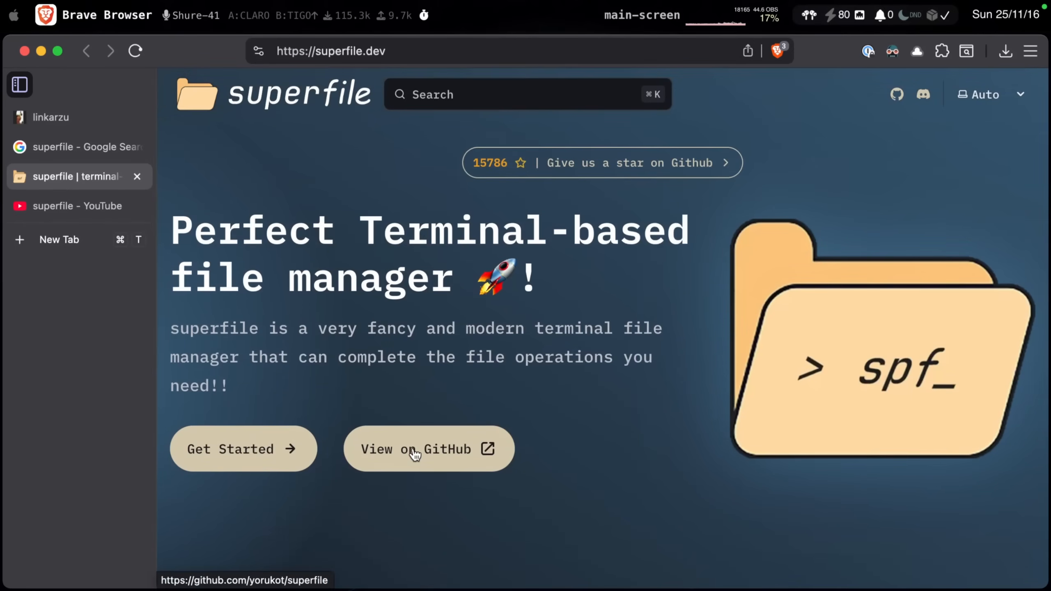
pyautogui.click(429, 448)
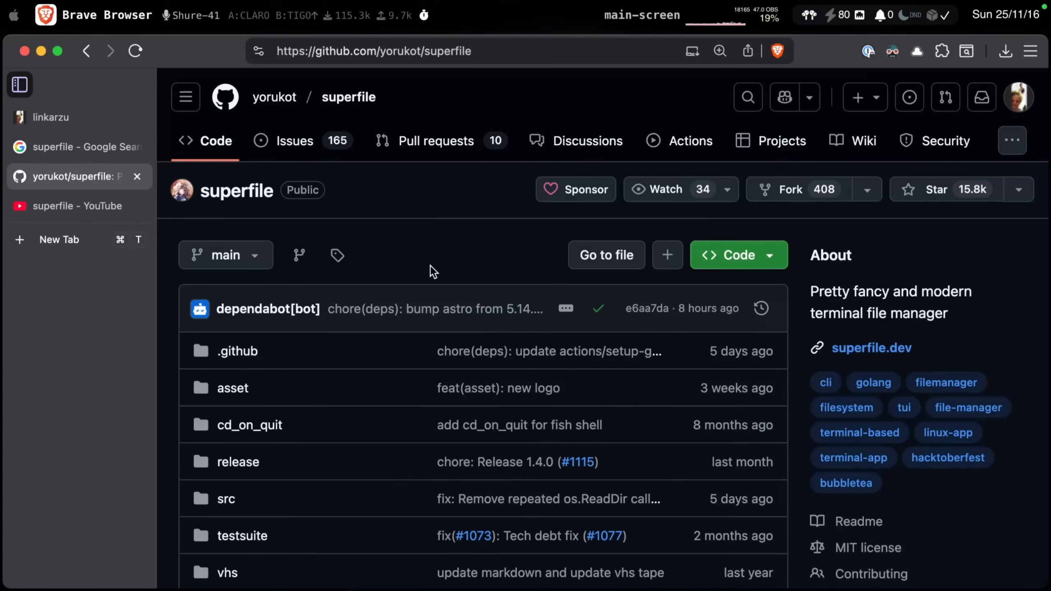
# Read through the superfile README down to Supported Systems and back
pyautogui.scroll(-3)
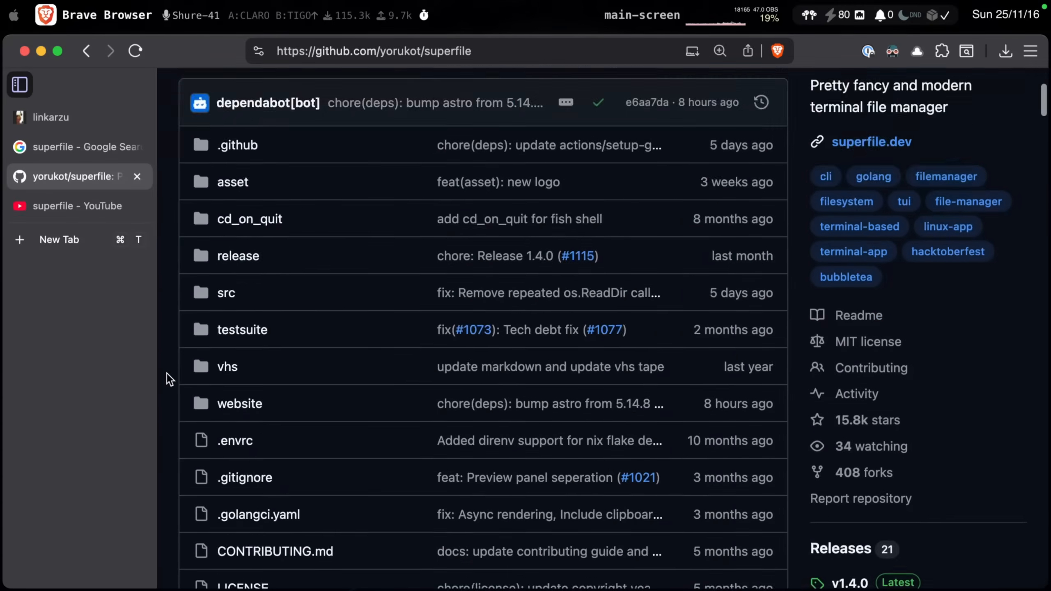
pyautogui.scroll(-3)
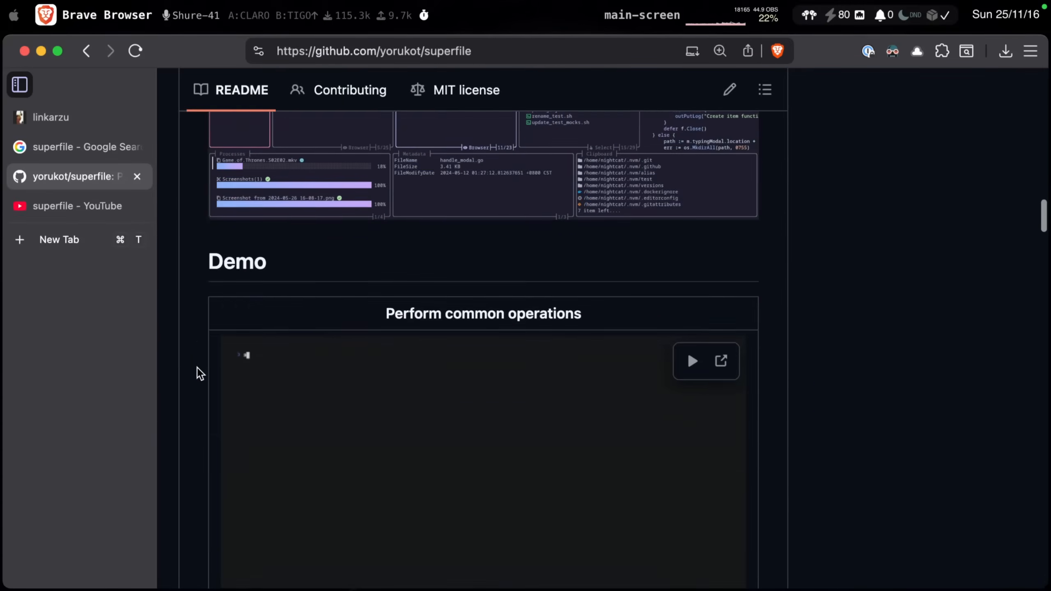
pyautogui.scroll(3)
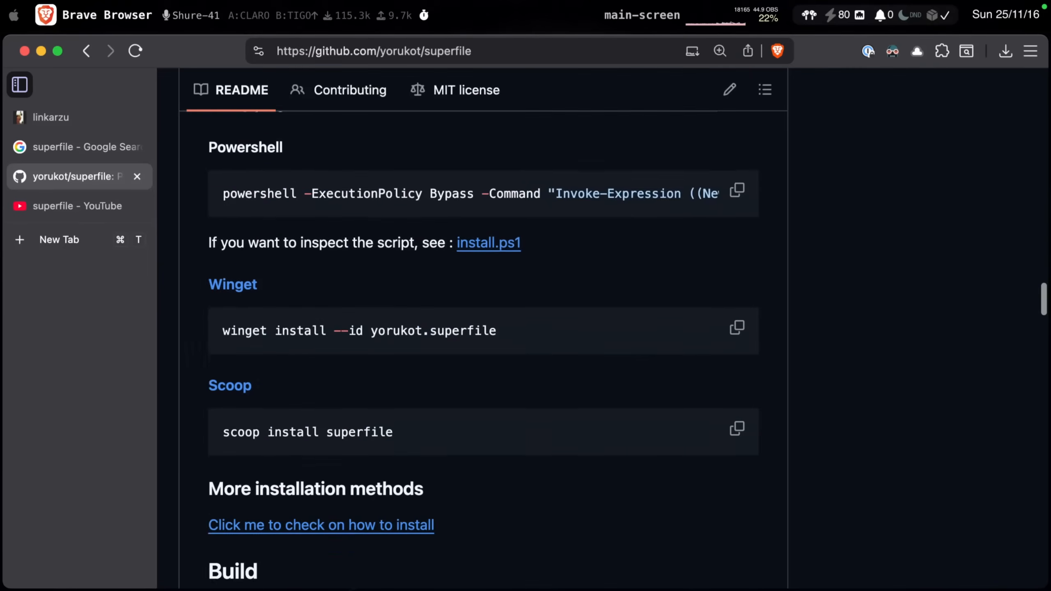
pyautogui.scroll(-3)
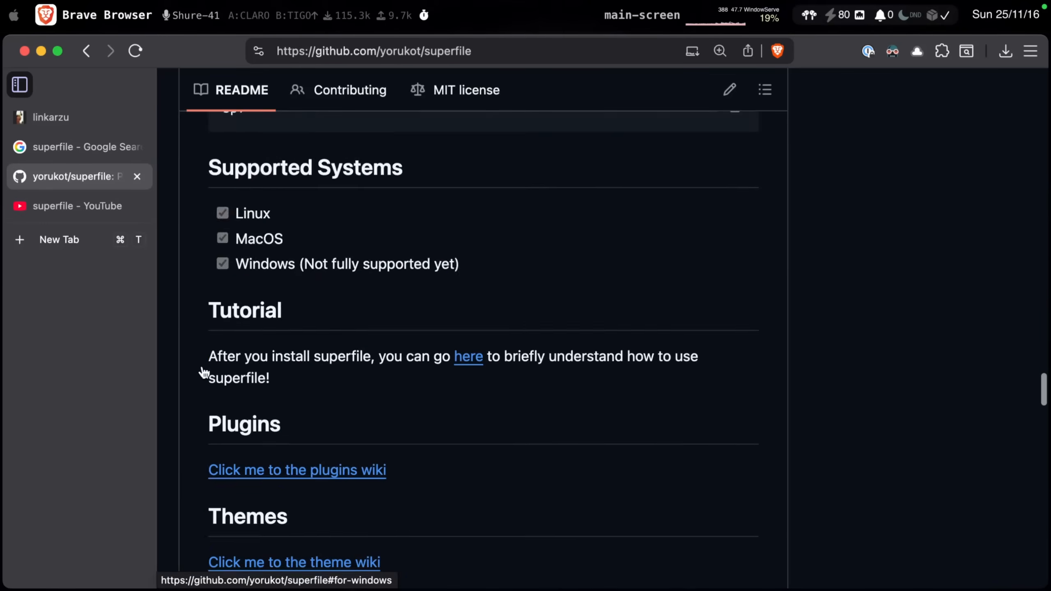
pyautogui.scroll(3)
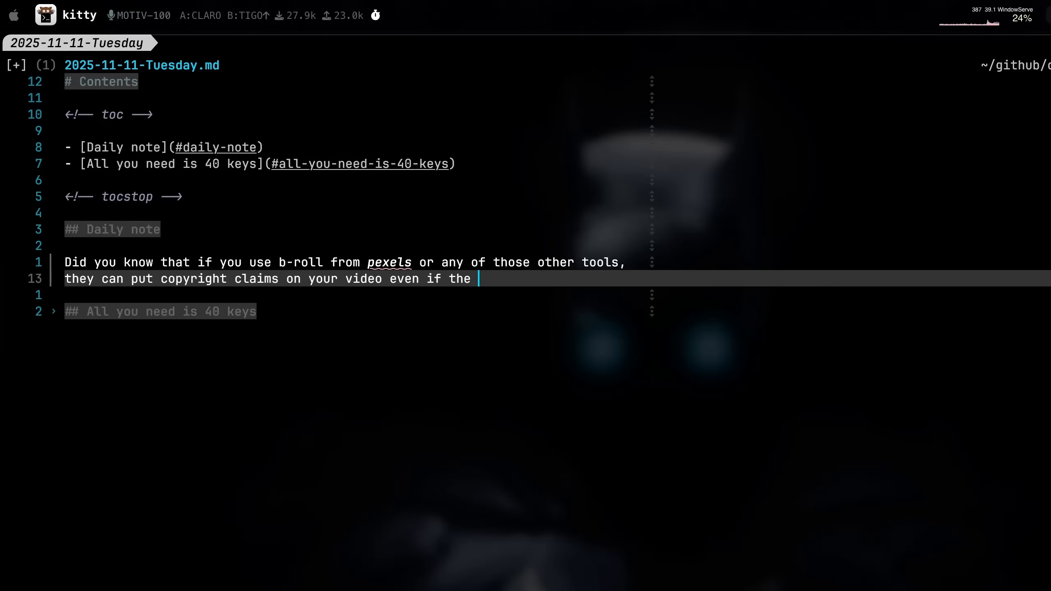
# Type 'clips have no audio' and the sentence about people copyrighting uncopyrighted material
pyautogui.write('clips have no audio?')
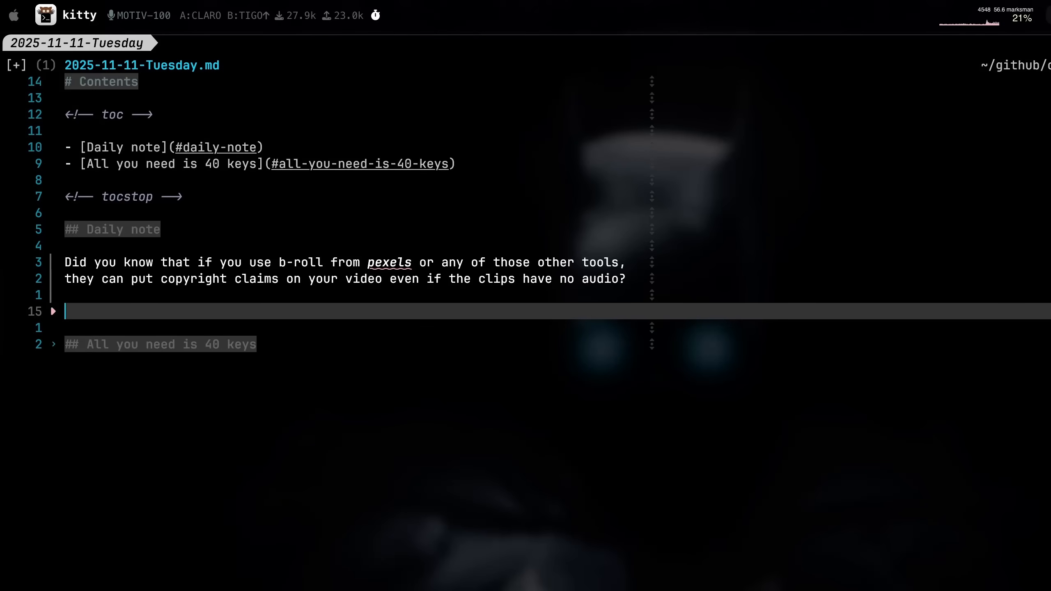
pyautogui.write("Yeah, there's a lot of people out there that do that for a living,")
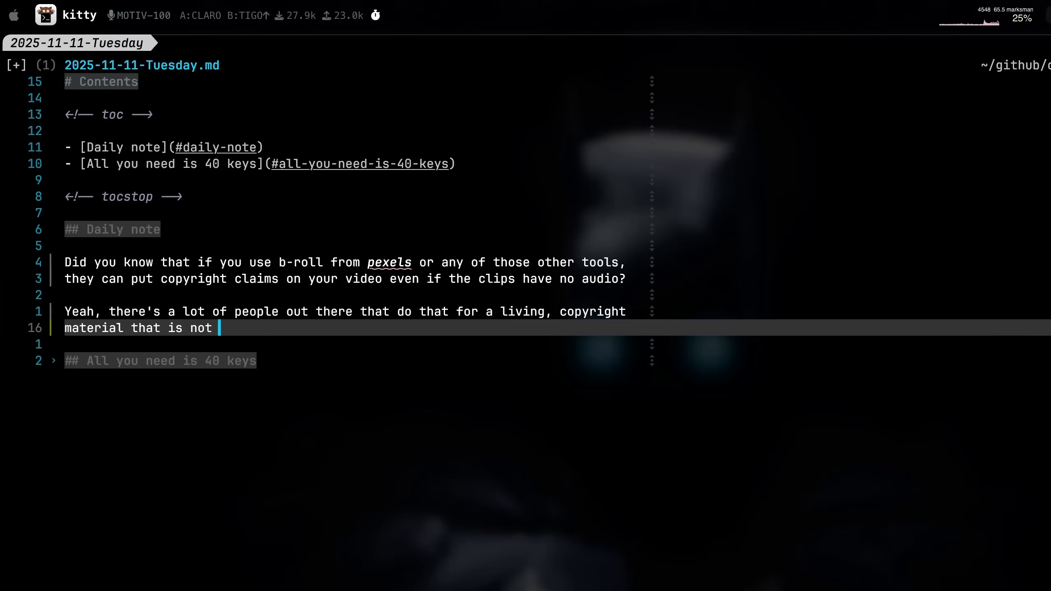
pyautogui.write('copyrighted a')
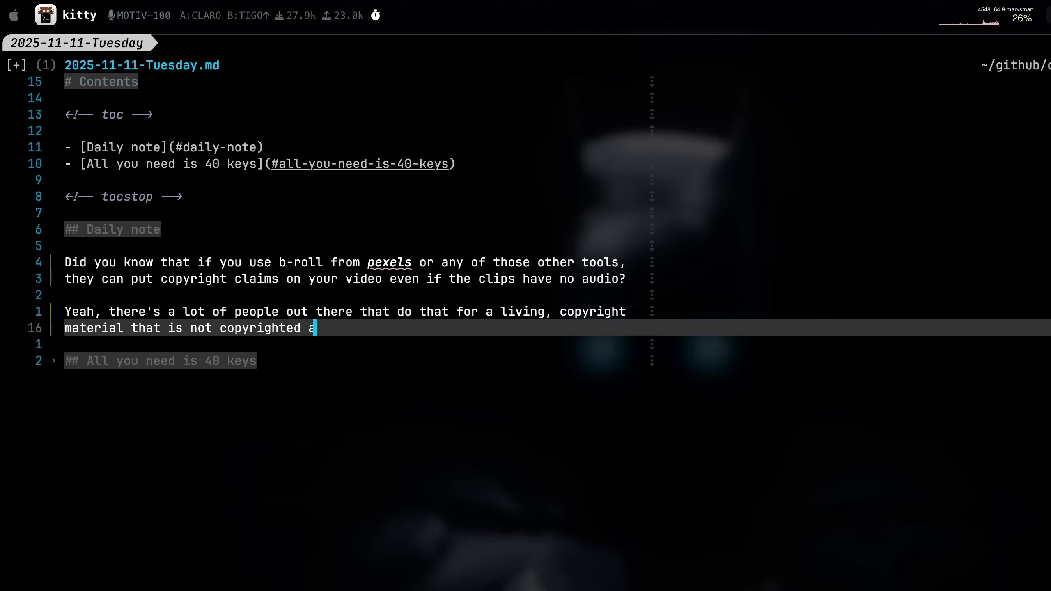
pyautogui.write('nd call it t')
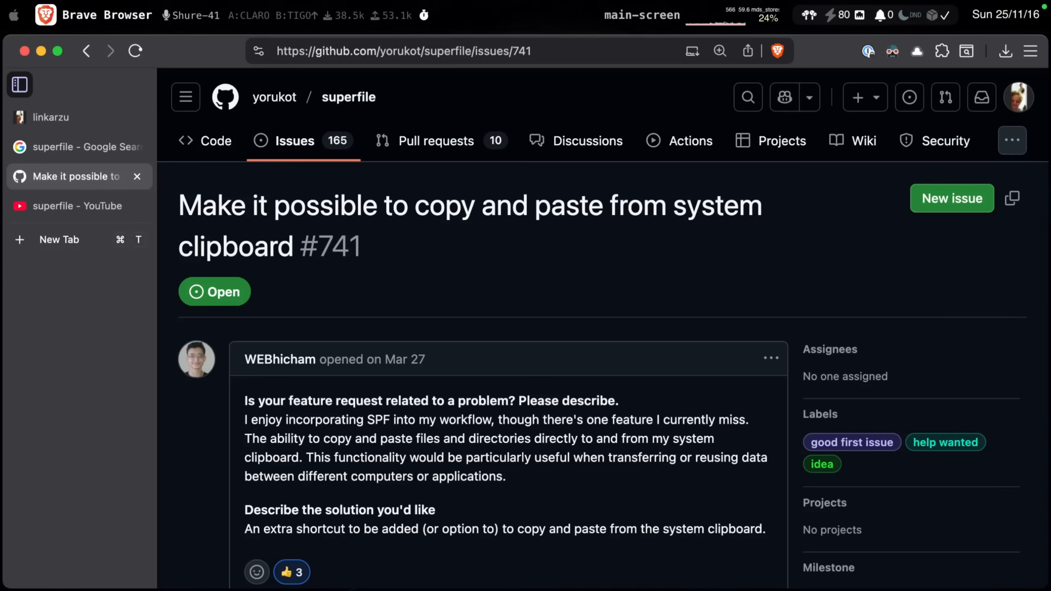
# Read the comments on superfile issue #741 about system clipboard copy/paste
pyautogui.scroll(-3)
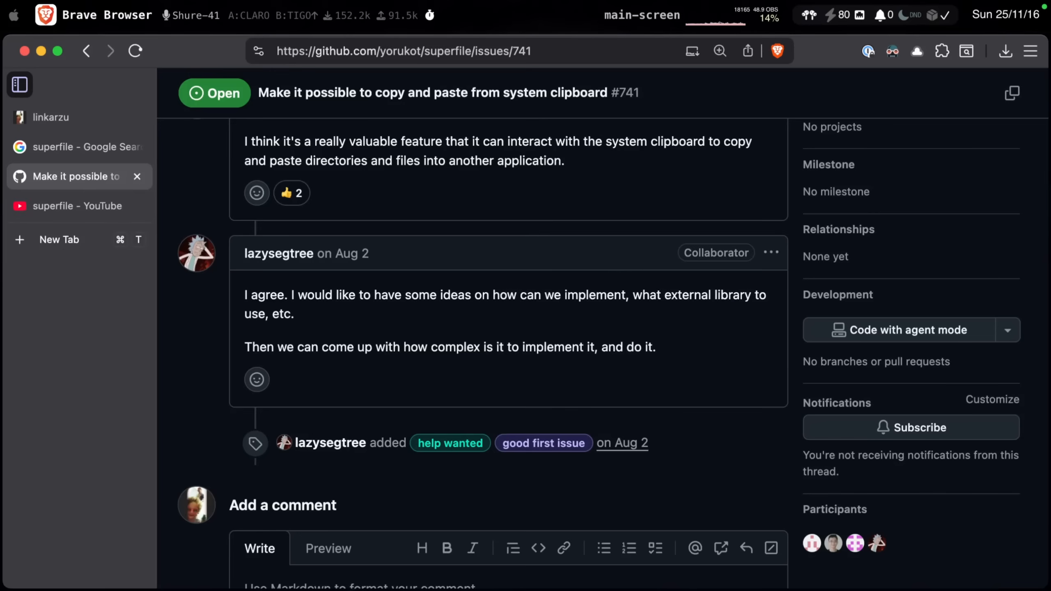
pyautogui.scroll(3)
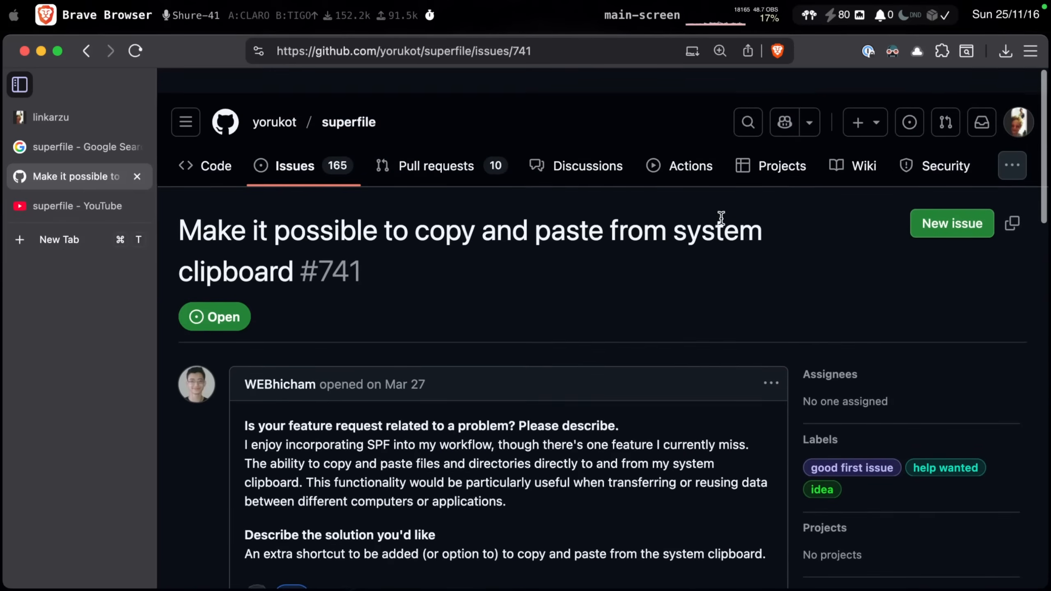
pyautogui.scroll(-3)
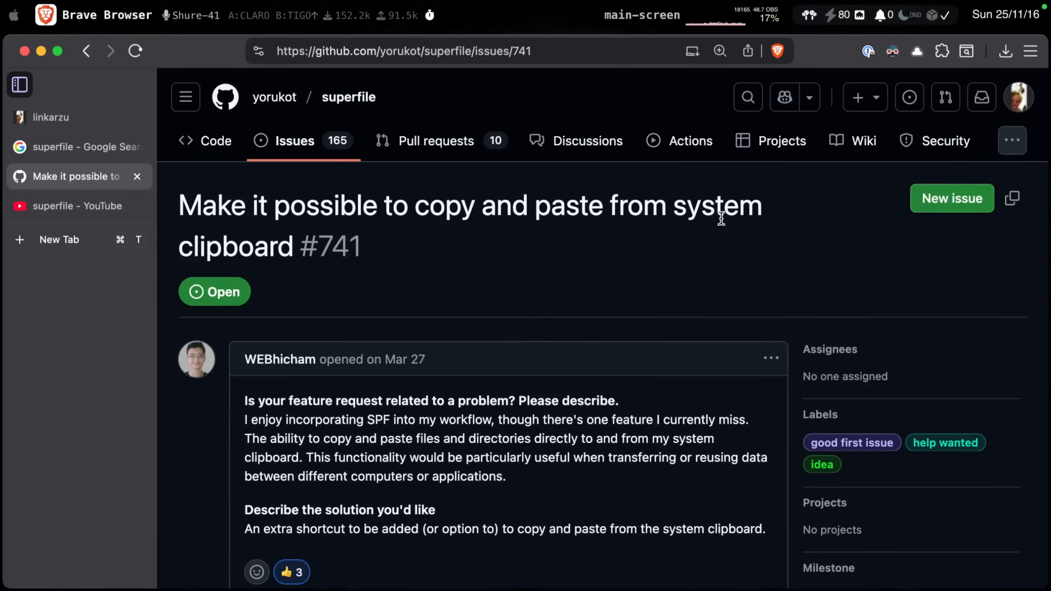
pyautogui.moveTo(721, 220)
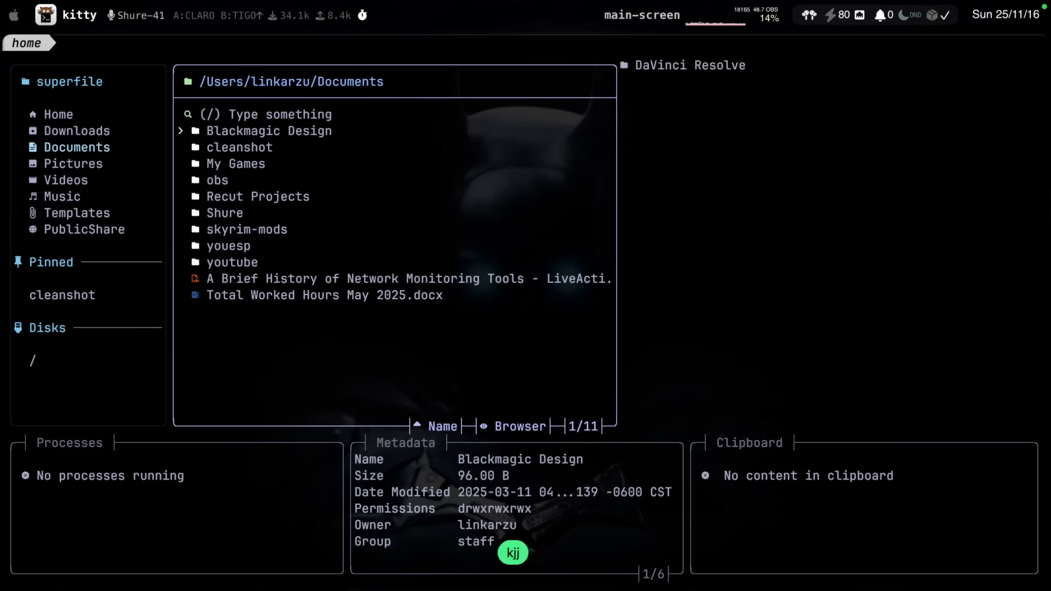
# Show the Zoxide list of frequent directories in superfile, then dismiss it
pyautogui.press('z')
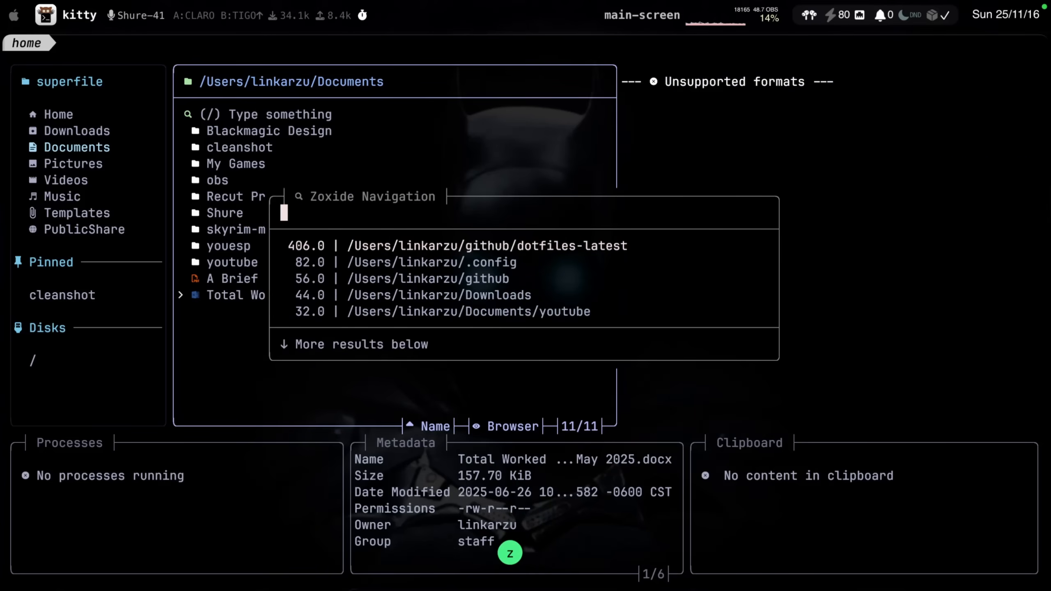
pyautogui.press('escape')
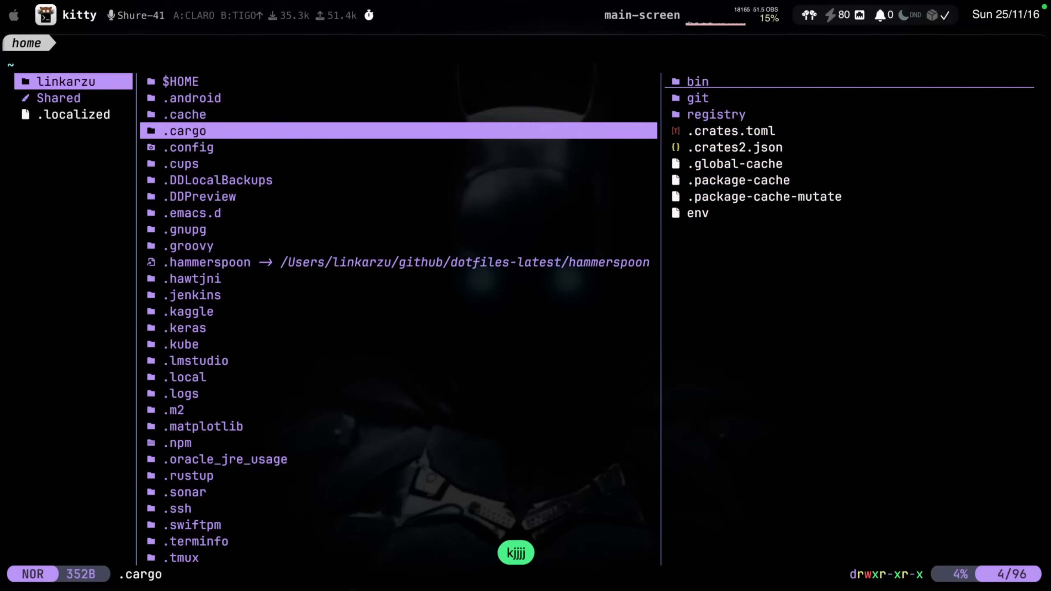
# In yazi's home folder, move between .cargo and .cache to preview their contents
pyautogui.press('j')
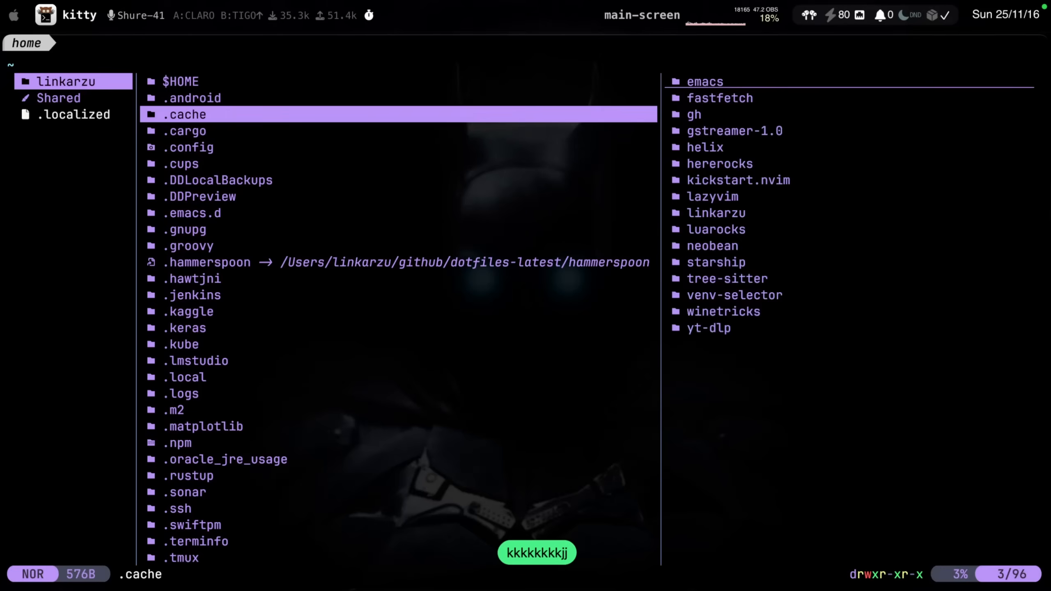
pyautogui.press('j')
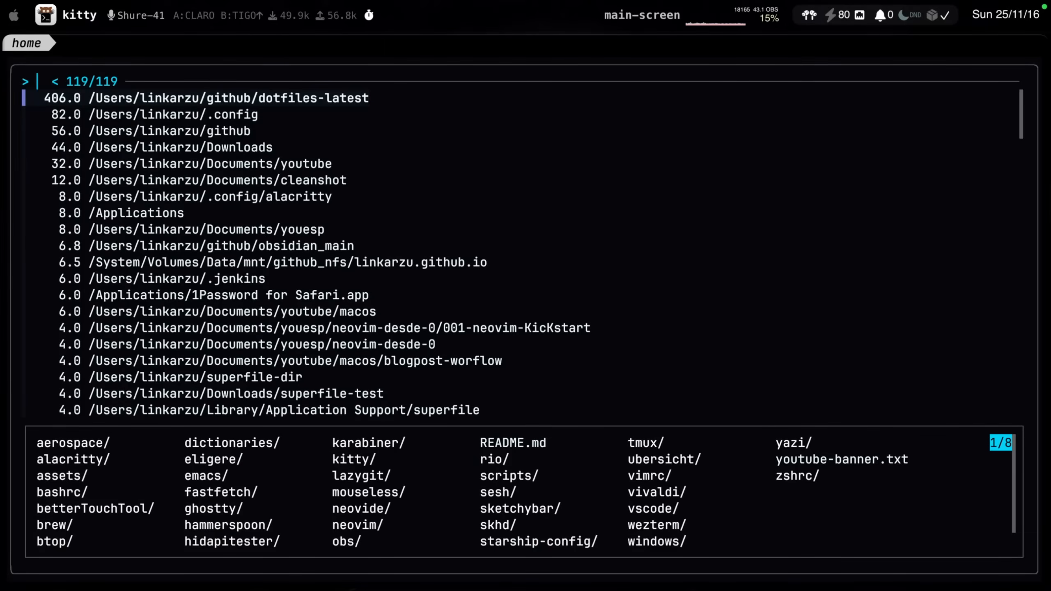
# Jump to the neovim-desde-0 course folder via zoxide 'yo' and preview the KicKstart lesson's neovim-en-windows.mov video
pyautogui.write('yo')
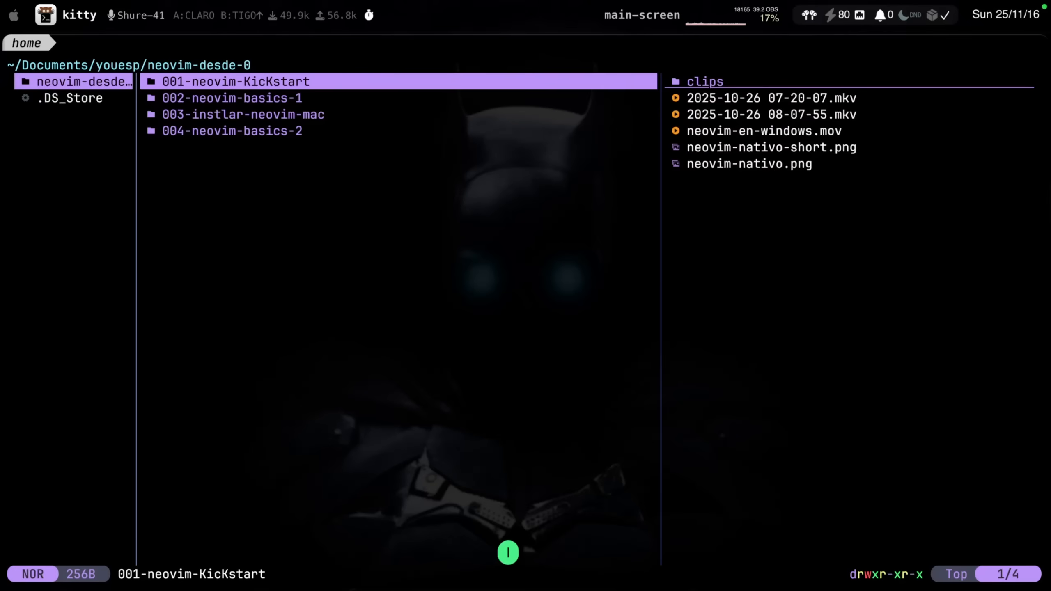
pyautogui.press('j')
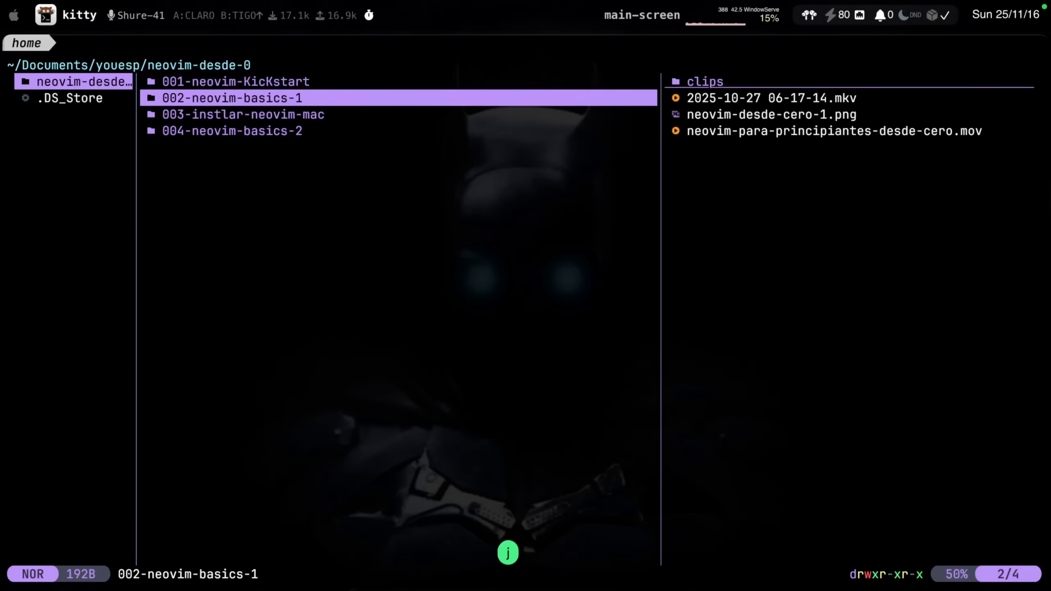
pyautogui.press('k')
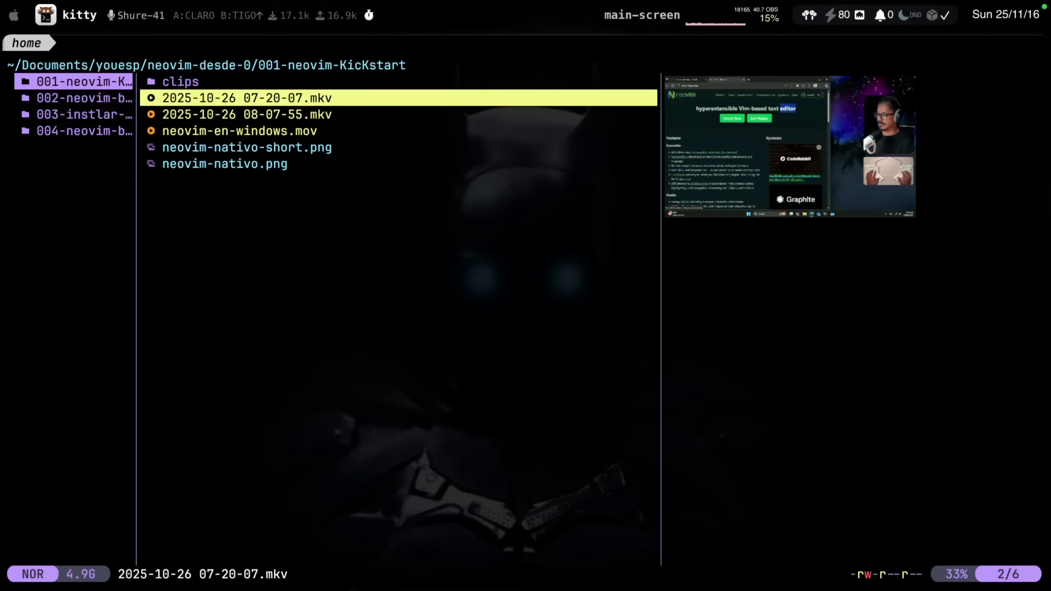
pyautogui.press('j')
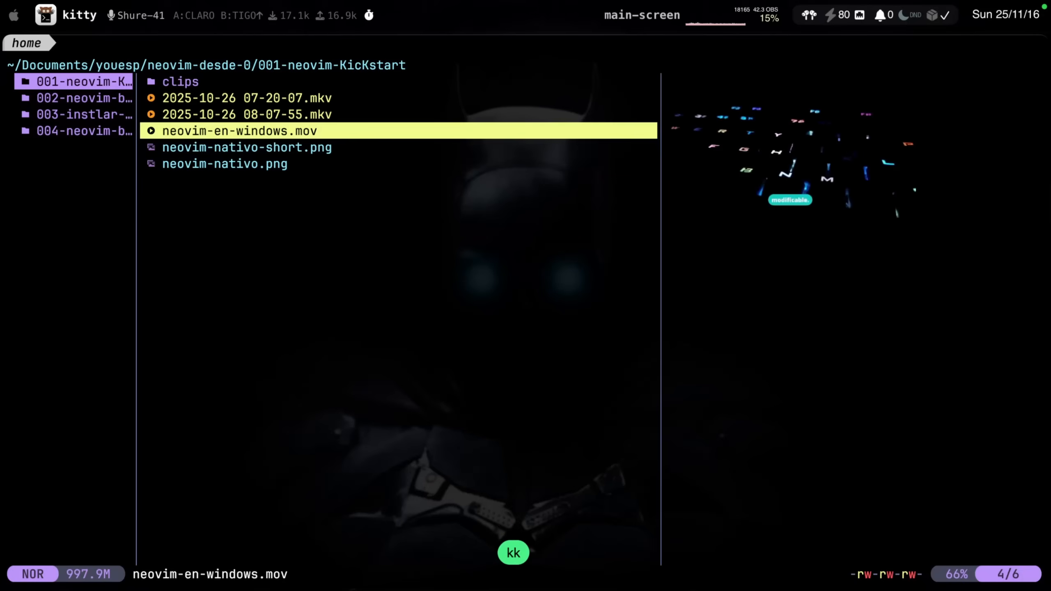
# Go back up to neovim-desde-0 and preview the 003-instlar-neovim-mac lesson folder
pyautogui.press('j')
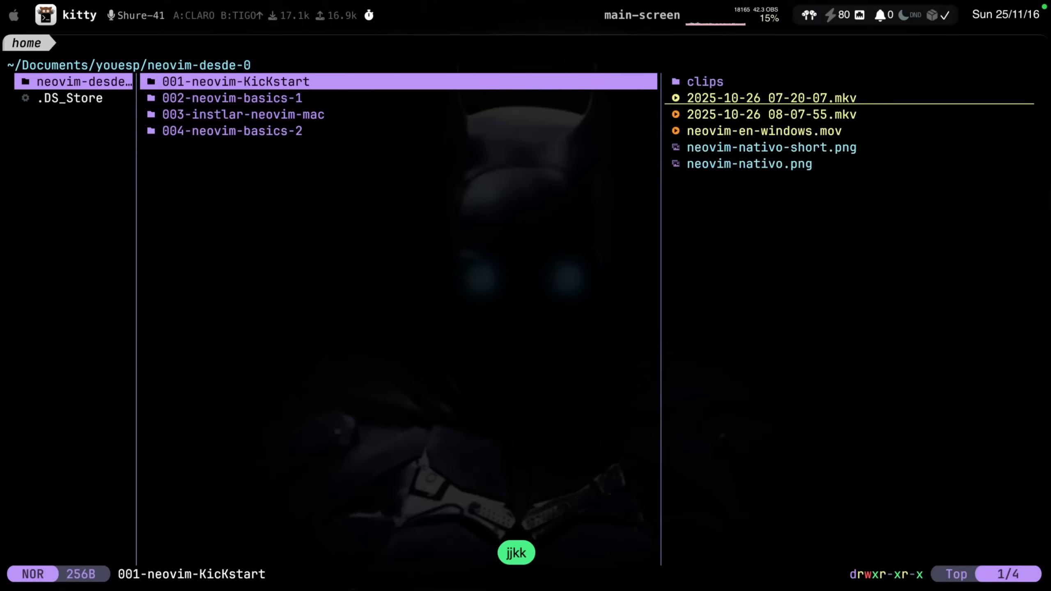
pyautogui.press('h')
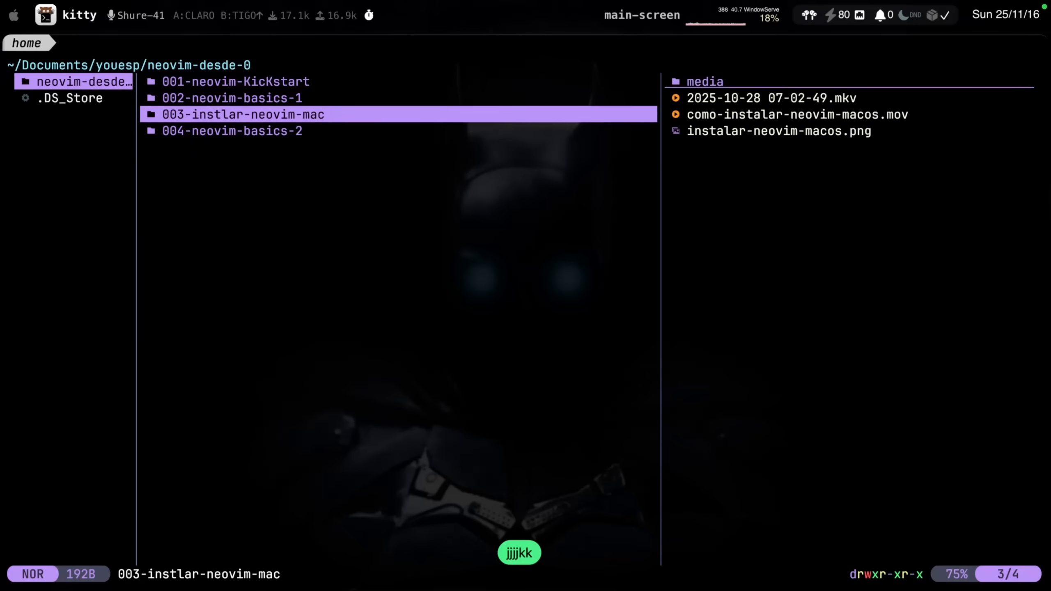
pyautogui.press('h')
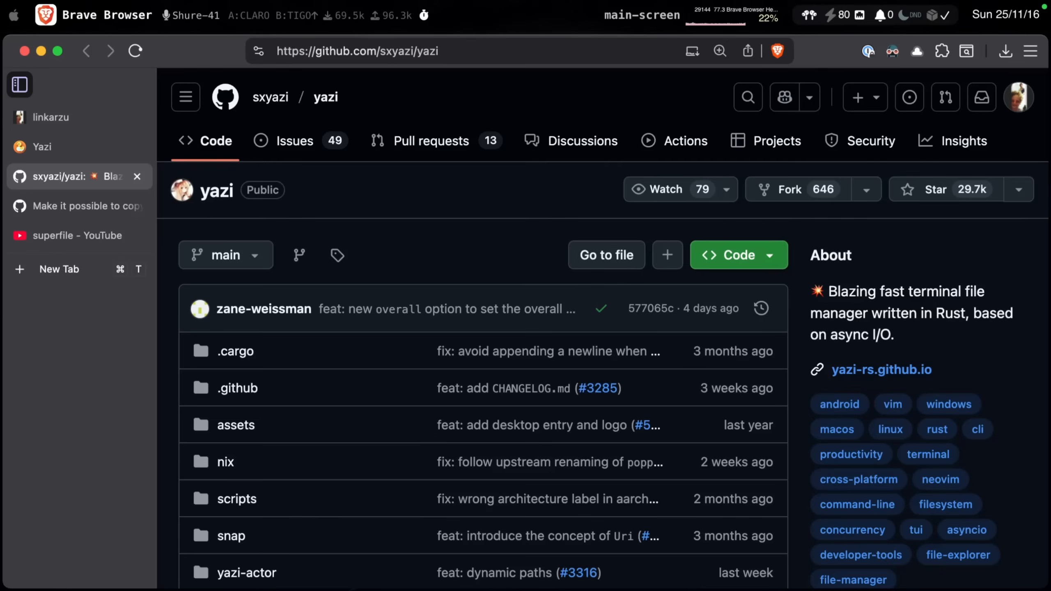
pyautogui.moveTo(935, 190)
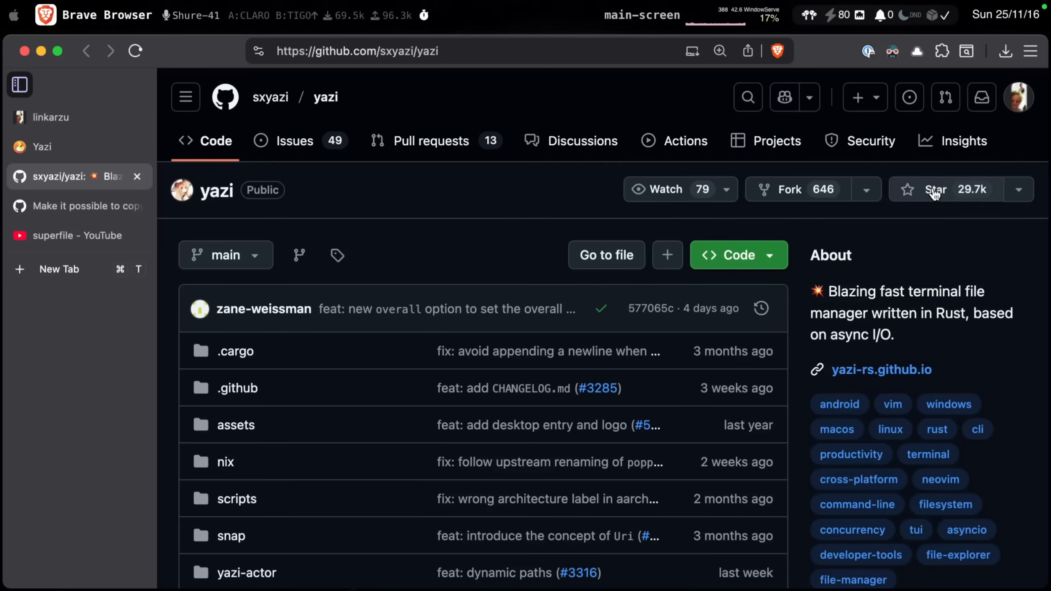
# Scroll the sxyazi/yazi repository page through its file list, languages and README feature list
pyautogui.scroll(-3)
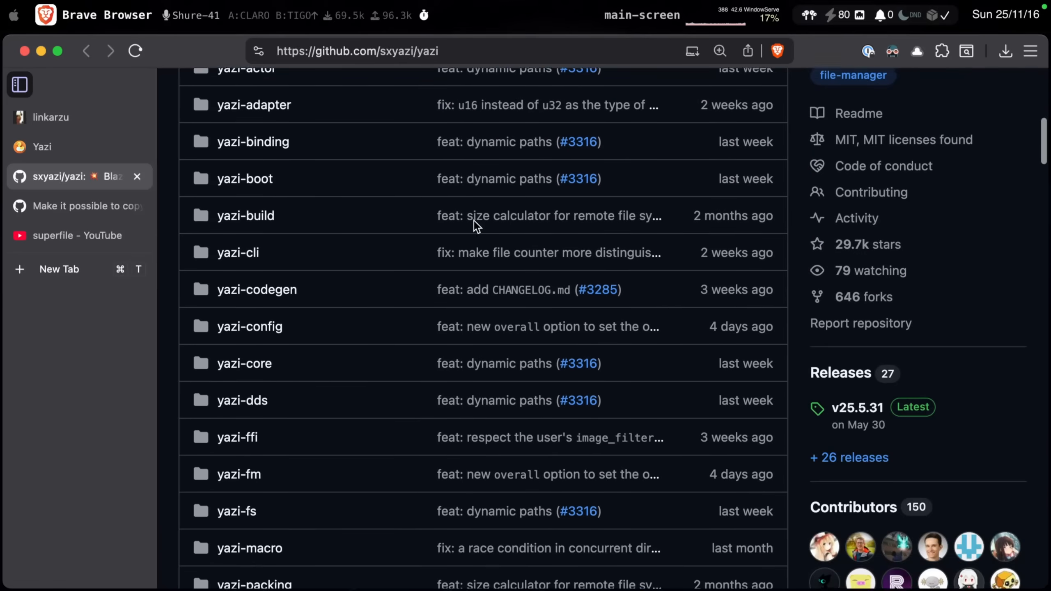
pyautogui.scroll(-3)
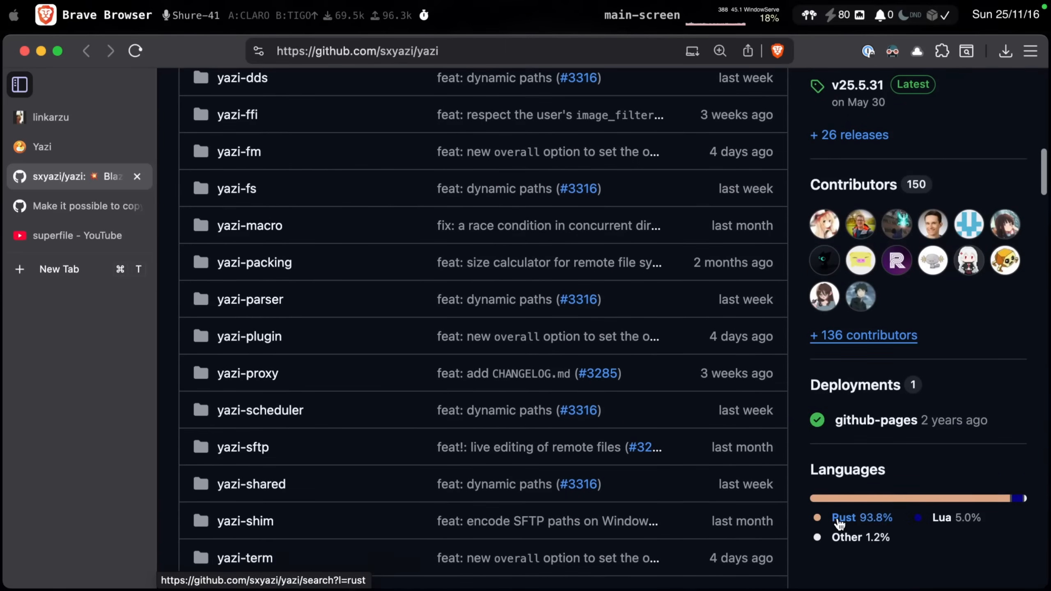
pyautogui.moveTo(816, 323)
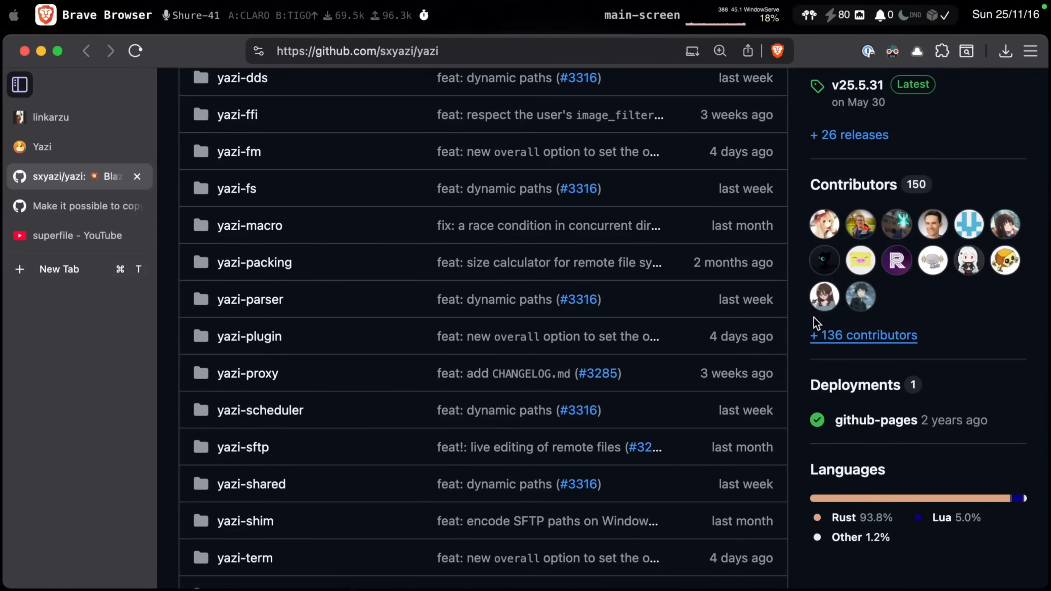
pyautogui.scroll(3)
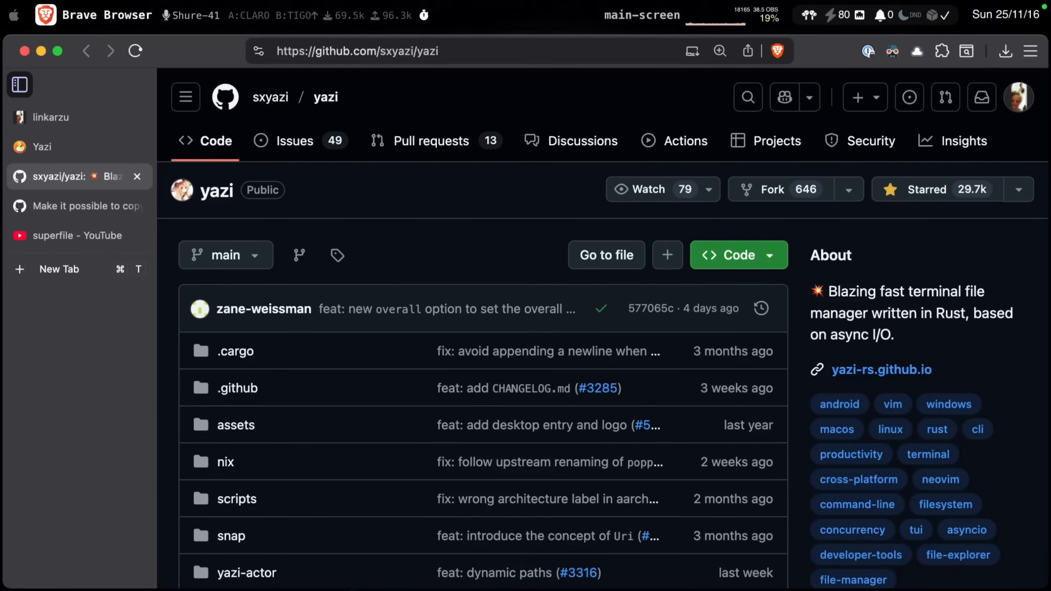
pyautogui.moveTo(403, 245)
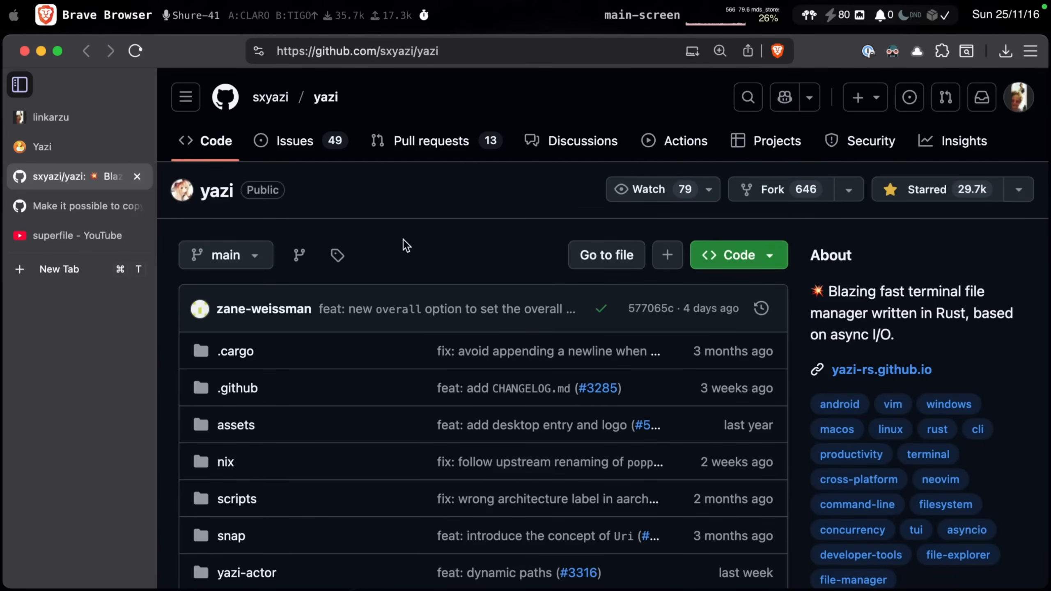
pyautogui.scroll(-3)
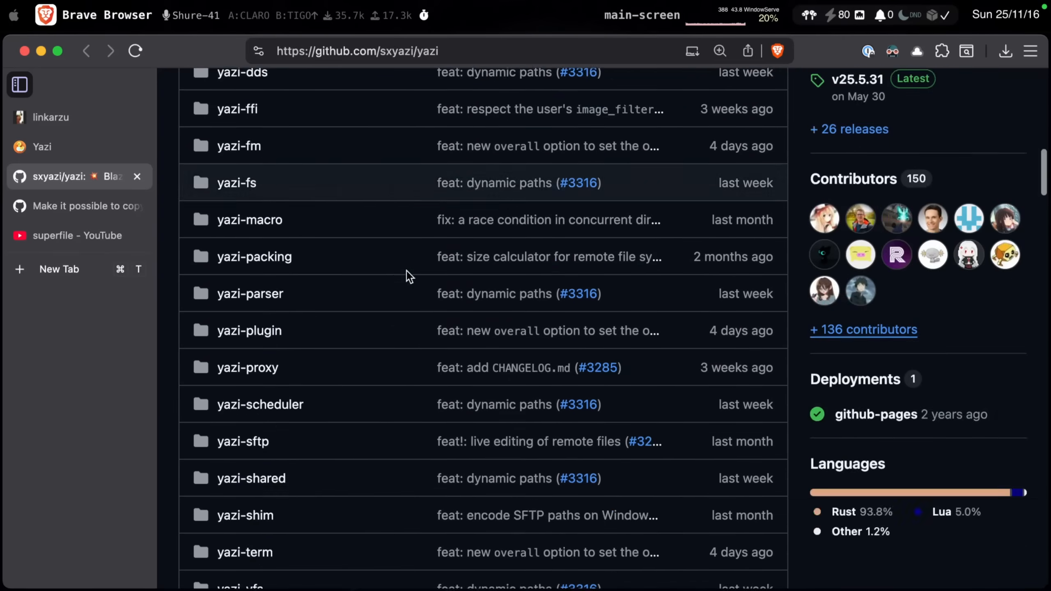
pyautogui.scroll(3)
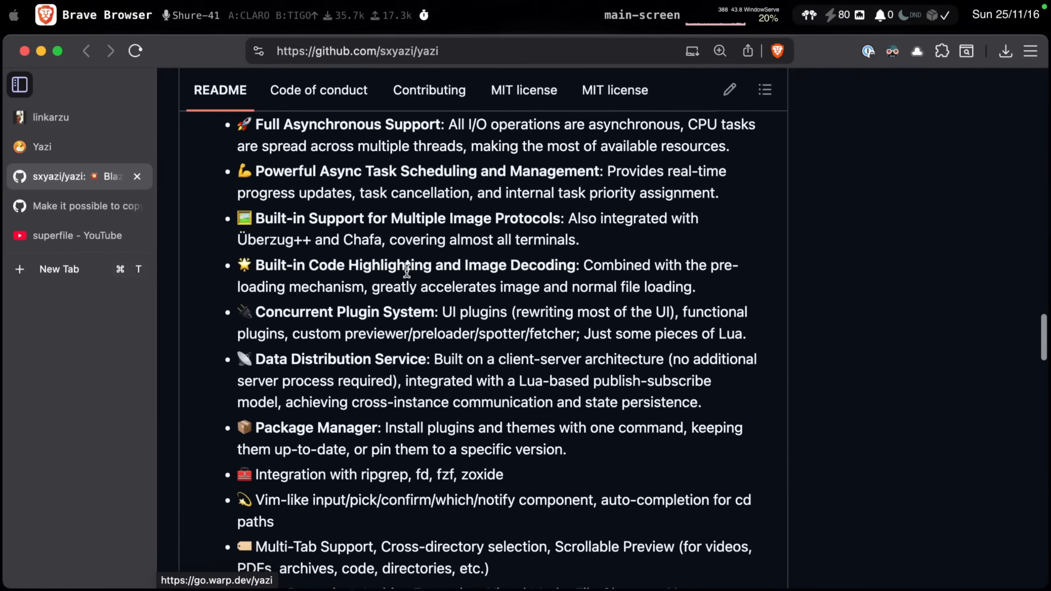
pyautogui.scroll(3)
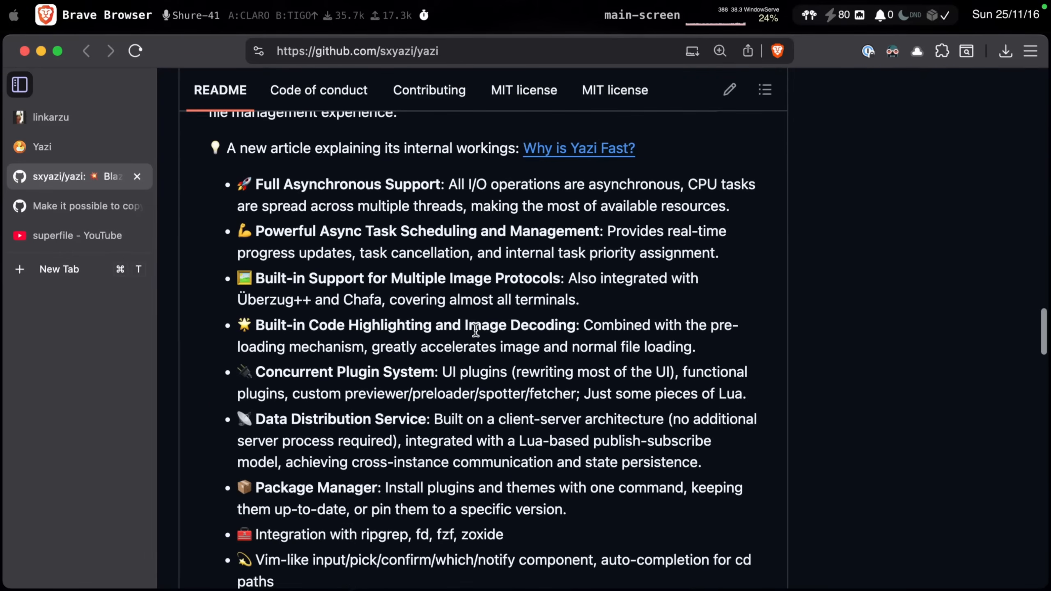
pyautogui.scroll(-3)
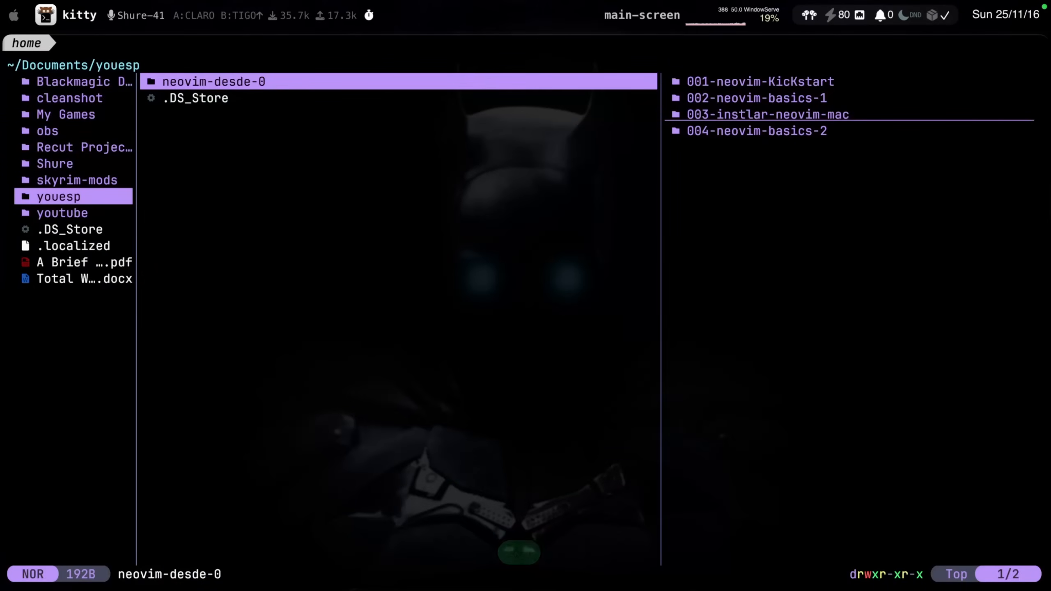
# Move down one entry in yazi's ~/Documents/youesp folder listing
pyautogui.press('j')
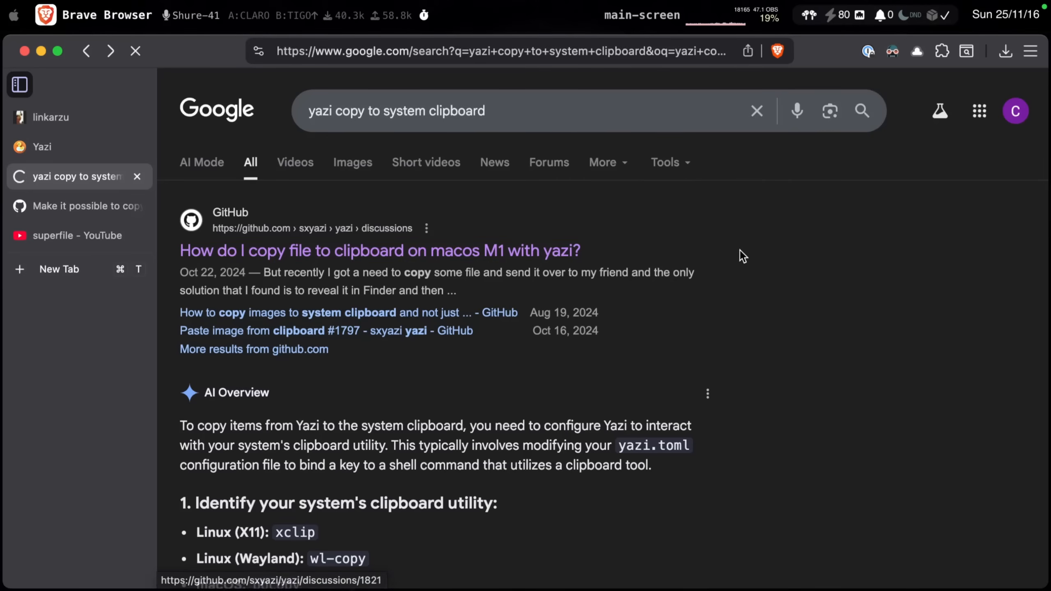
# Open the yazi discussion on copying files to clipboard on macOS M1 and scroll to the plugin answer
pyautogui.click(380, 250)
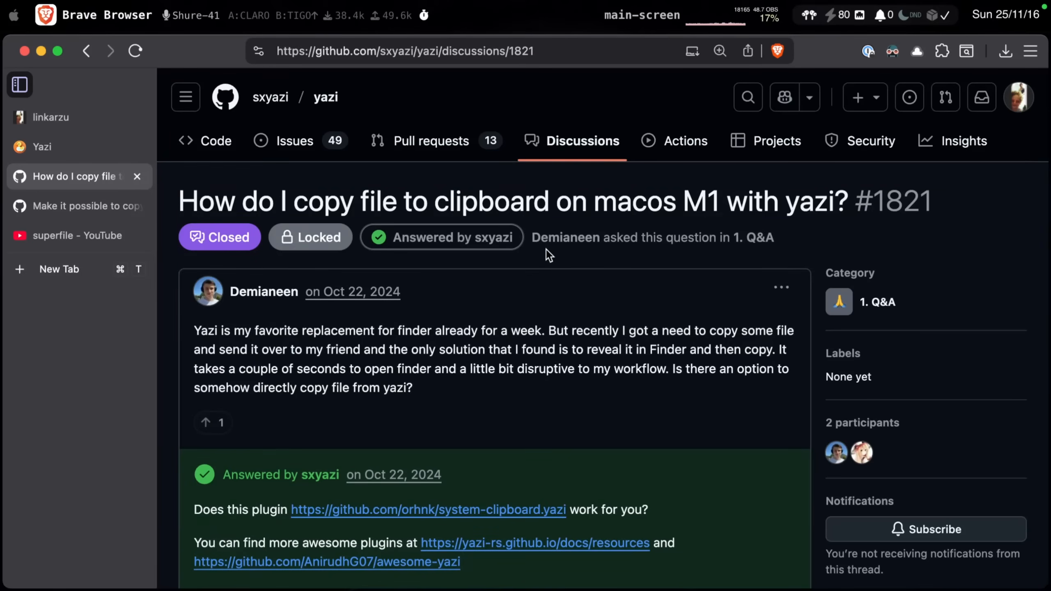
pyautogui.moveTo(601, 344)
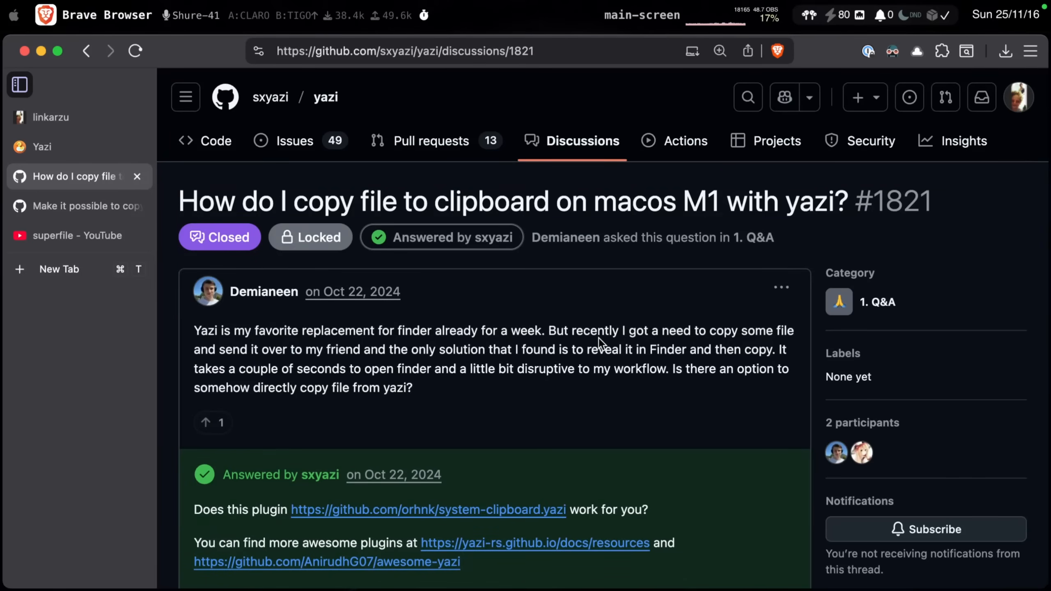
pyautogui.scroll(-3)
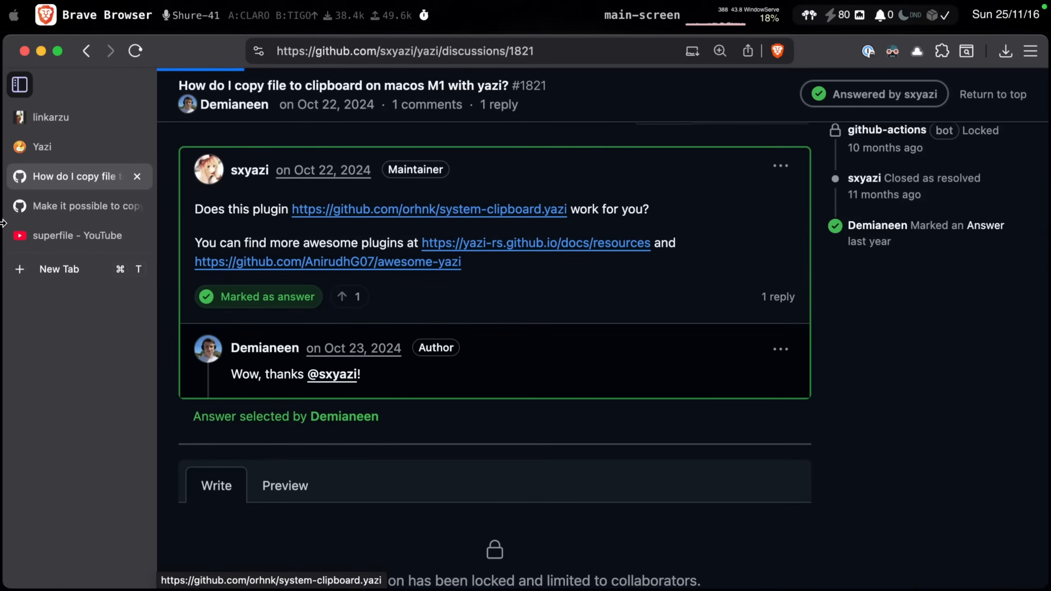
# Open the system-clipboard.yazi plugin repository and scroll its README to the Configuration and ClipBoard requirement
pyautogui.click(429, 209)
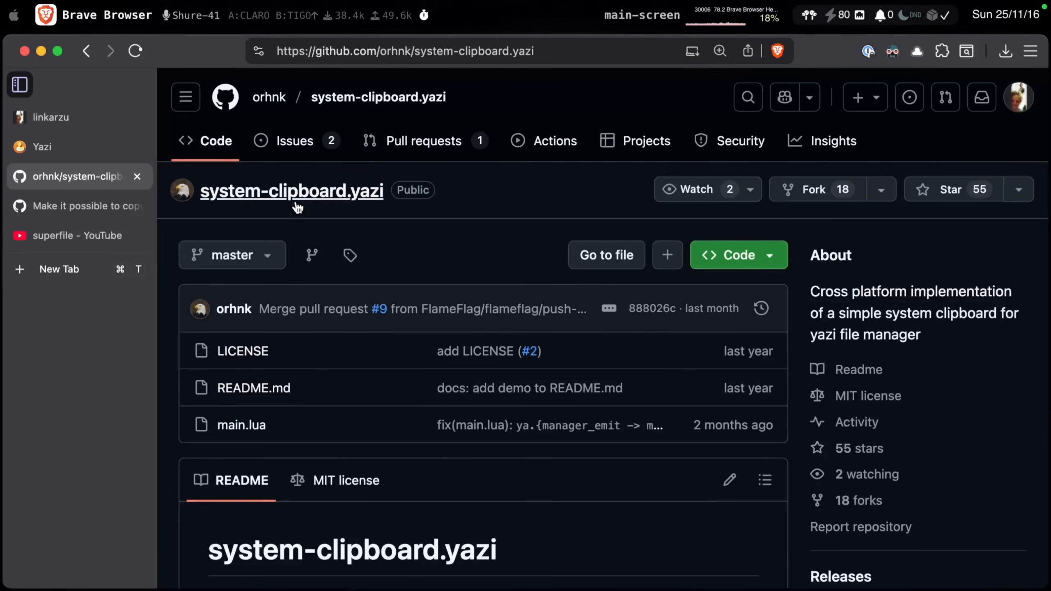
pyautogui.moveTo(342, 234)
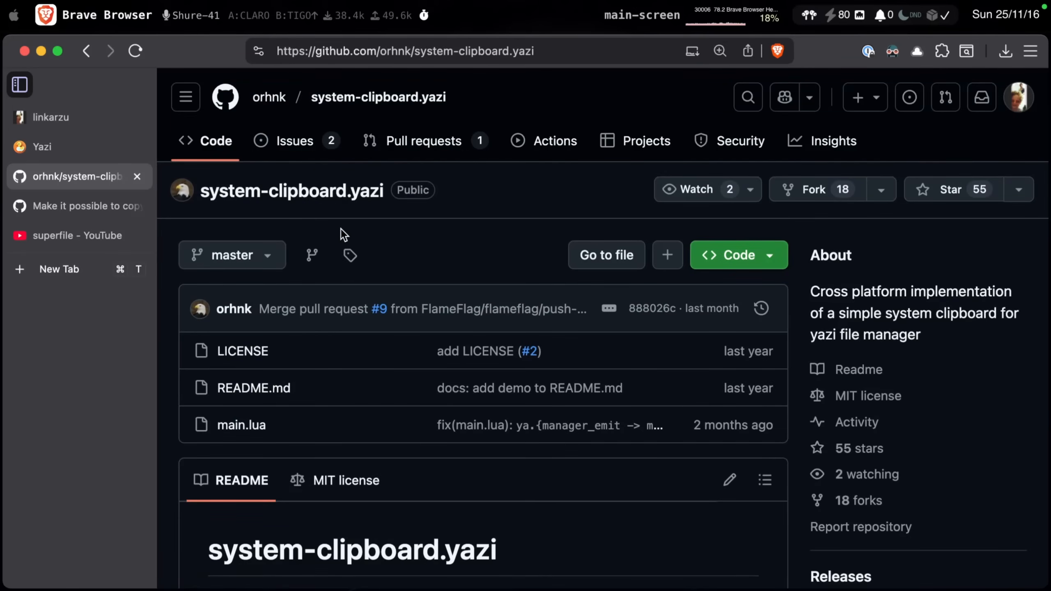
pyautogui.moveTo(490, 241)
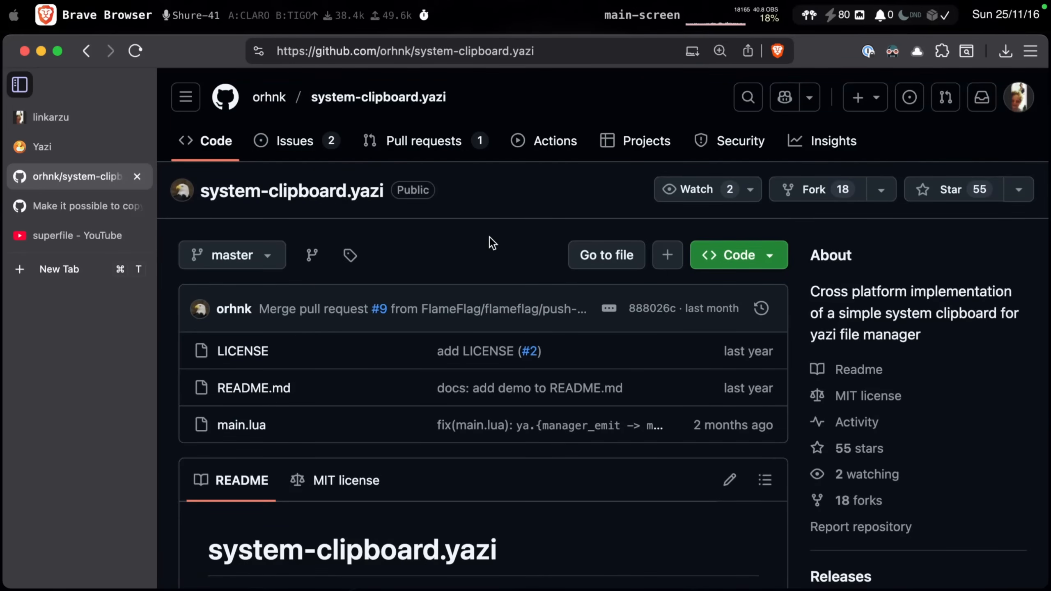
pyautogui.scroll(-3)
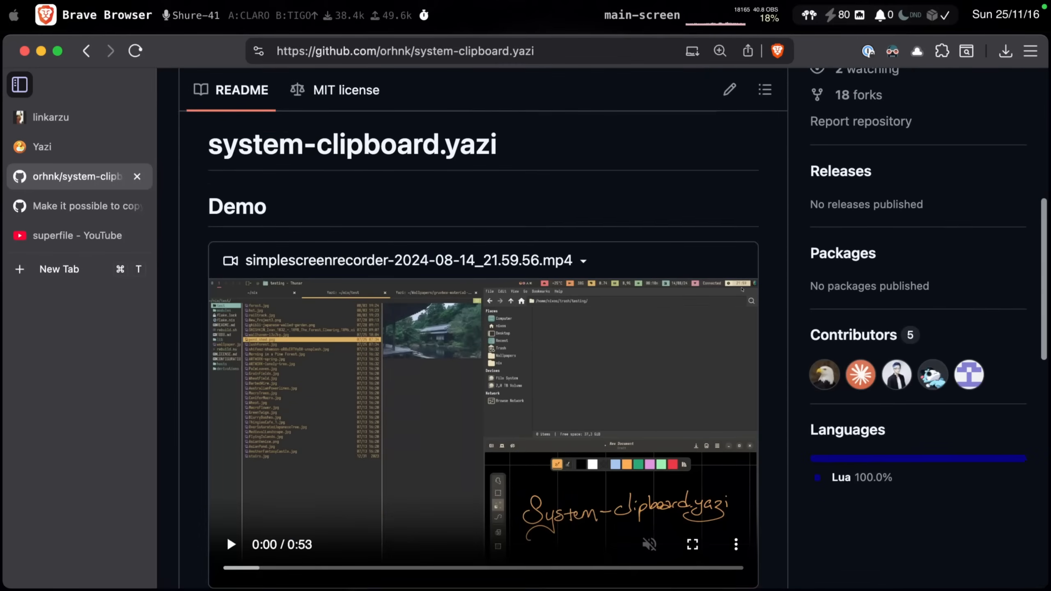
pyautogui.scroll(-3)
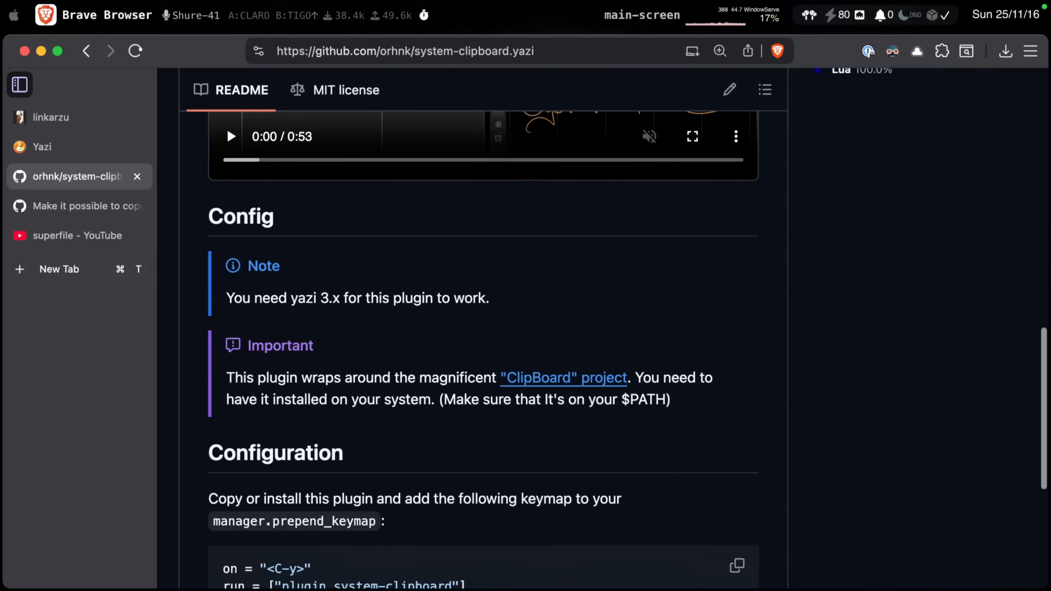
pyautogui.scroll(-3)
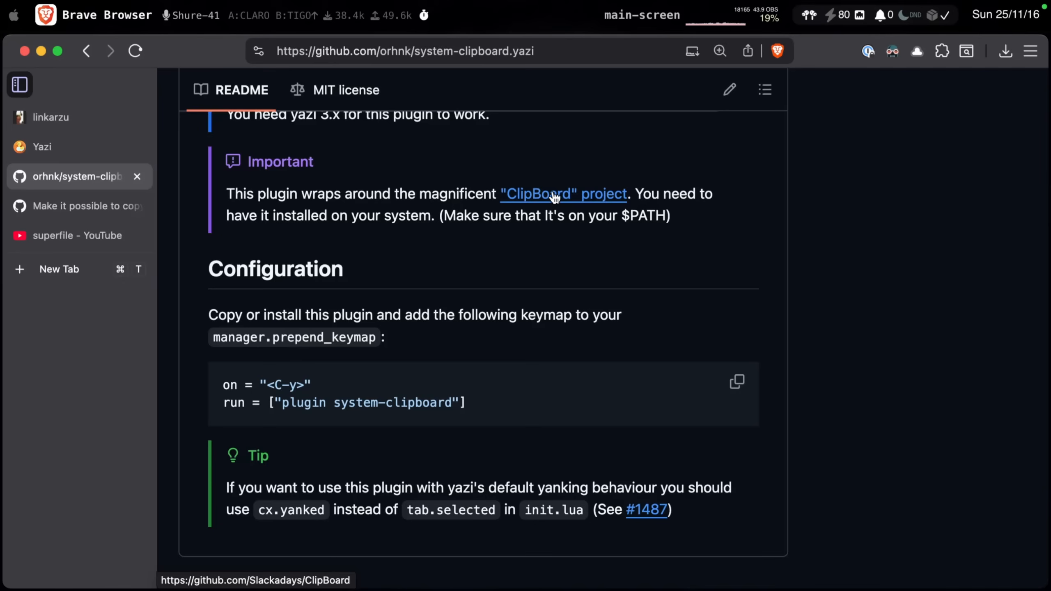
pyautogui.moveTo(648, 221)
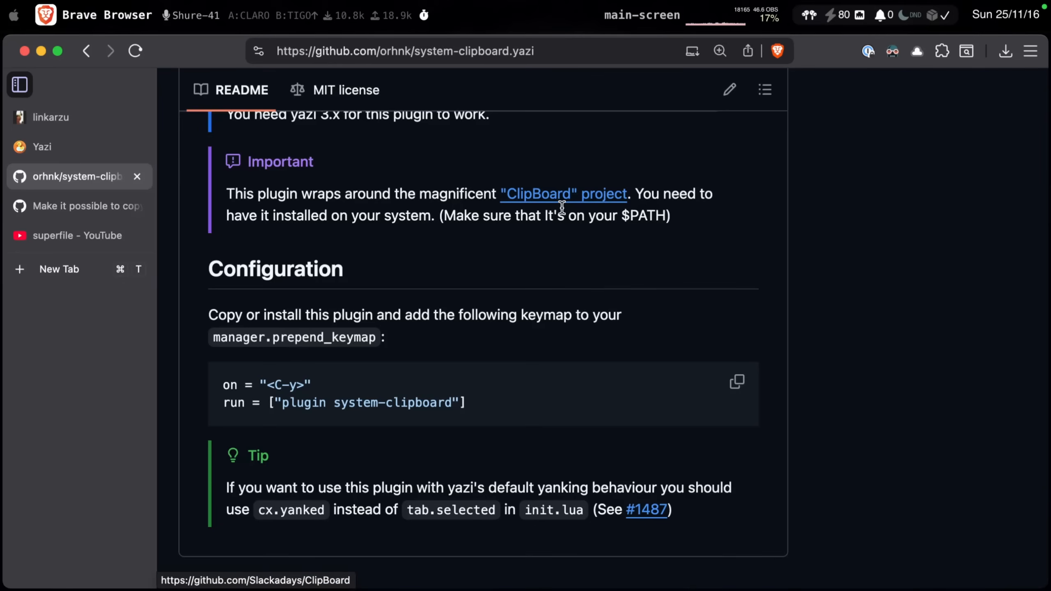
pyautogui.moveTo(410, 137)
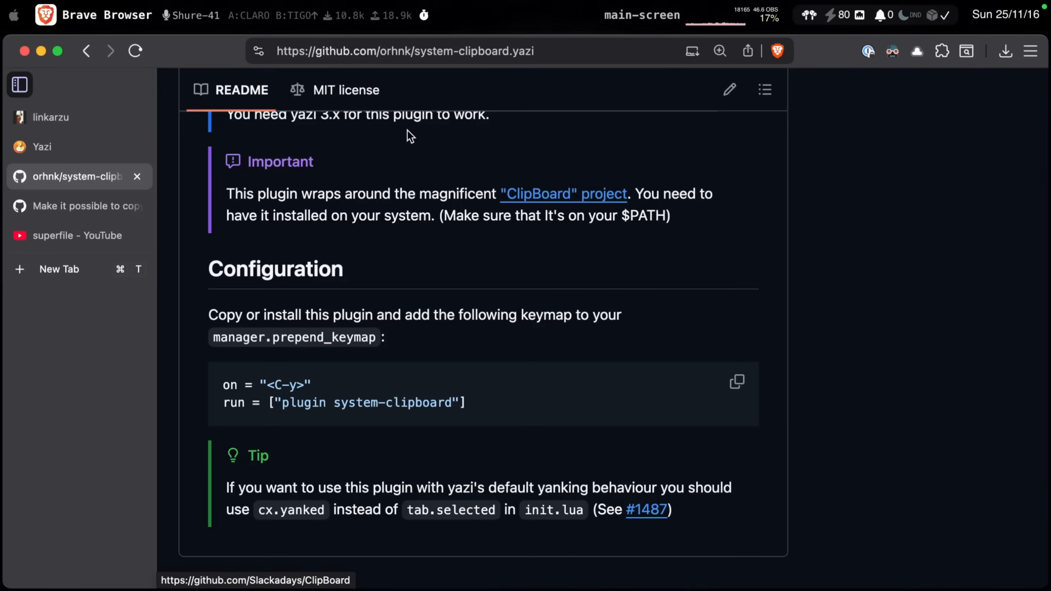
pyautogui.moveTo(636, 214)
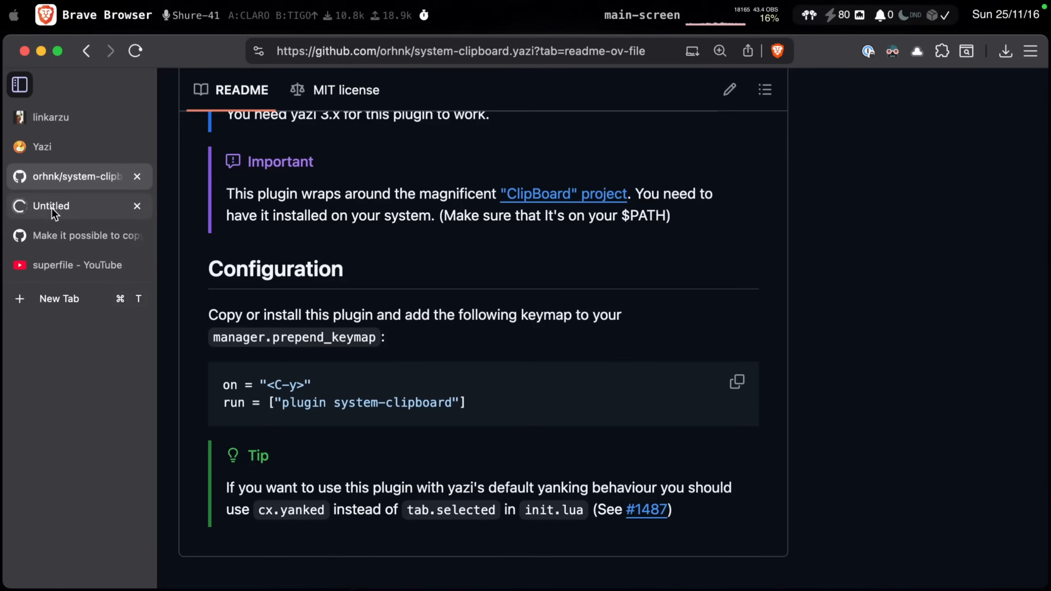
# Bring up the Slackadays/ClipBoard repository tab and look over its README features
pyautogui.click(563, 193)
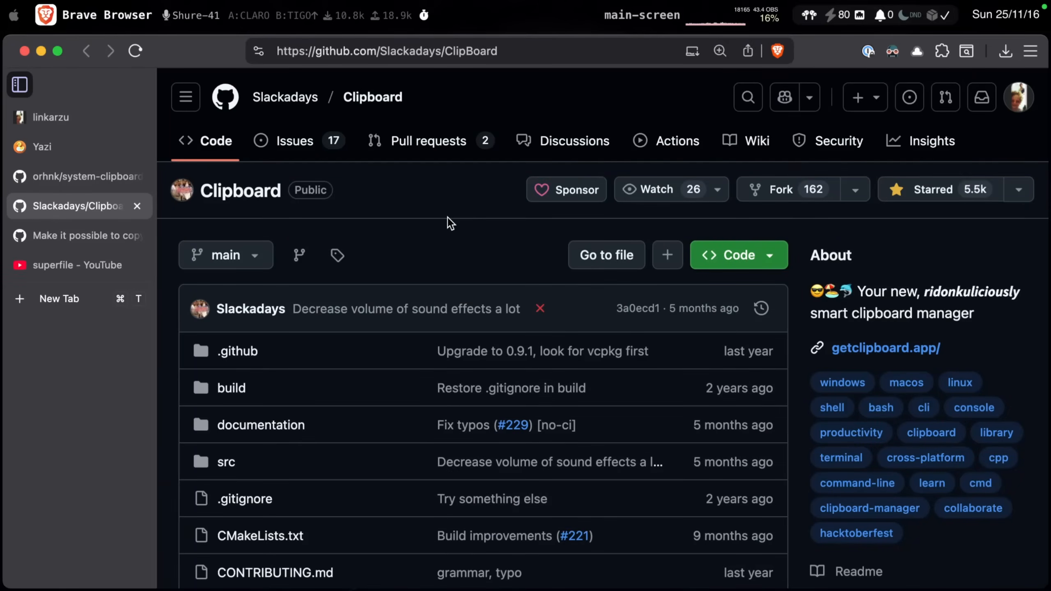
pyautogui.moveTo(382, 231)
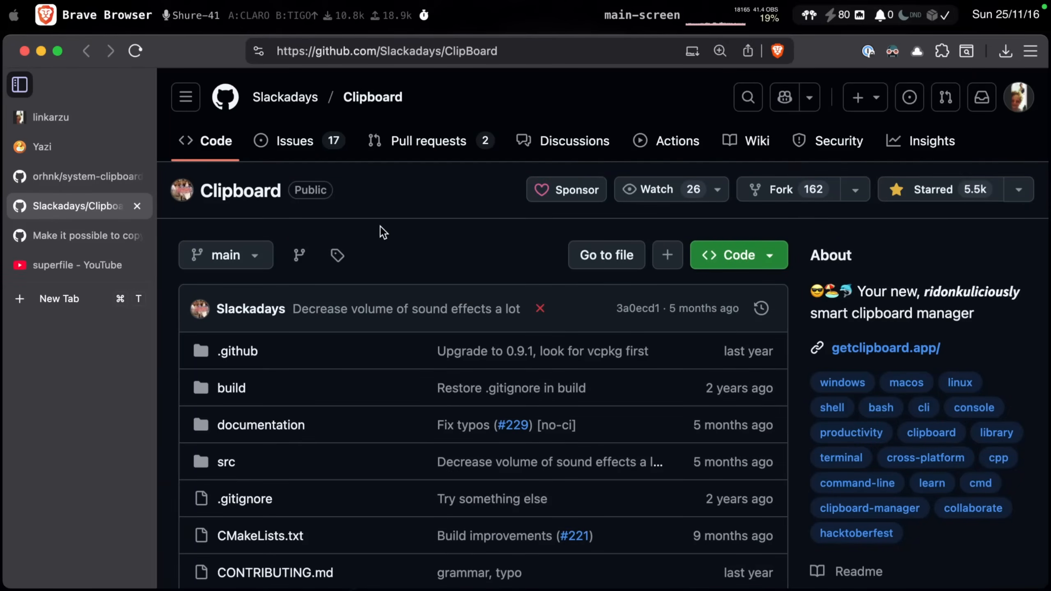
pyautogui.moveTo(428, 221)
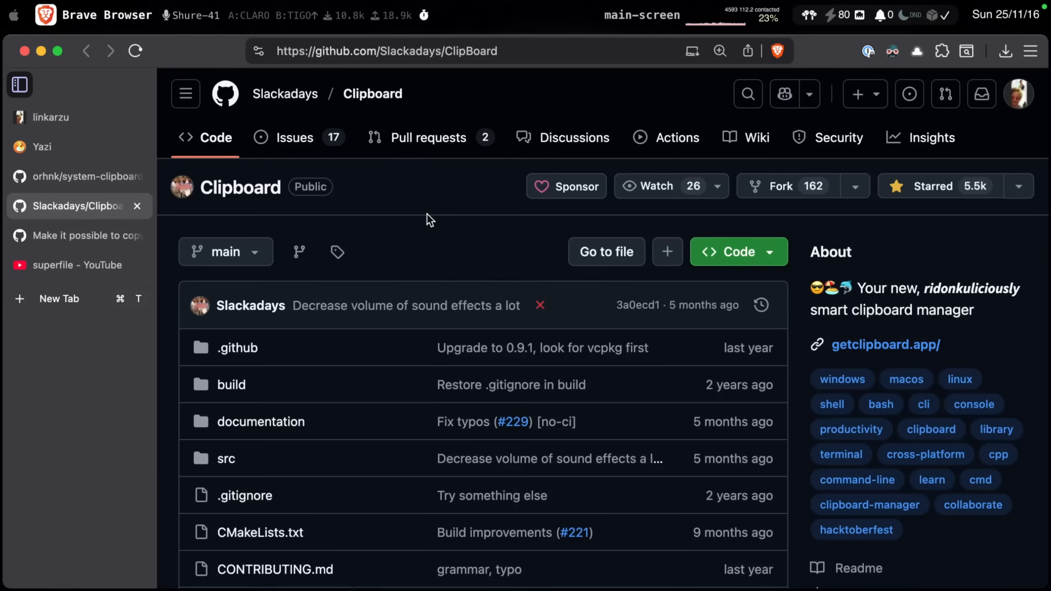
pyautogui.scroll(-3)
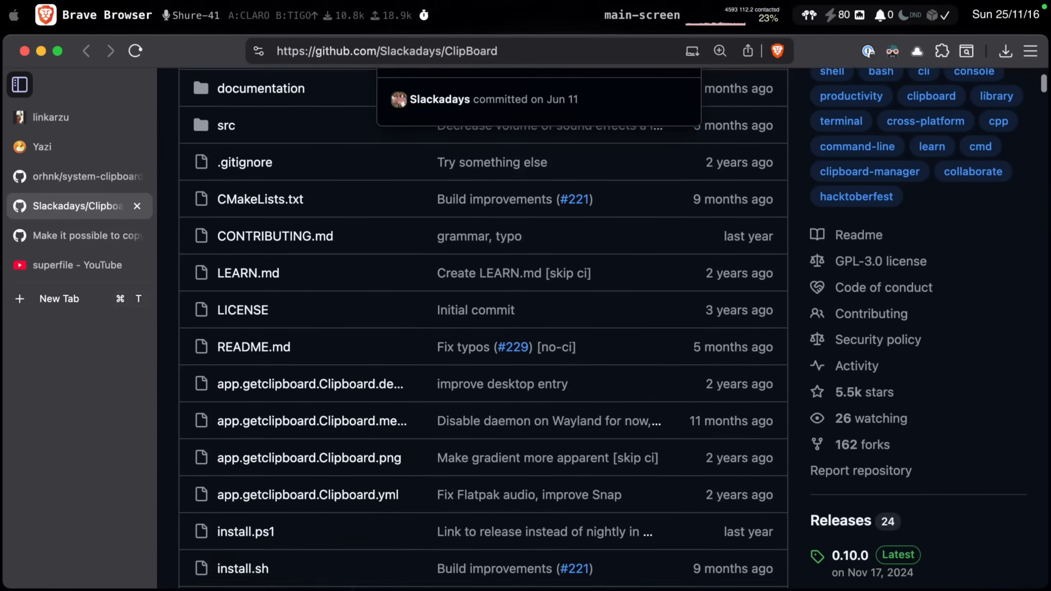
pyautogui.scroll(-3)
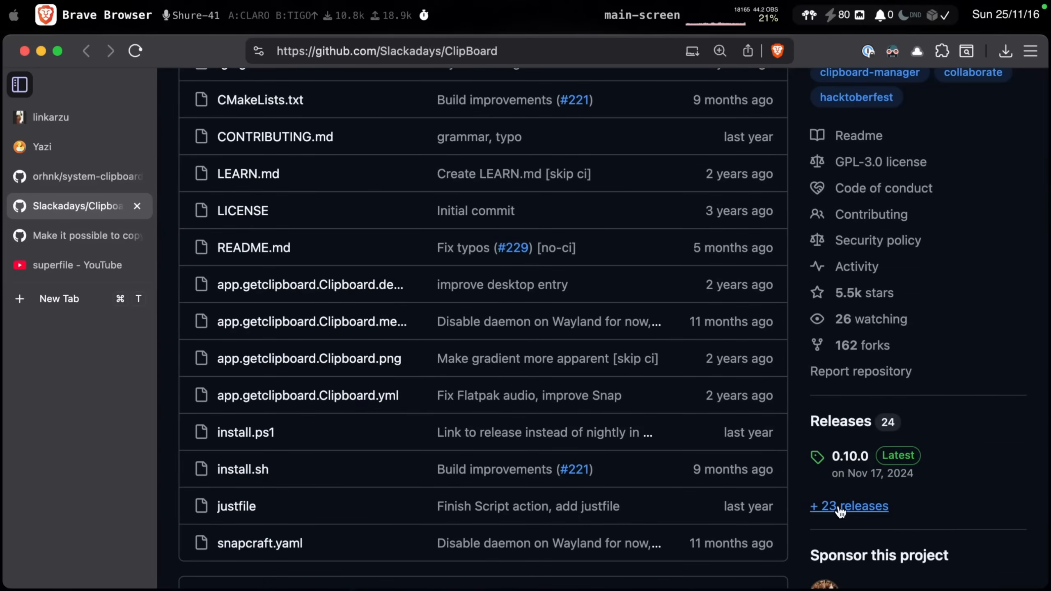
pyautogui.moveTo(897, 480)
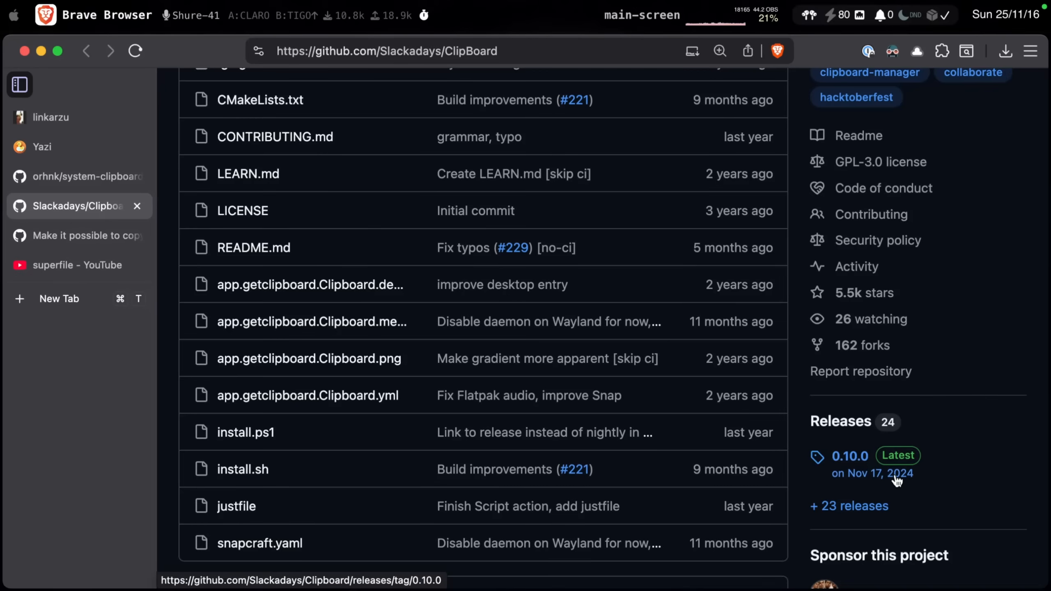
pyautogui.moveTo(872, 473)
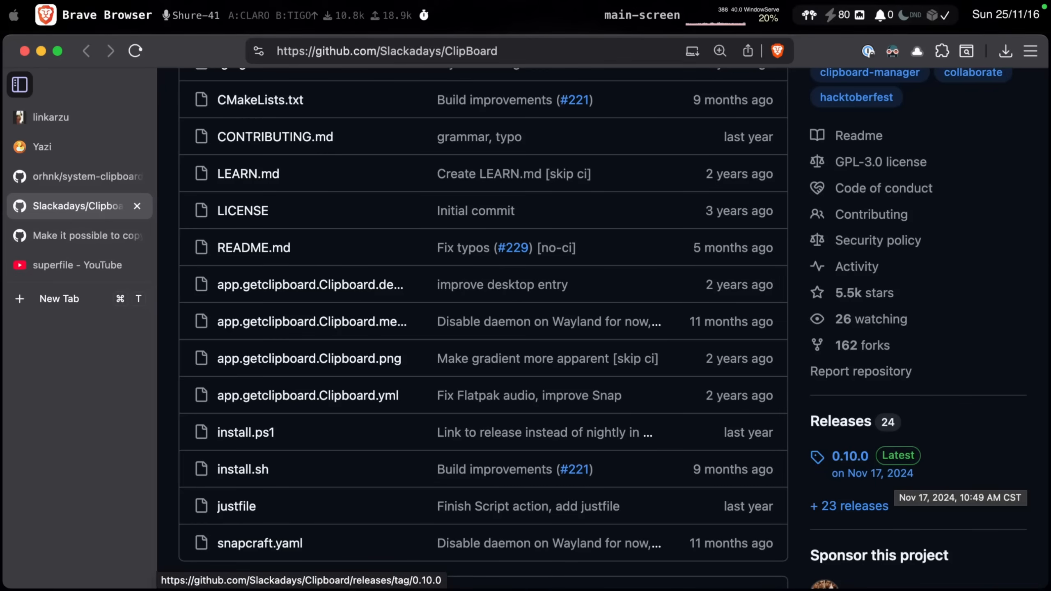
pyautogui.moveTo(962, 454)
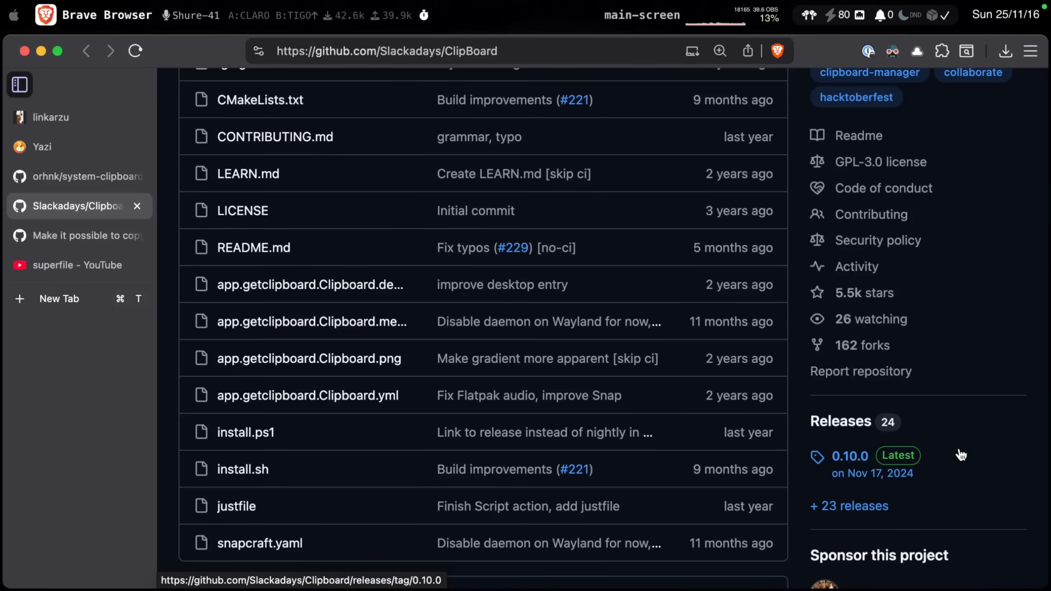
pyautogui.scroll(3)
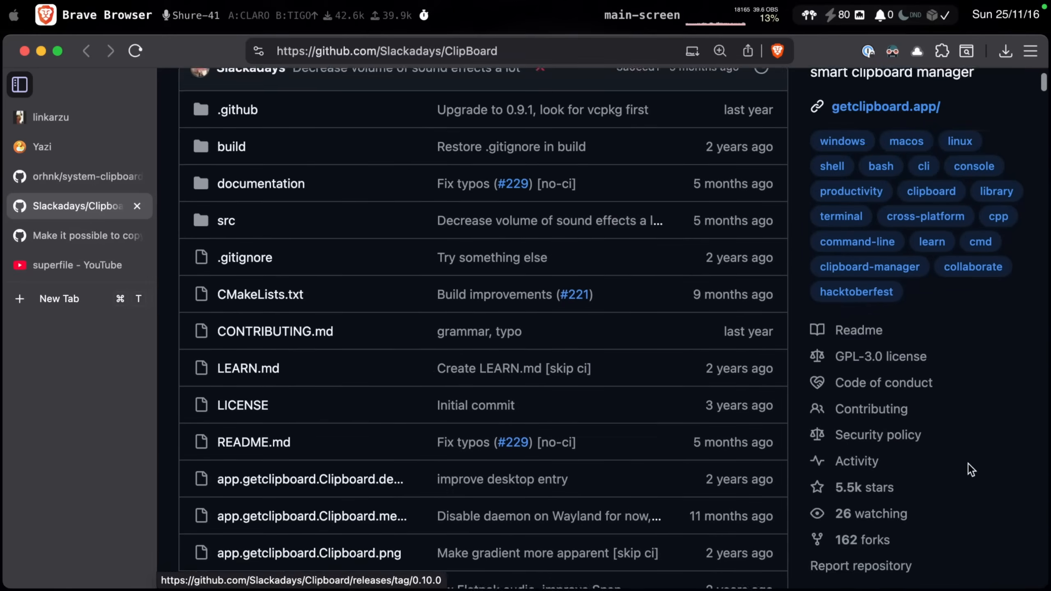
pyautogui.scroll(3)
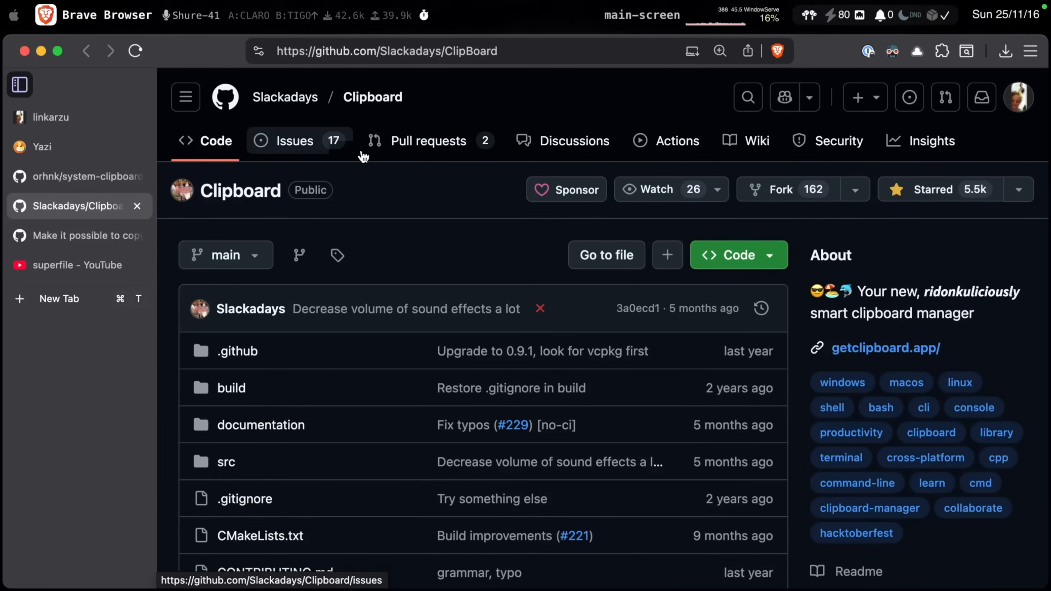
pyautogui.moveTo(443, 250)
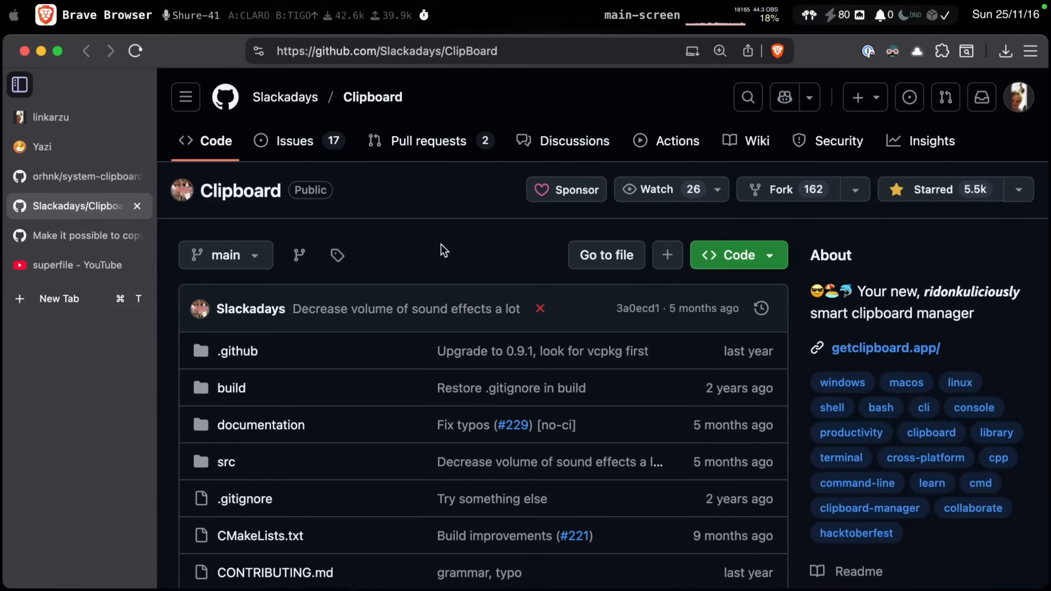
pyautogui.moveTo(418, 255)
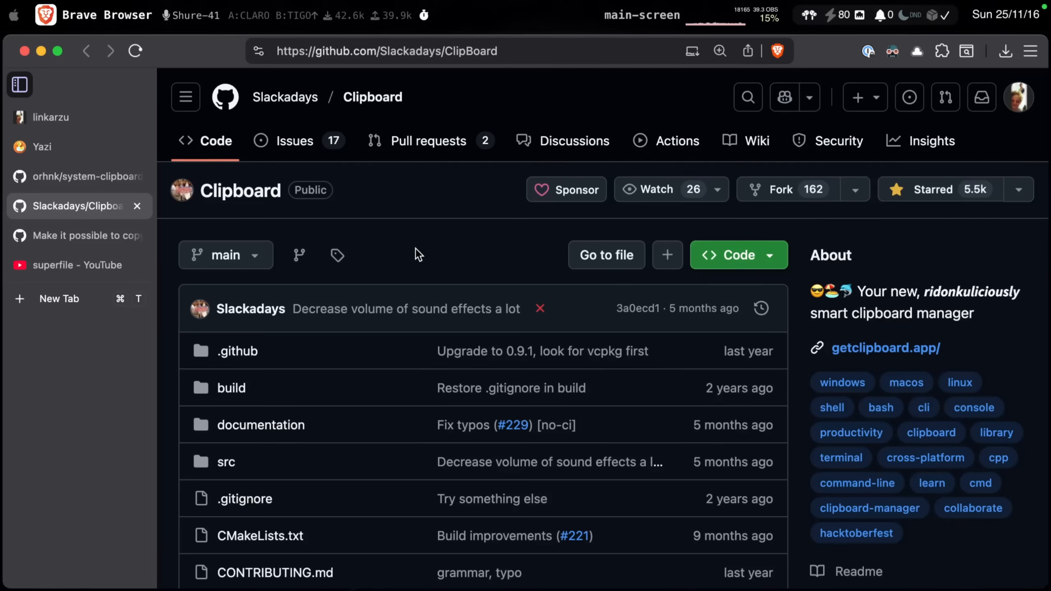
# Scroll through the Quick Start install commands down to the How To Use examples
pyautogui.scroll(-3)
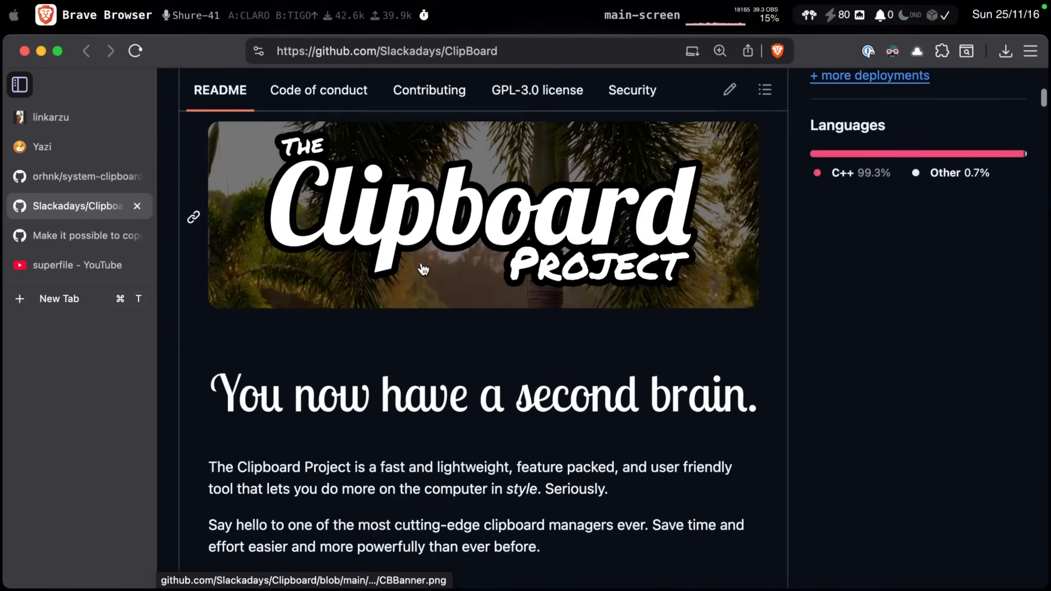
pyautogui.scroll(-3)
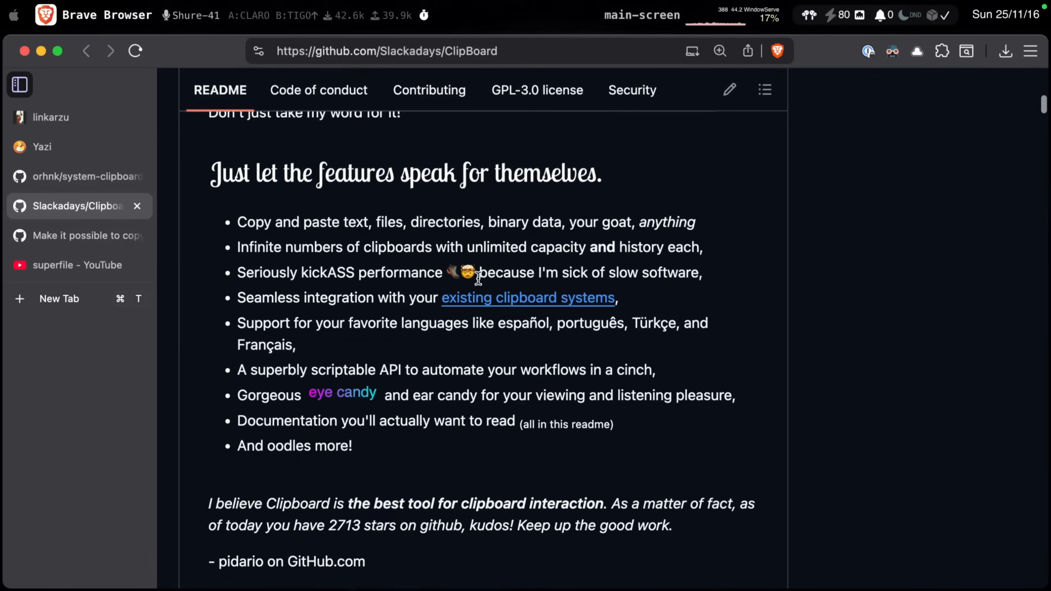
pyautogui.scroll(3)
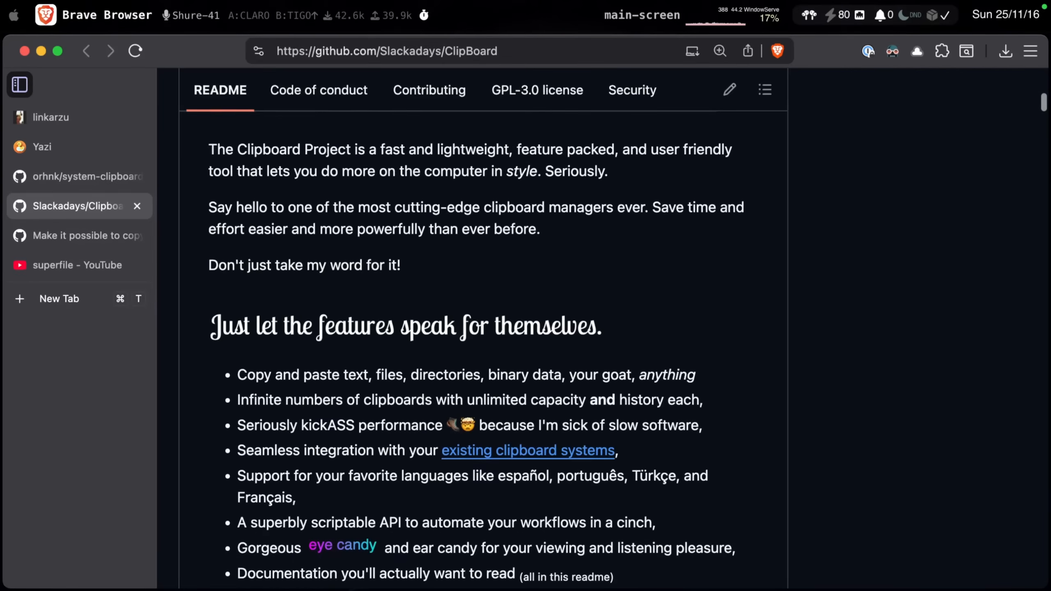
pyautogui.scroll(-3)
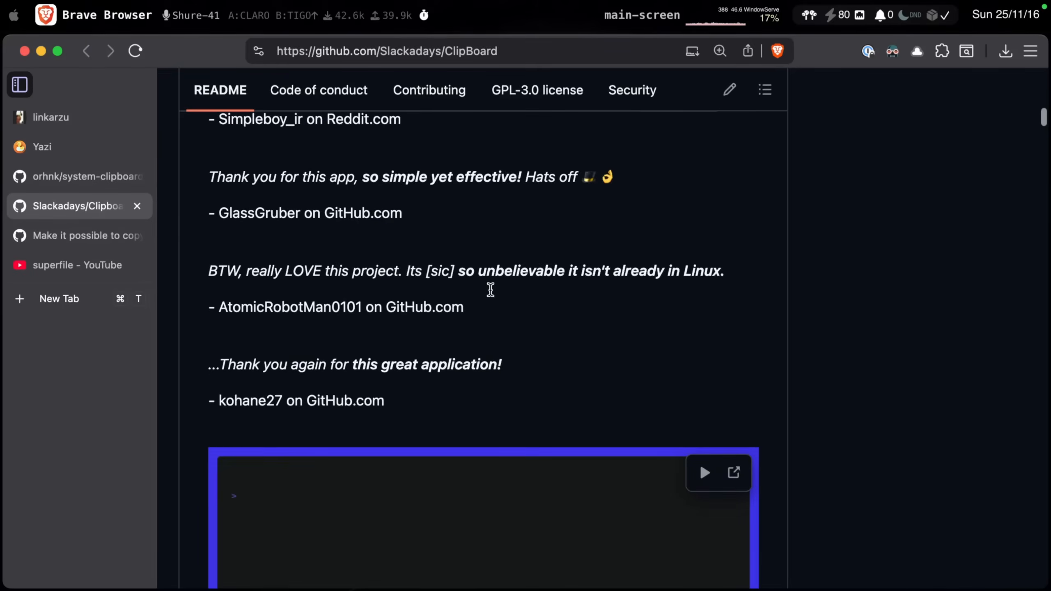
pyautogui.scroll(-3)
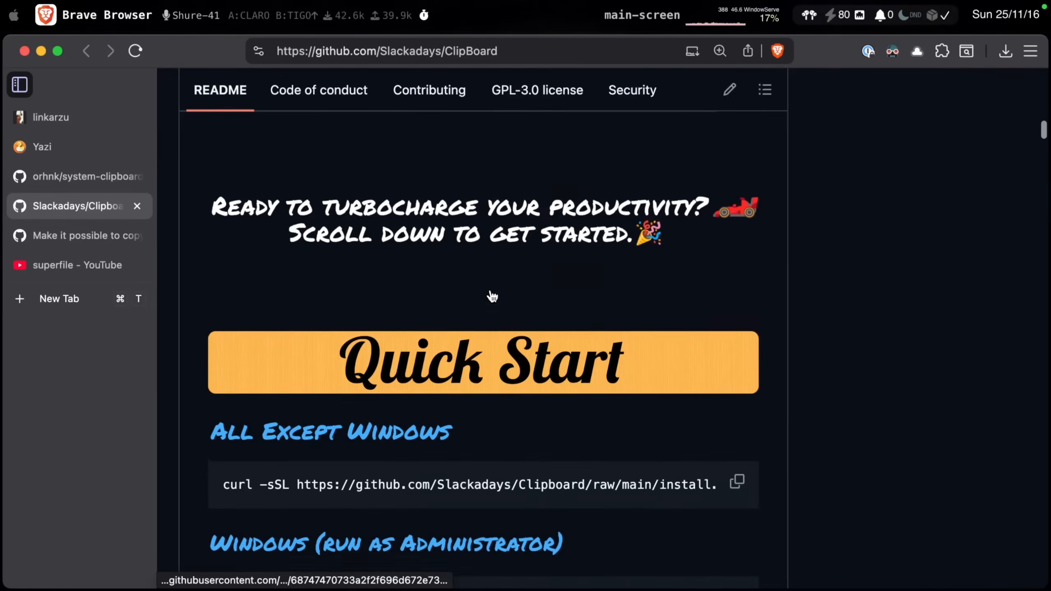
pyautogui.scroll(-3)
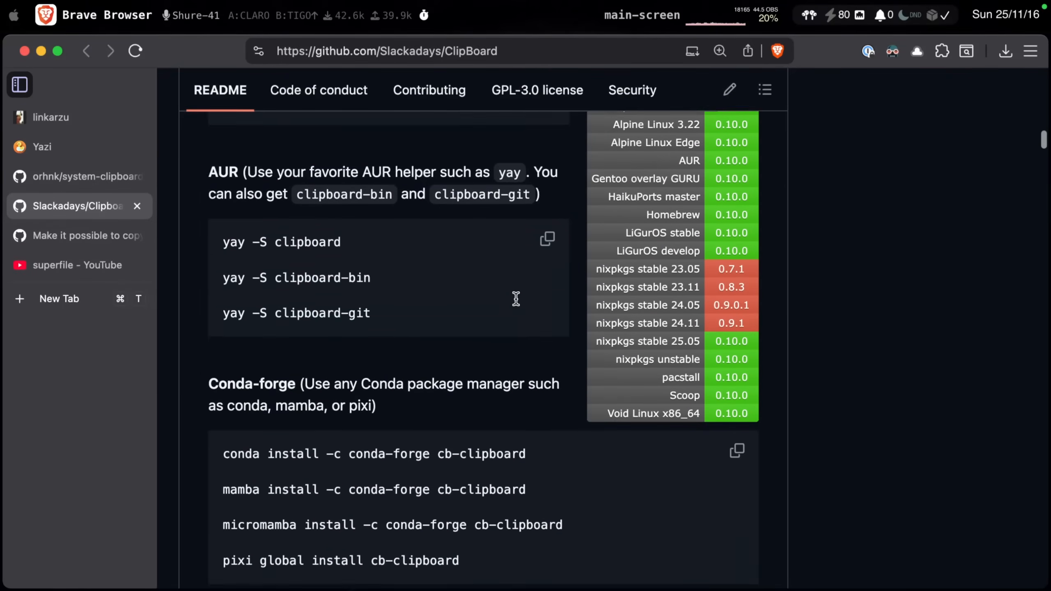
pyautogui.scroll(-3)
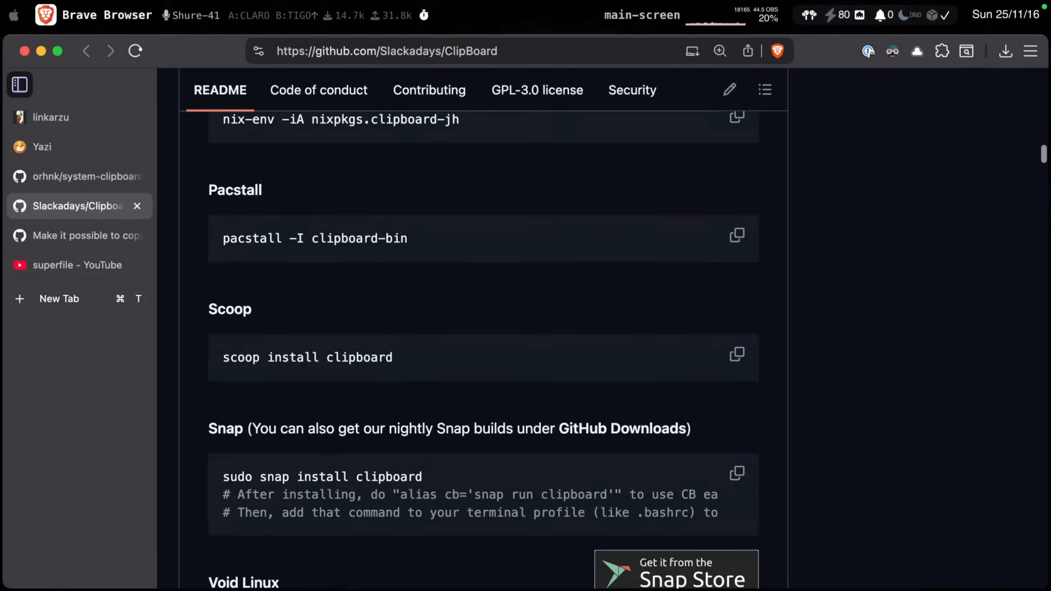
pyautogui.scroll(-3)
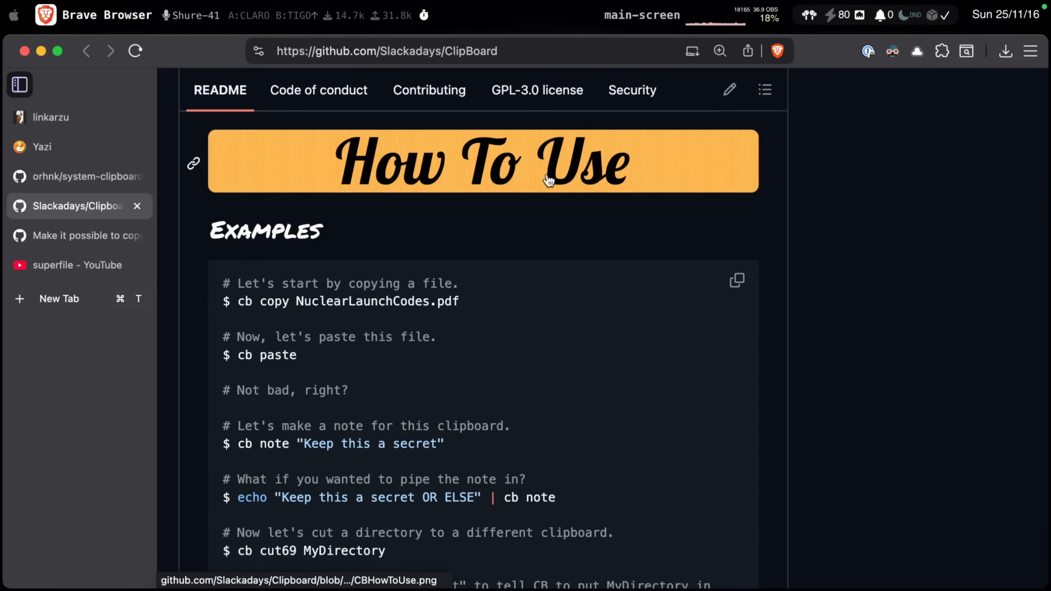
pyautogui.moveTo(288, 301)
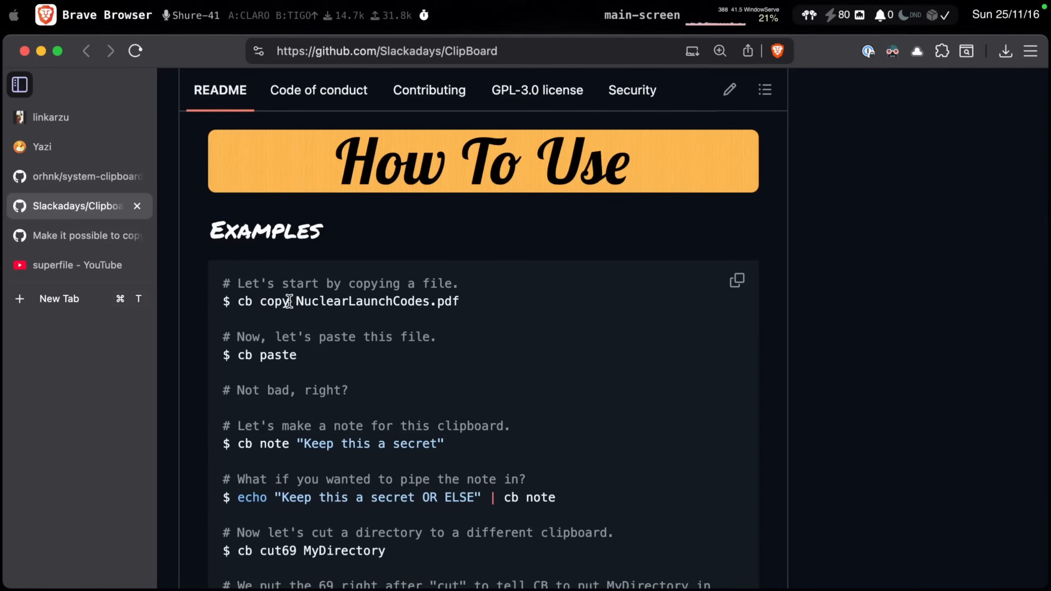
pyautogui.moveTo(346, 298)
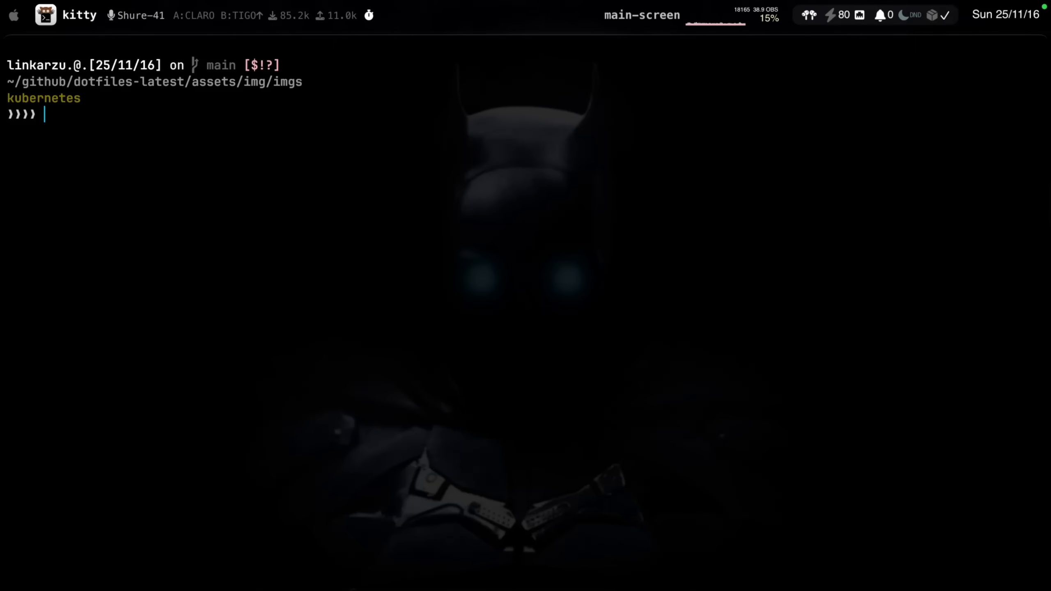
# List the image folder with ll, then run the mistaken 'cp copy 250120-macos-ricing-link.avif' command, which fails
pyautogui.write('l')
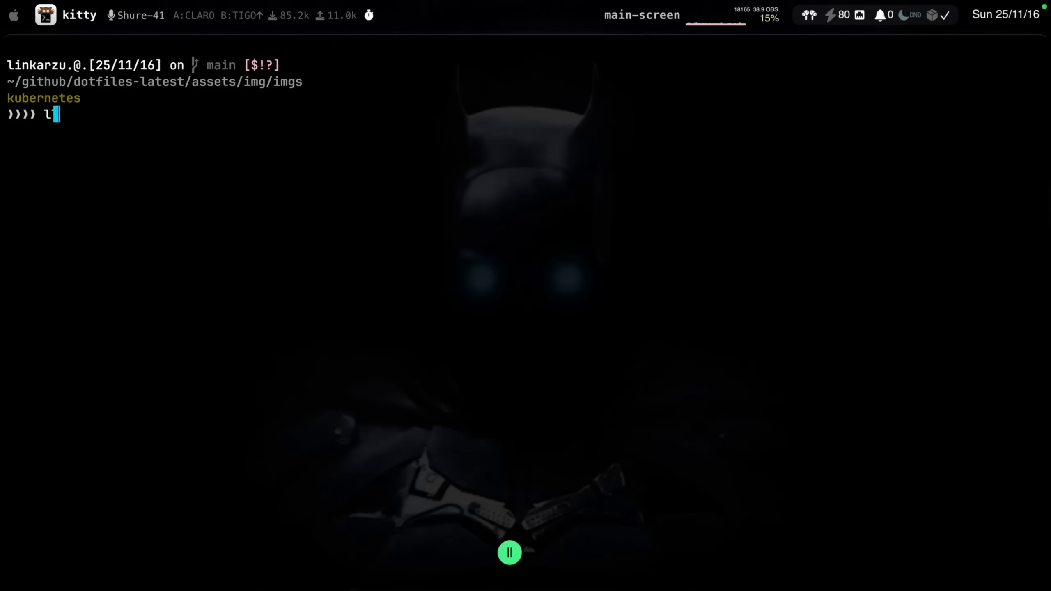
pyautogui.press('Return')
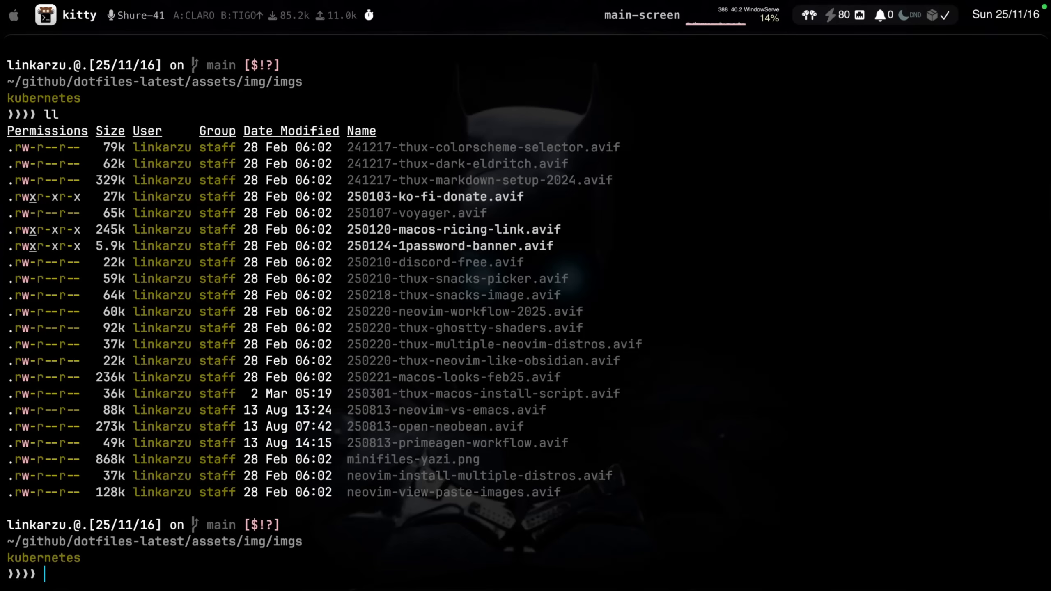
pyautogui.write('cp copy')
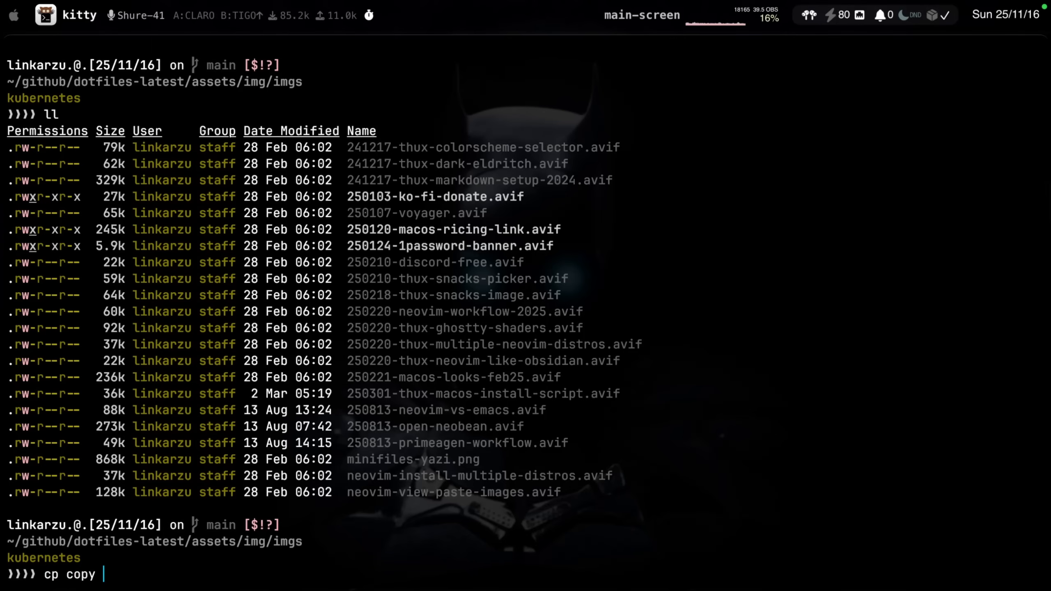
pyautogui.write('250120-macos-ricing-link.avif')
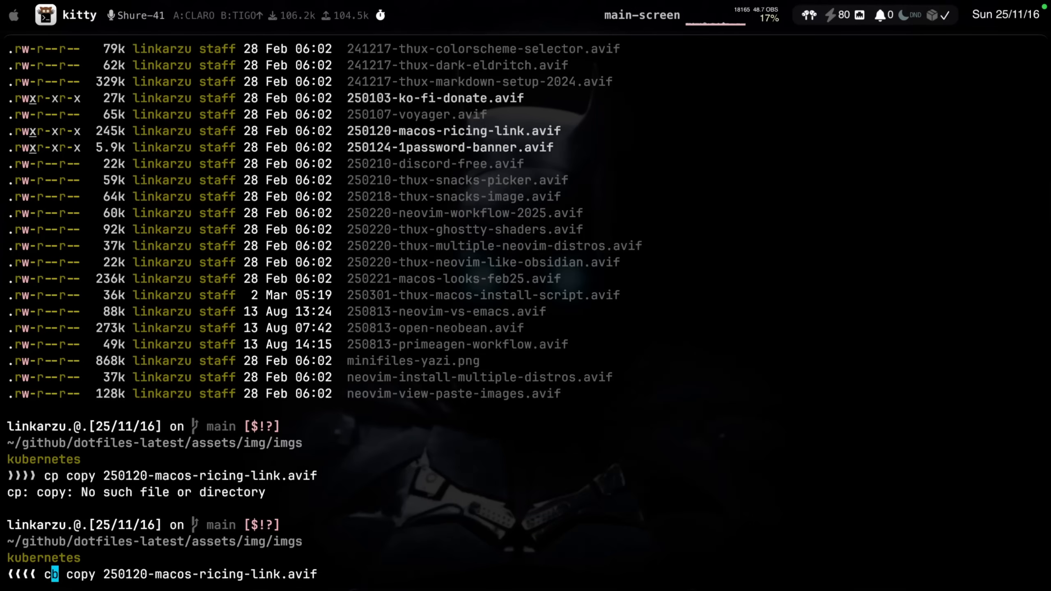
pyautogui.press('Return')
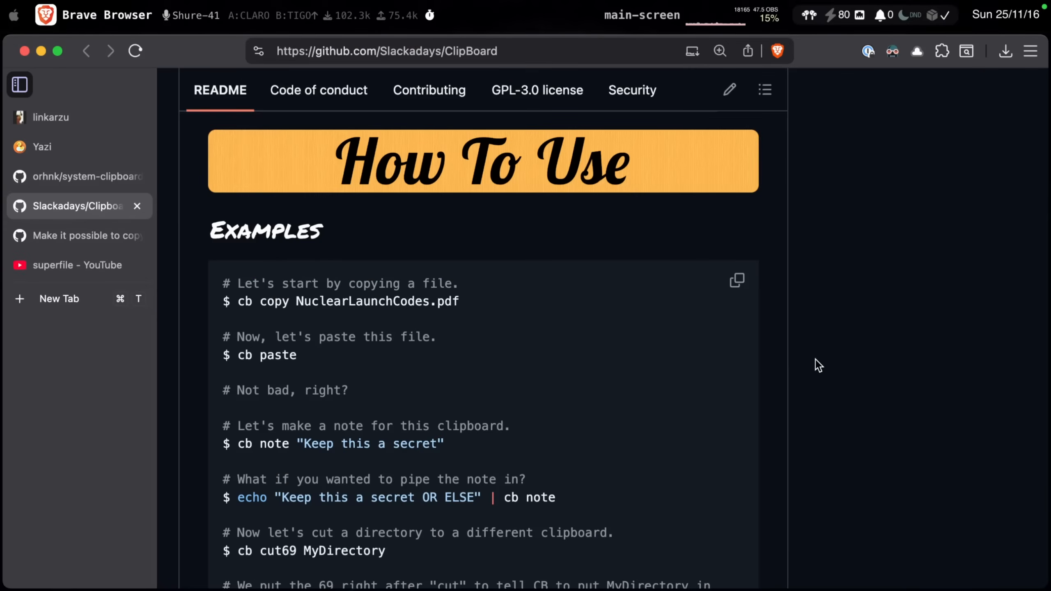
pyautogui.scroll(-3)
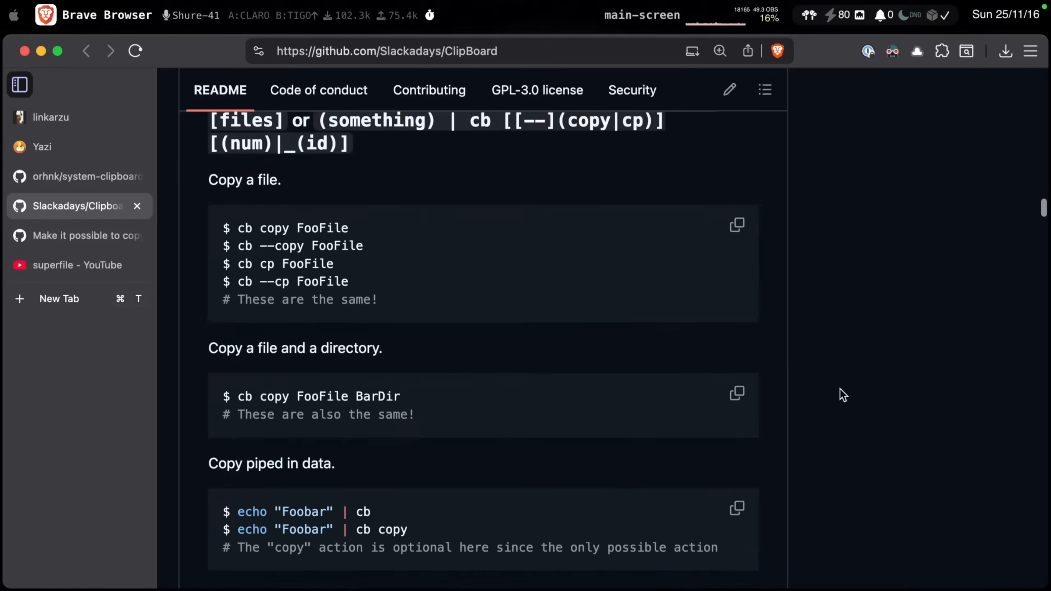
pyautogui.scroll(-3)
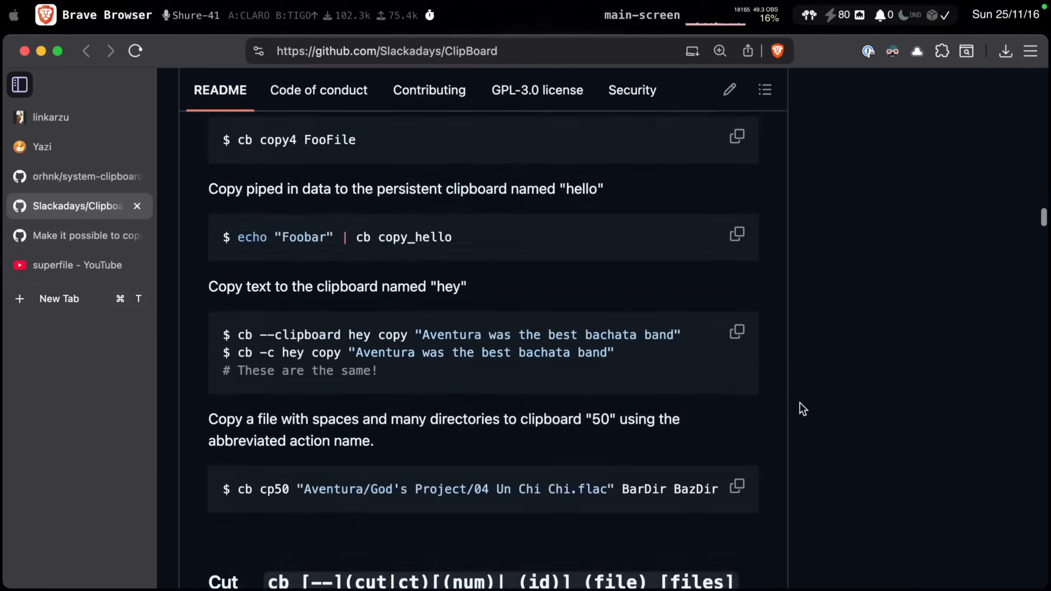
pyautogui.scroll(-3)
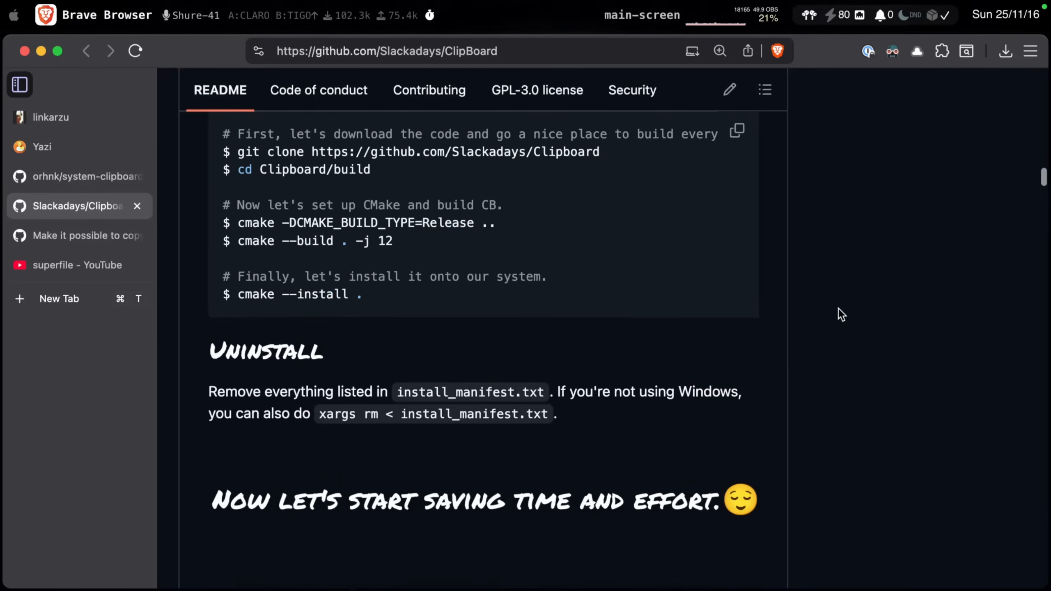
pyautogui.scroll(3)
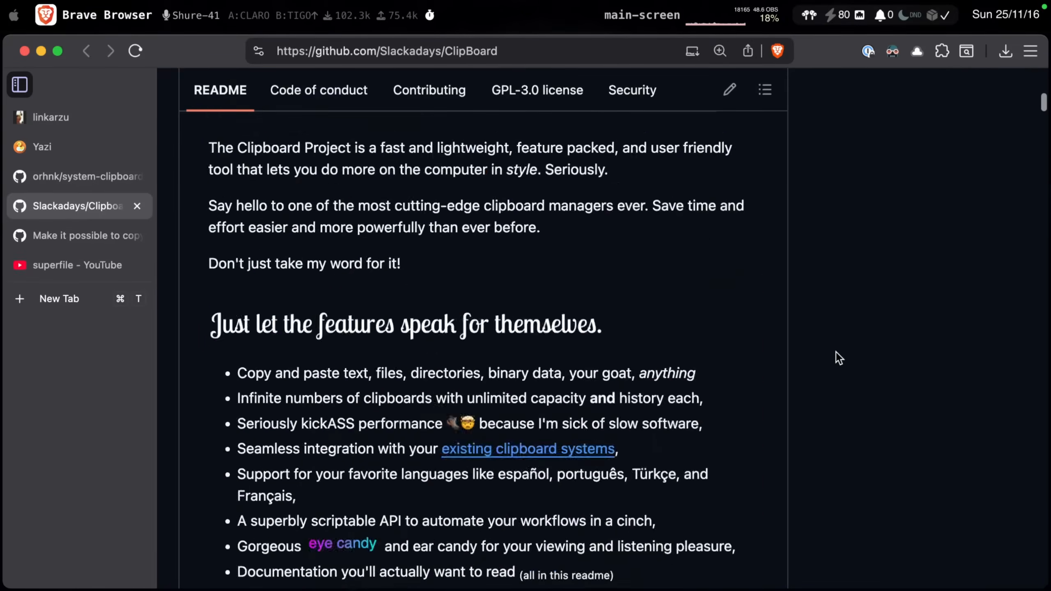
pyautogui.scroll(-3)
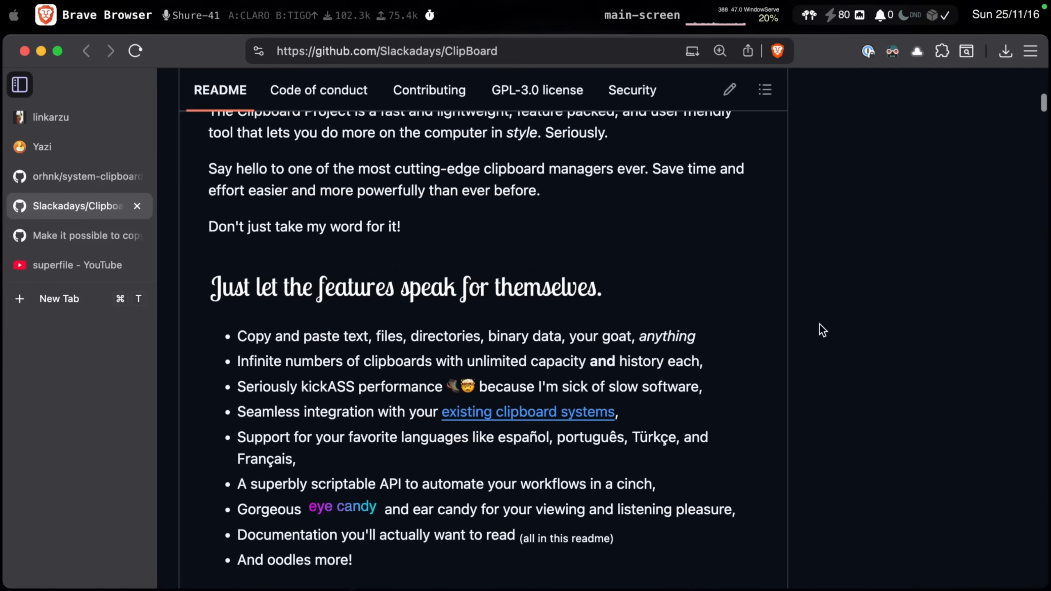
pyautogui.moveTo(732, 364)
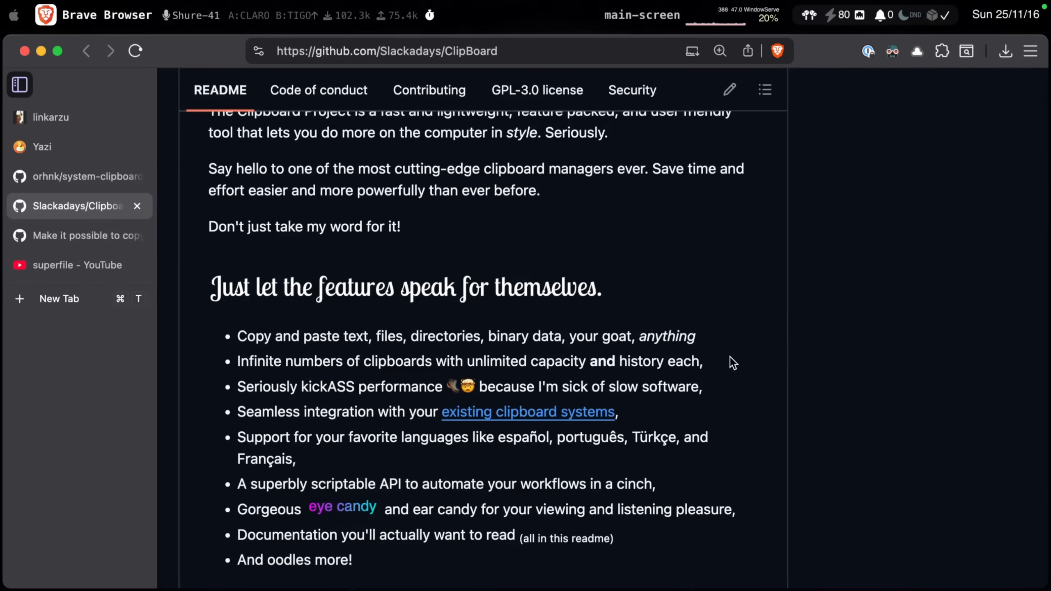
pyautogui.scroll(-3)
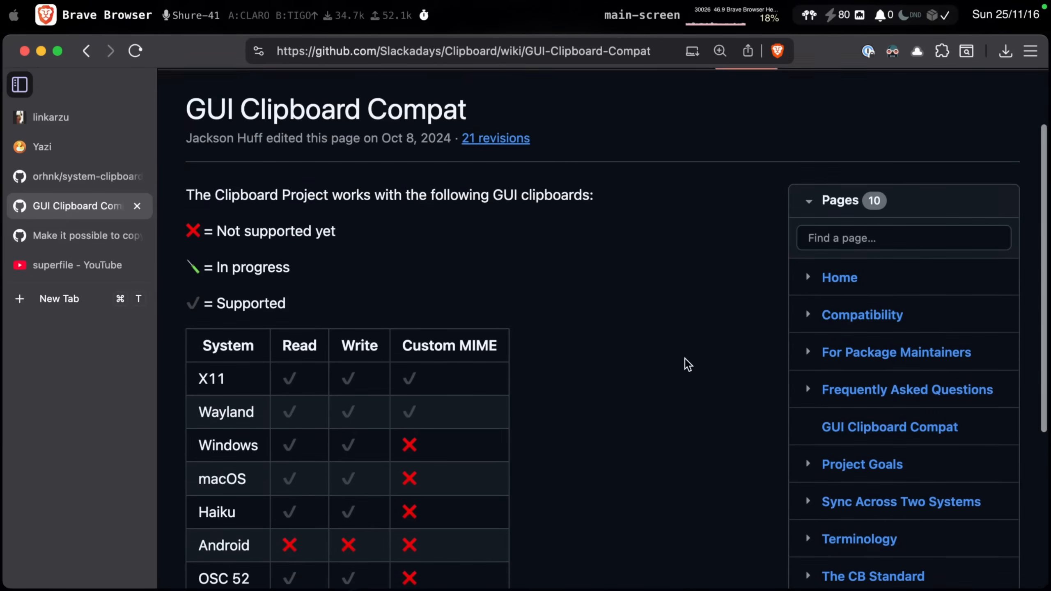
# Scroll the GUI Clipboard Compat wiki page to its compatibility table and highlight the MIME header
pyautogui.scroll(3)
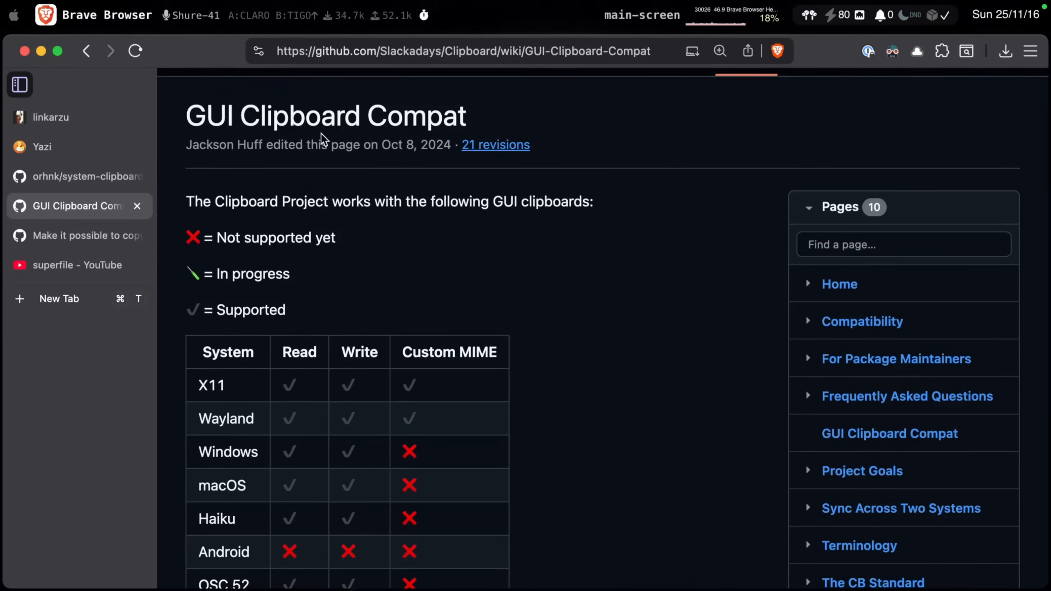
pyautogui.scroll(-3)
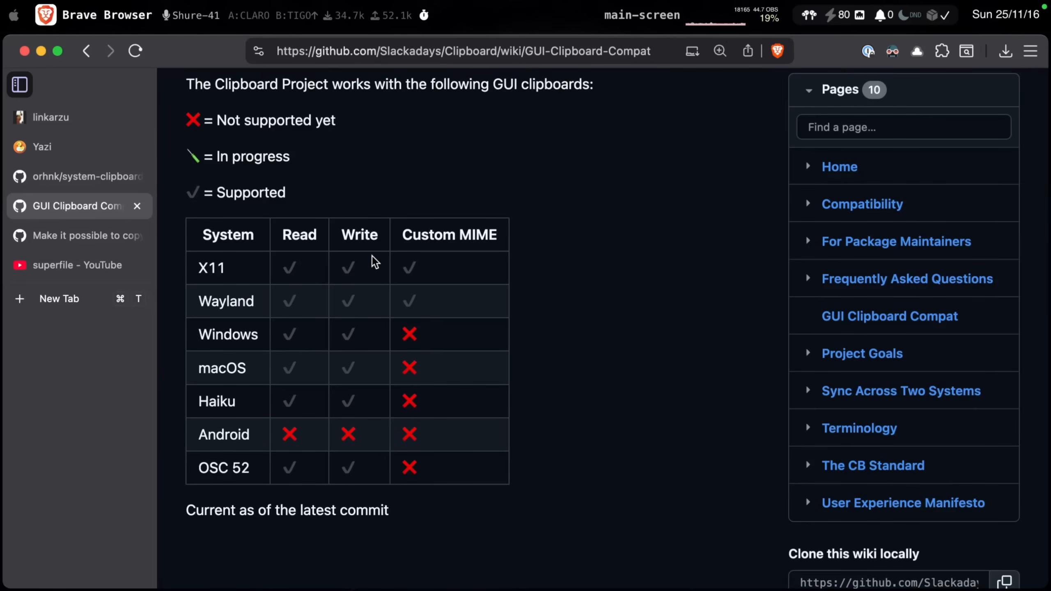
pyautogui.moveTo(231, 331)
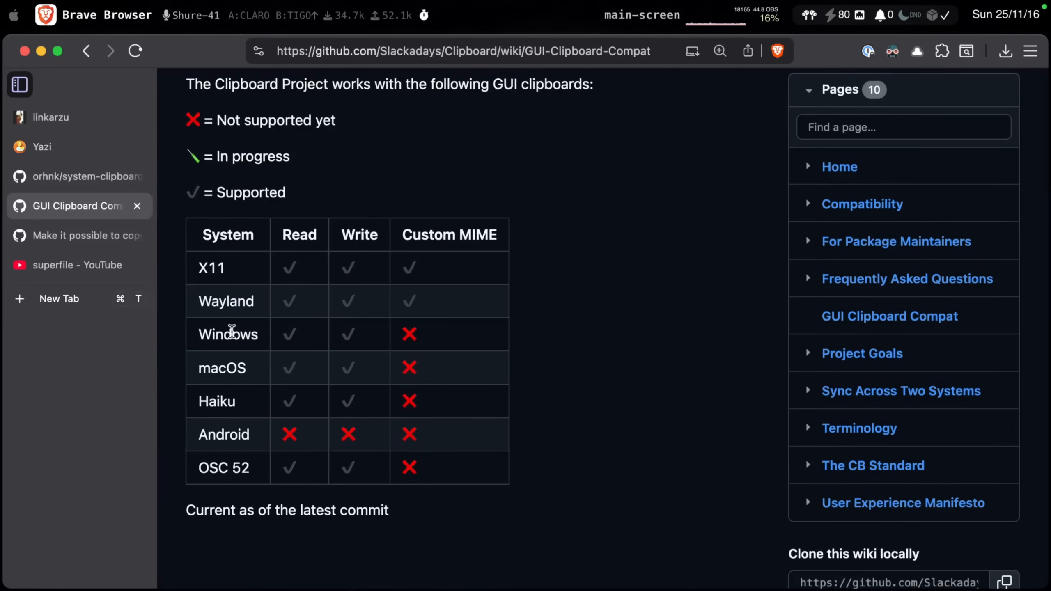
pyautogui.moveTo(216, 400)
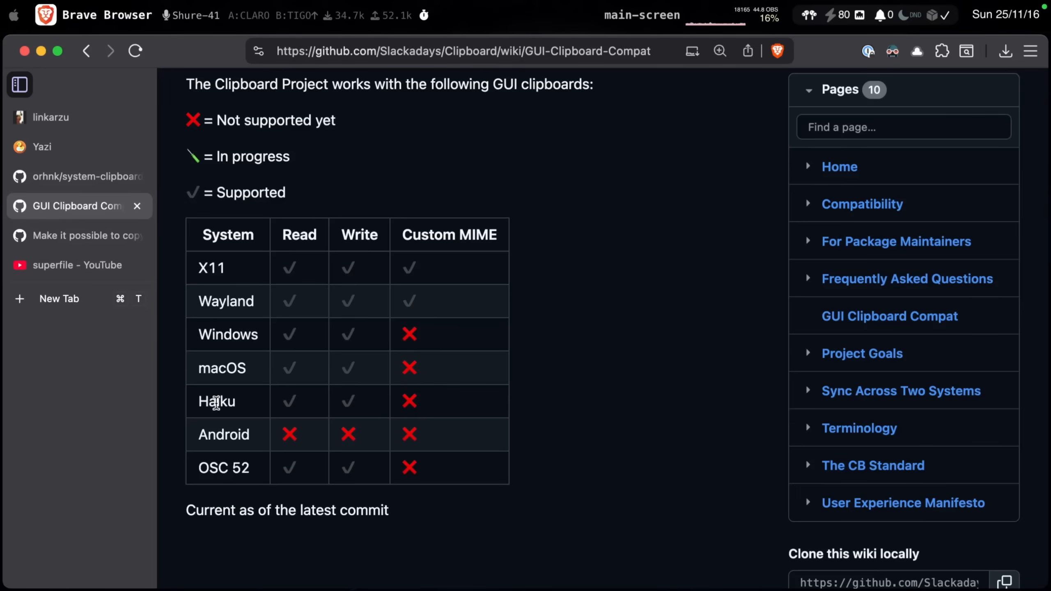
pyautogui.moveTo(299, 474)
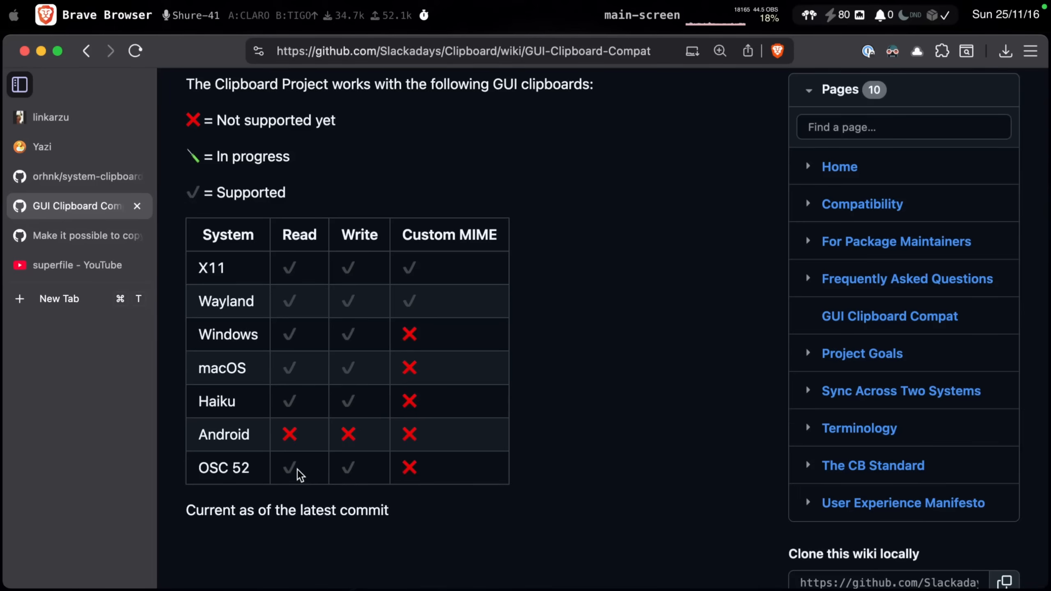
pyautogui.moveTo(260, 476)
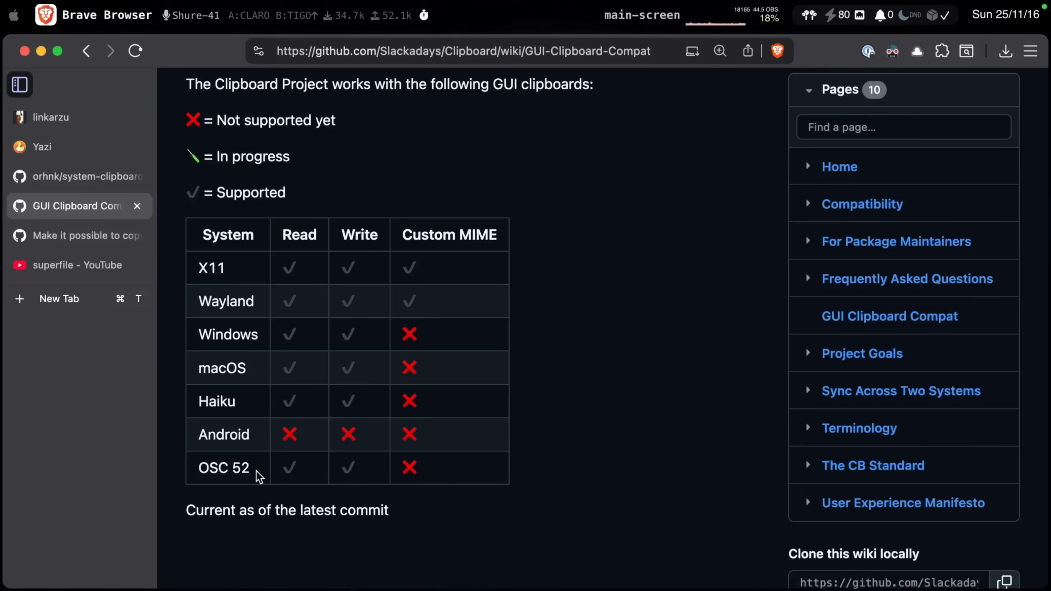
pyautogui.moveTo(488, 235)
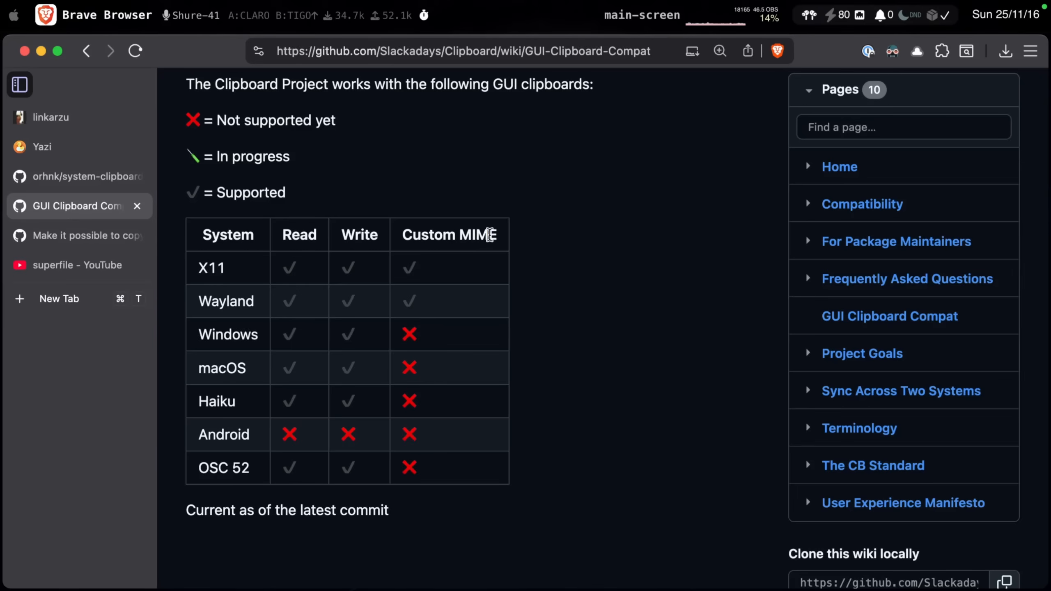
pyautogui.doubleClick(450, 235)
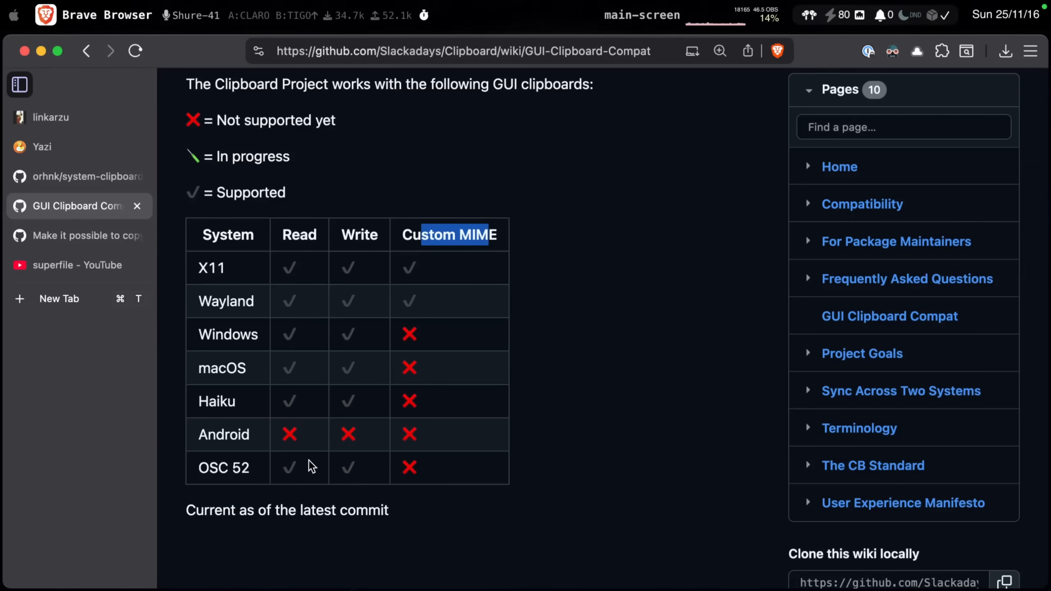
pyautogui.moveTo(360, 267)
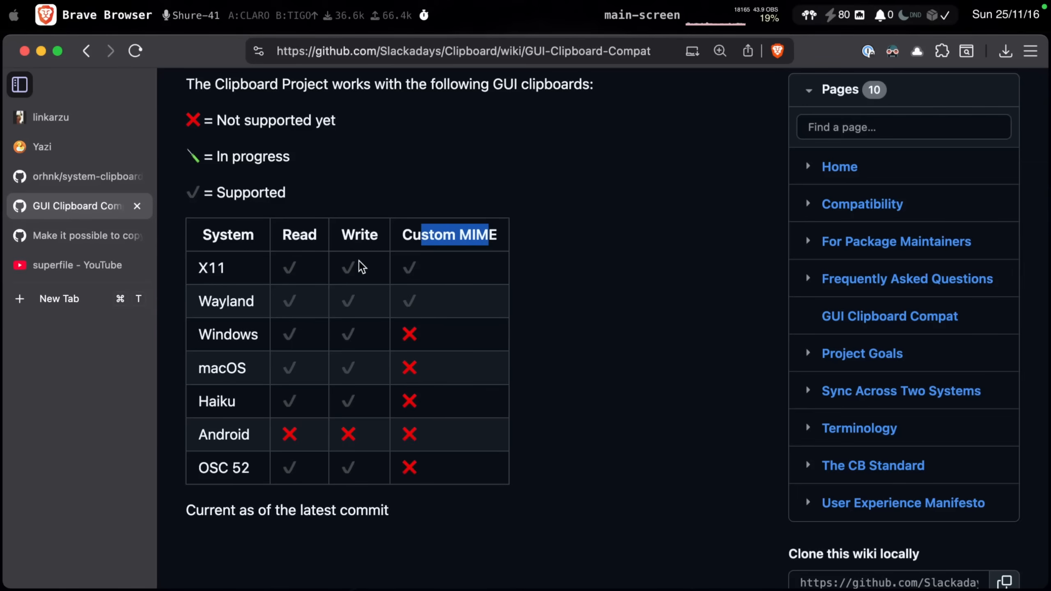
# Switch to the orhnk/system-clipboard.yazi repository tab in the sidebar
pyautogui.click(85, 175)
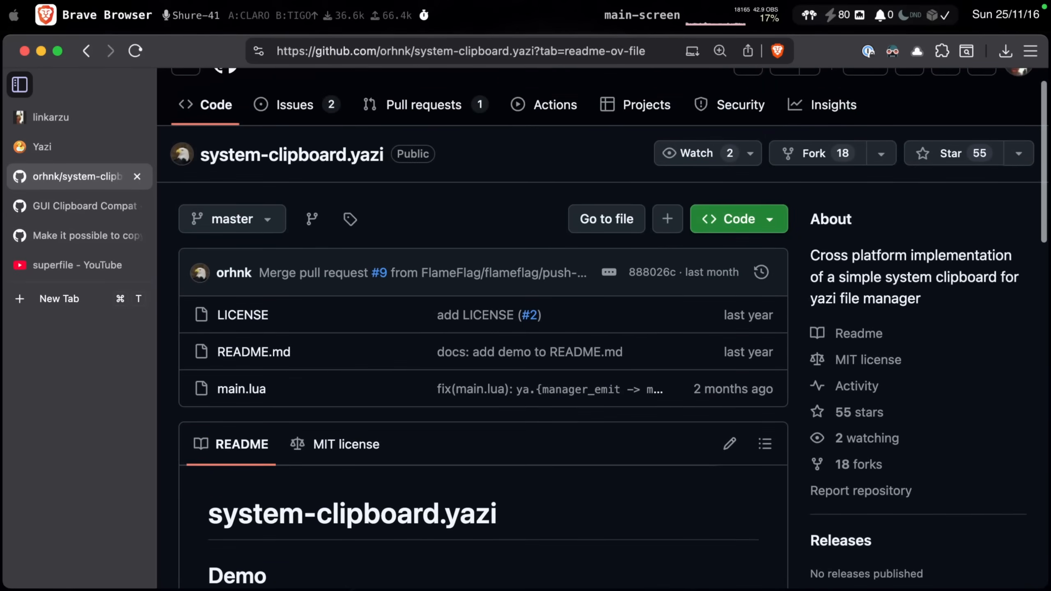
pyautogui.moveTo(464, 352)
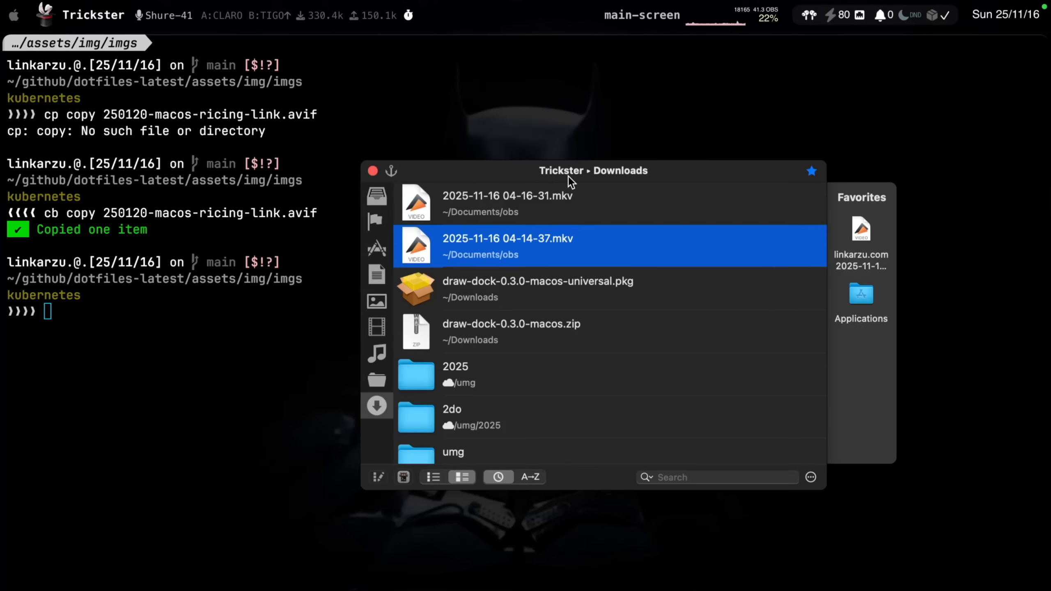
pyautogui.moveTo(539, 364)
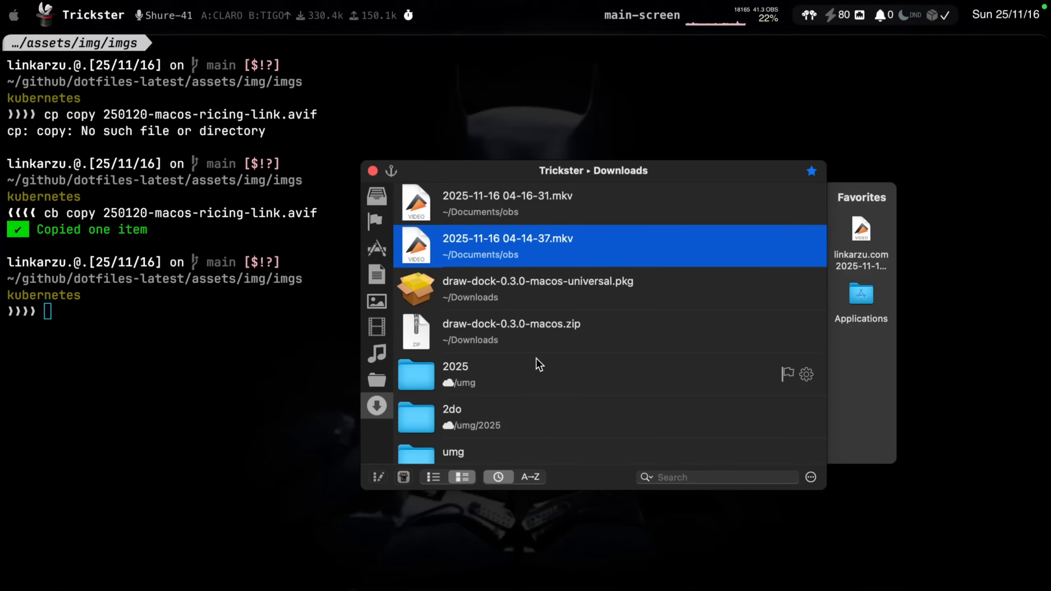
pyautogui.moveTo(392, 414)
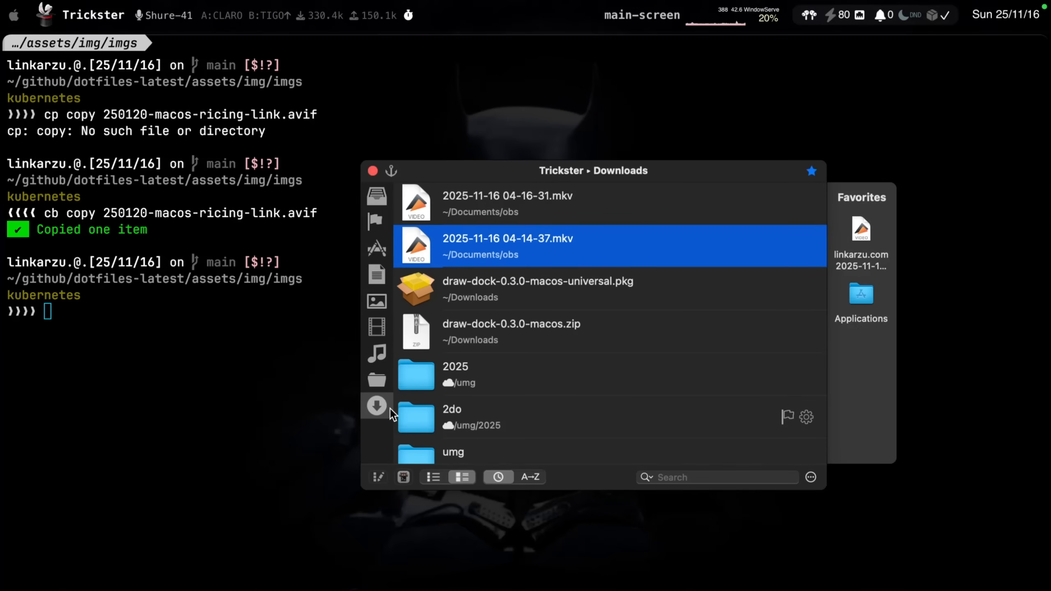
pyautogui.moveTo(557, 370)
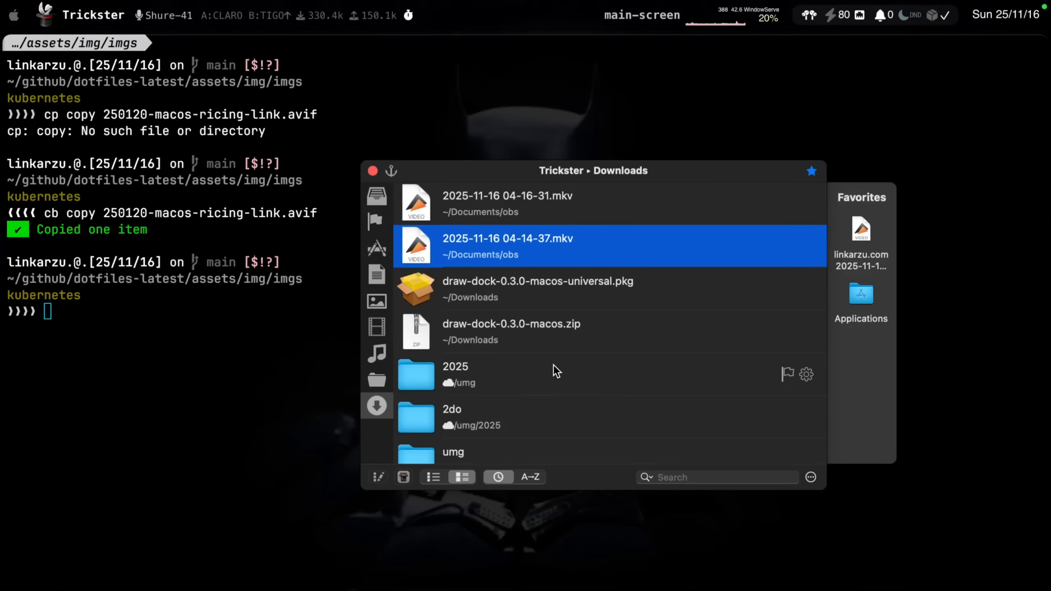
pyautogui.moveTo(557, 371)
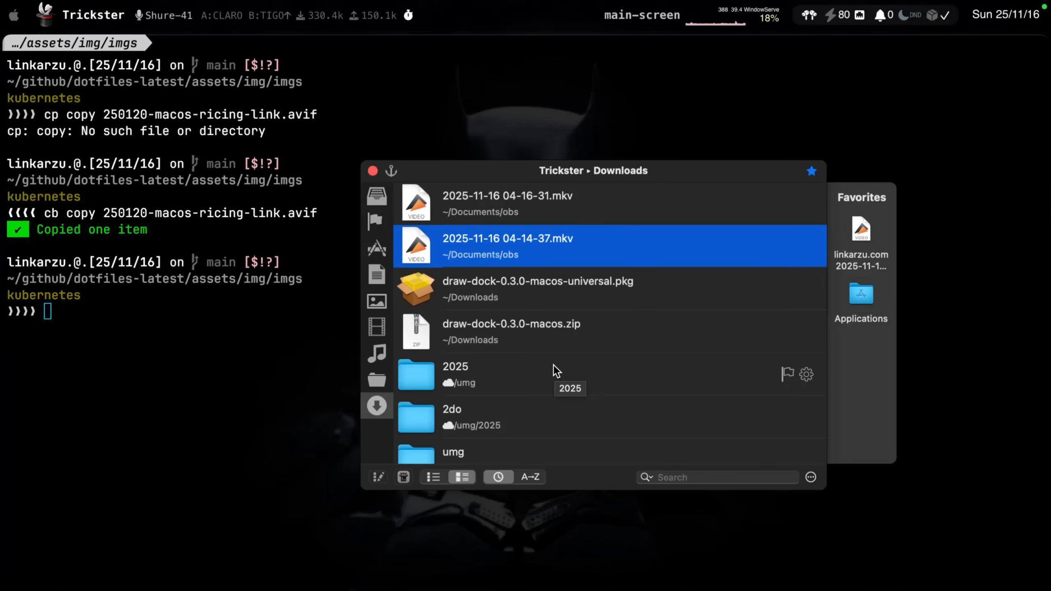
pyautogui.moveTo(605, 303)
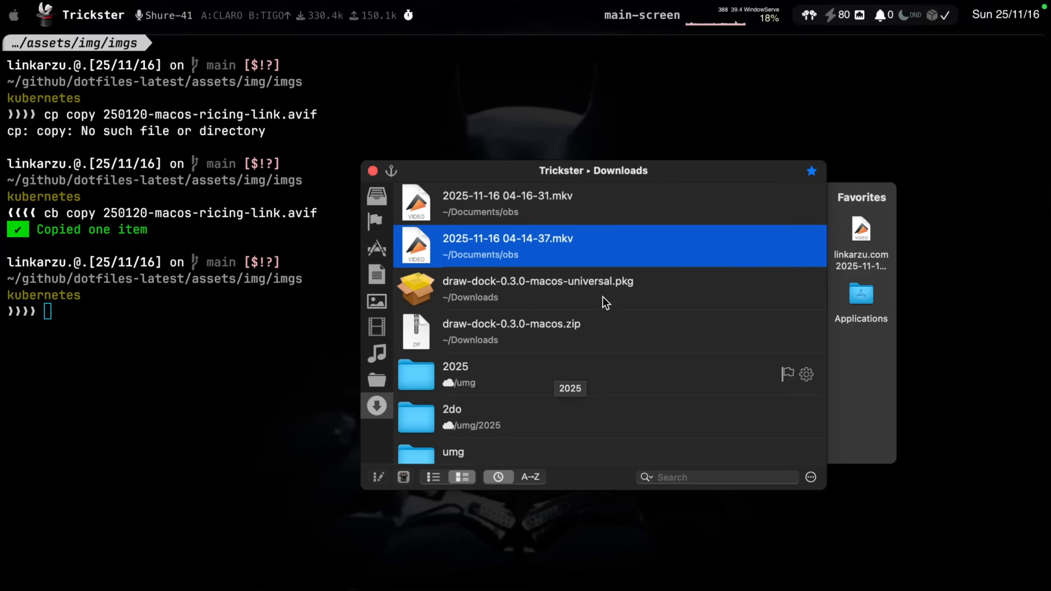
pyautogui.moveTo(419, 93)
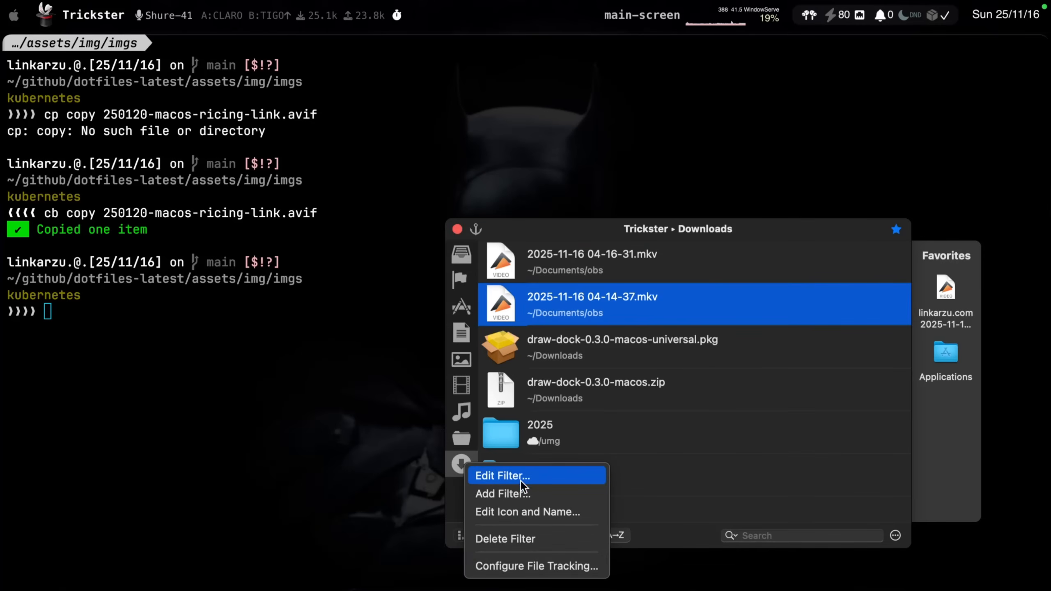
# Open the Downloads filter editor, then close it unchanged to return to Trickster's Downloads file list
pyautogui.click(502, 476)
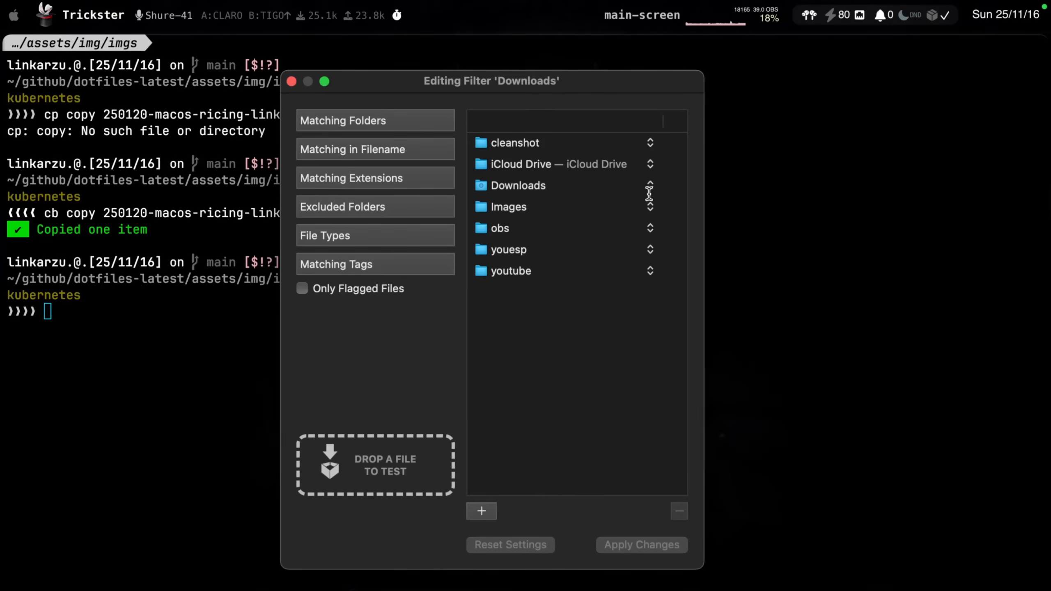
pyautogui.moveTo(500, 271)
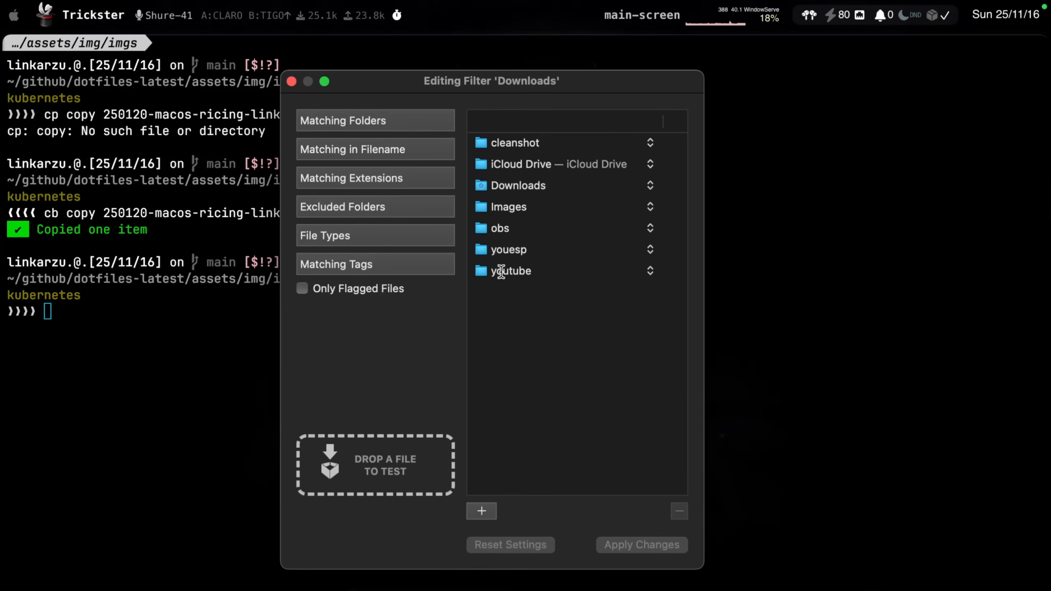
pyautogui.moveTo(513, 210)
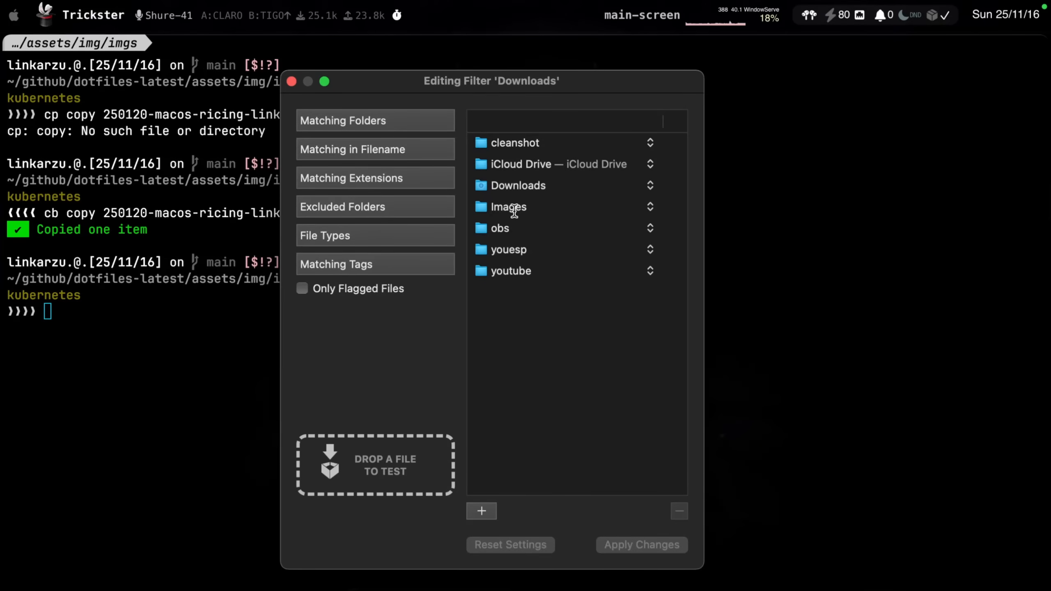
pyautogui.moveTo(506, 257)
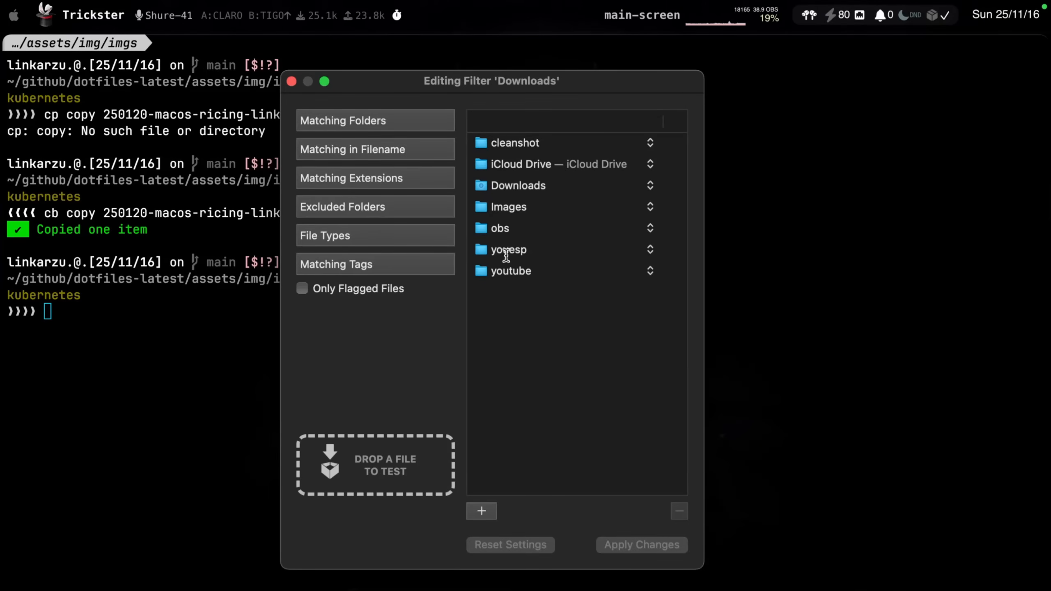
pyautogui.moveTo(516, 140)
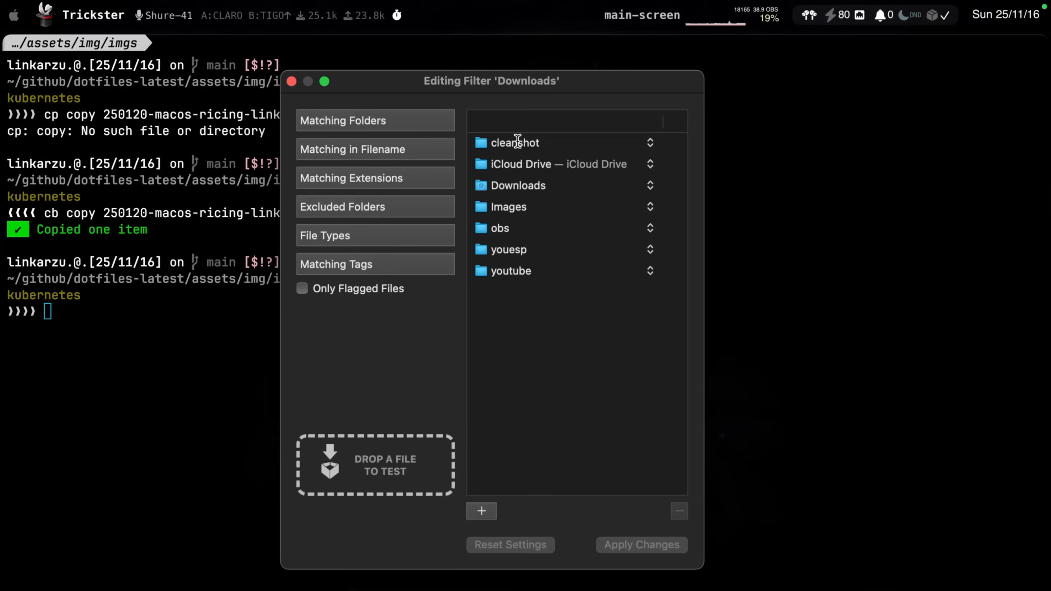
pyautogui.moveTo(291, 81)
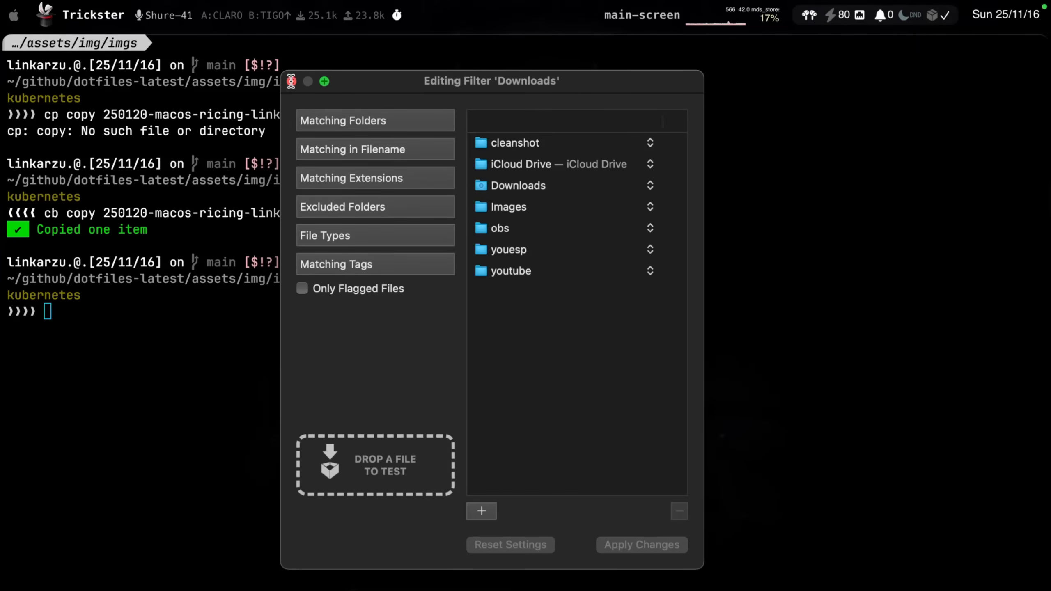
pyautogui.click(291, 82)
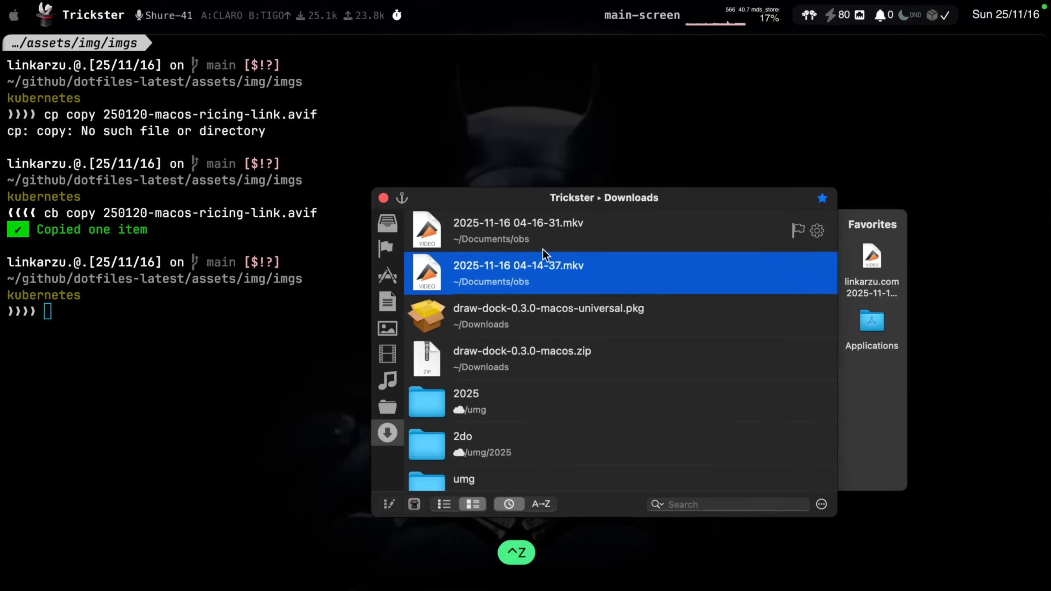
pyautogui.moveTo(479, 282)
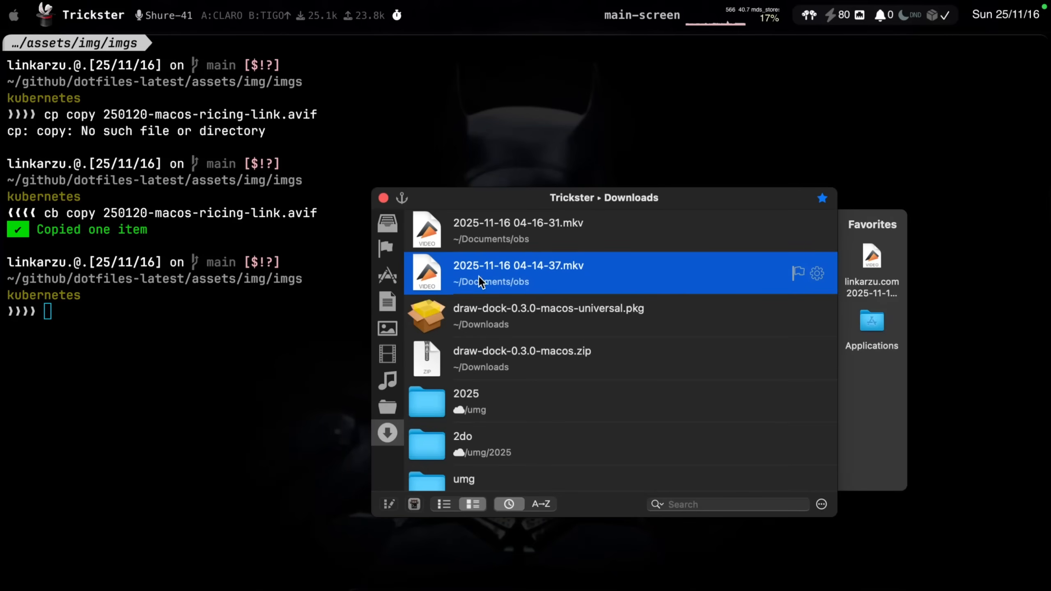
pyautogui.moveTo(409, 220)
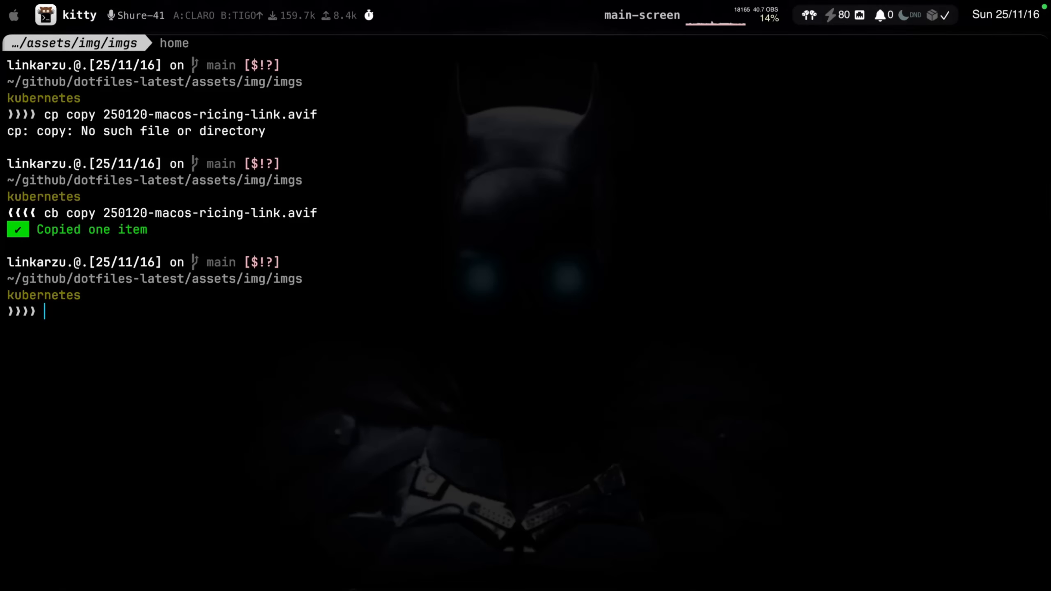
# Launch yazi in the imgs folder and step through the images to preview each thumbnail
pyautogui.write('yazi')
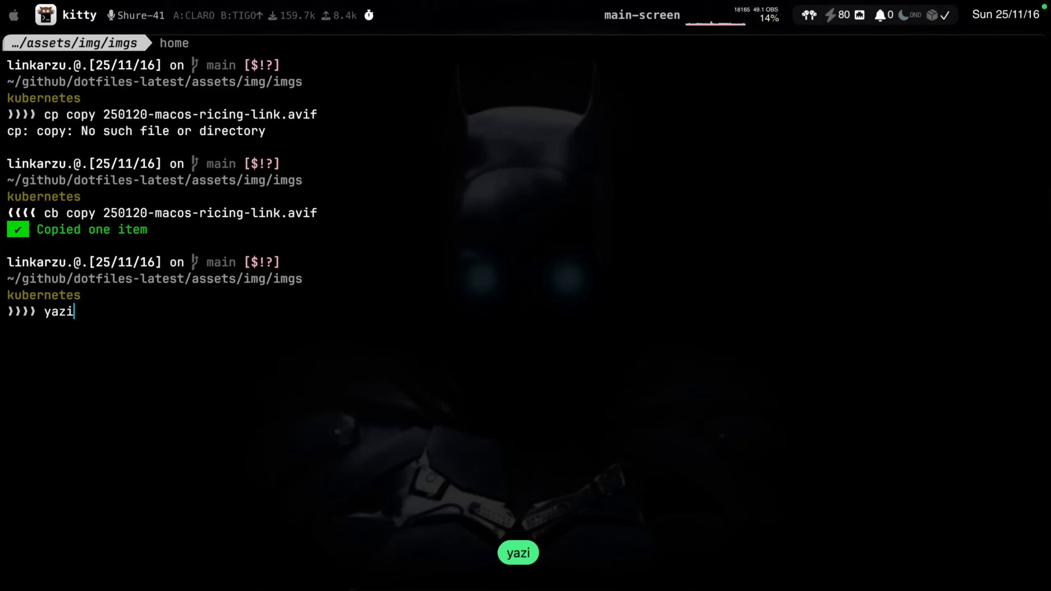
pyautogui.press('Return')
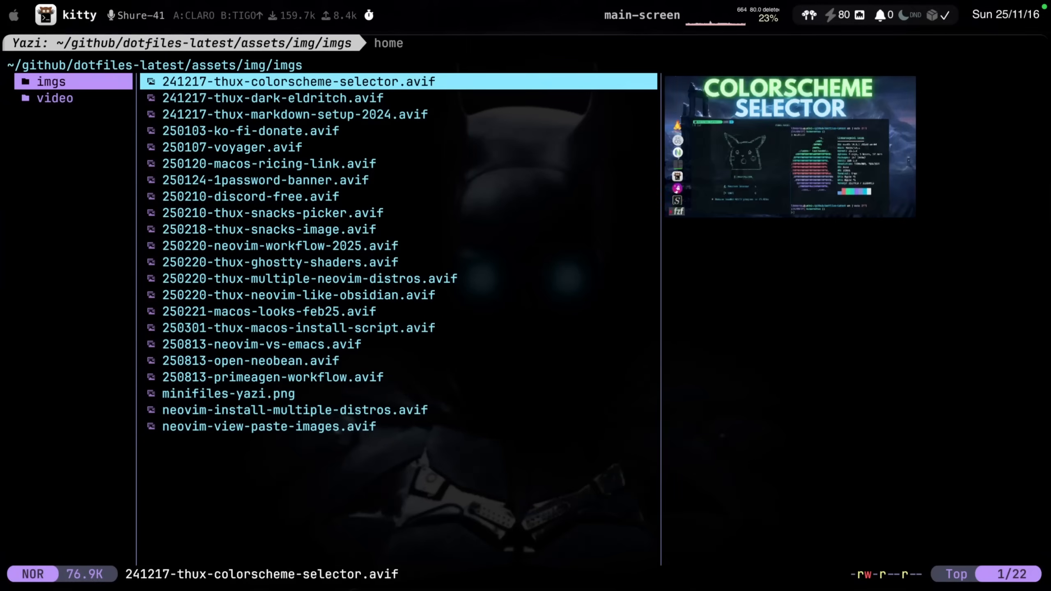
pyautogui.press('j')
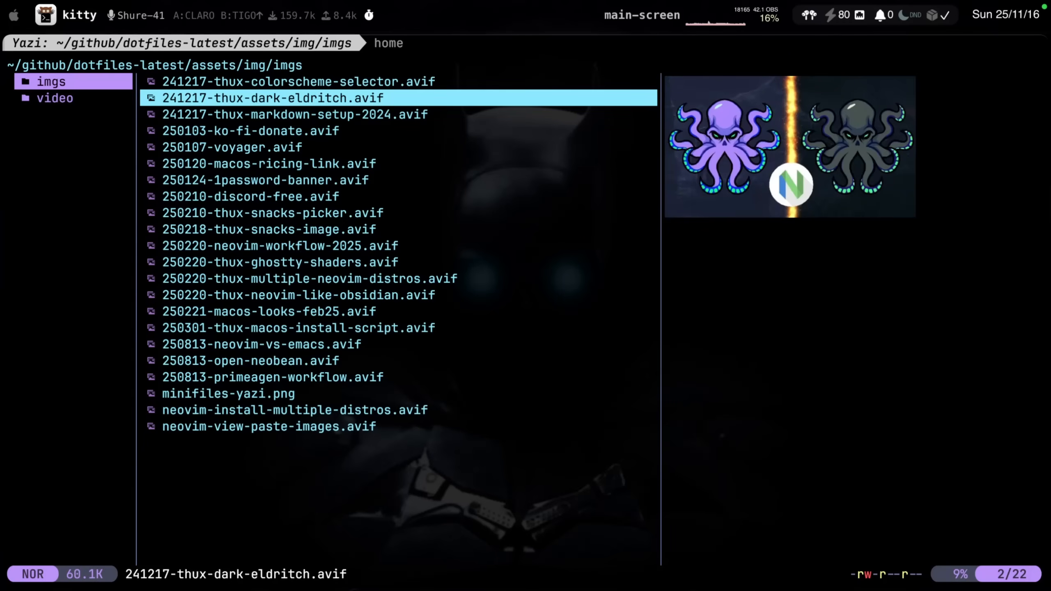
pyautogui.press('t')
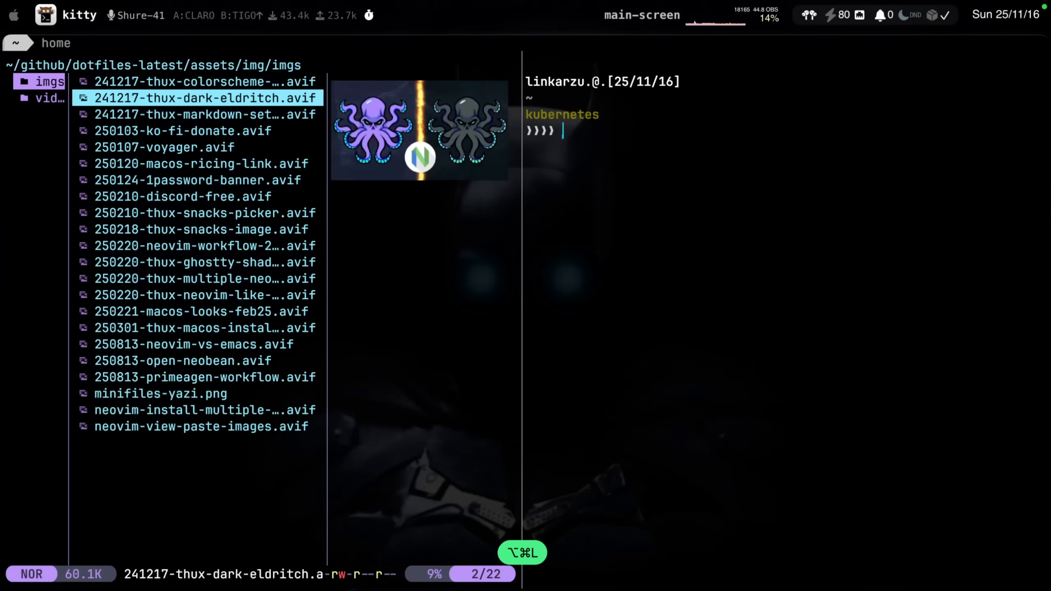
# Run yazi then git text in the new pane beside the first yazi instance
pyautogui.write('yazi')
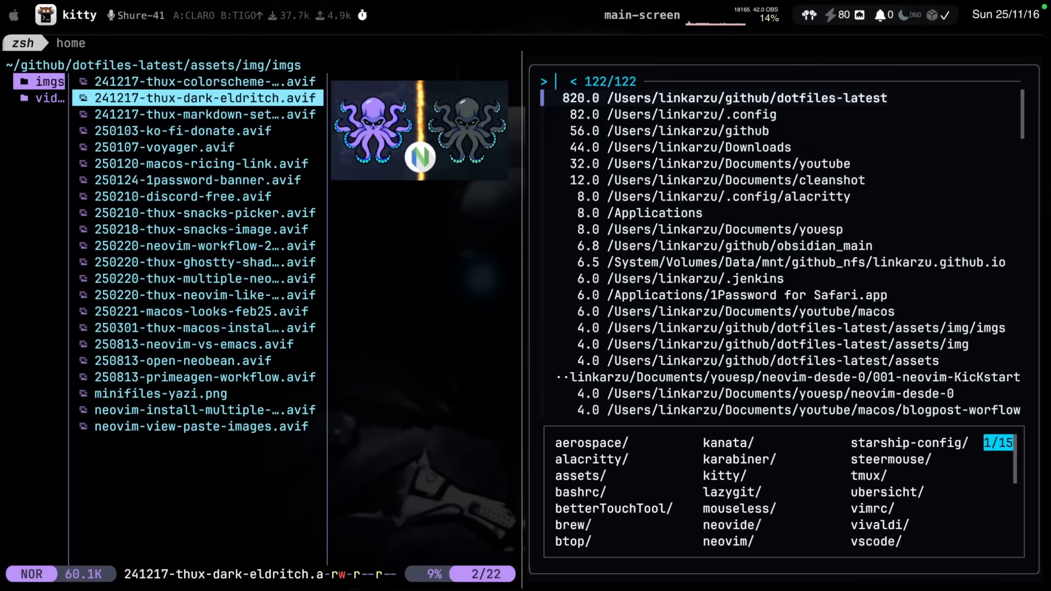
pyautogui.write('git')
pyautogui.write('kit')
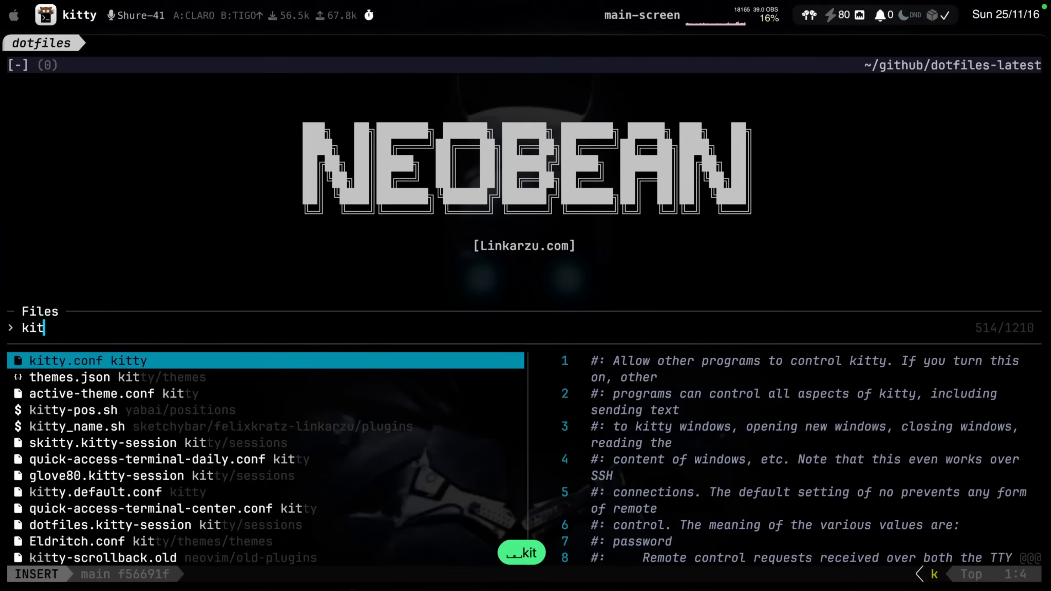
# Open kitty.conf in Neovim, then browse up into the kitty sessions folder with mini.files
pyautogui.press('Return')
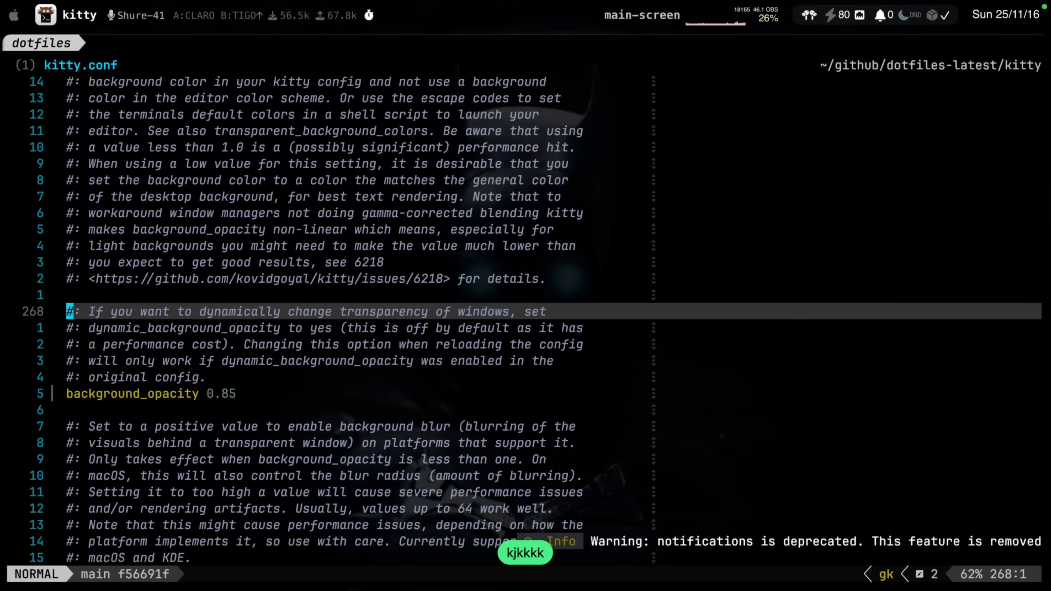
pyautogui.scroll(3)
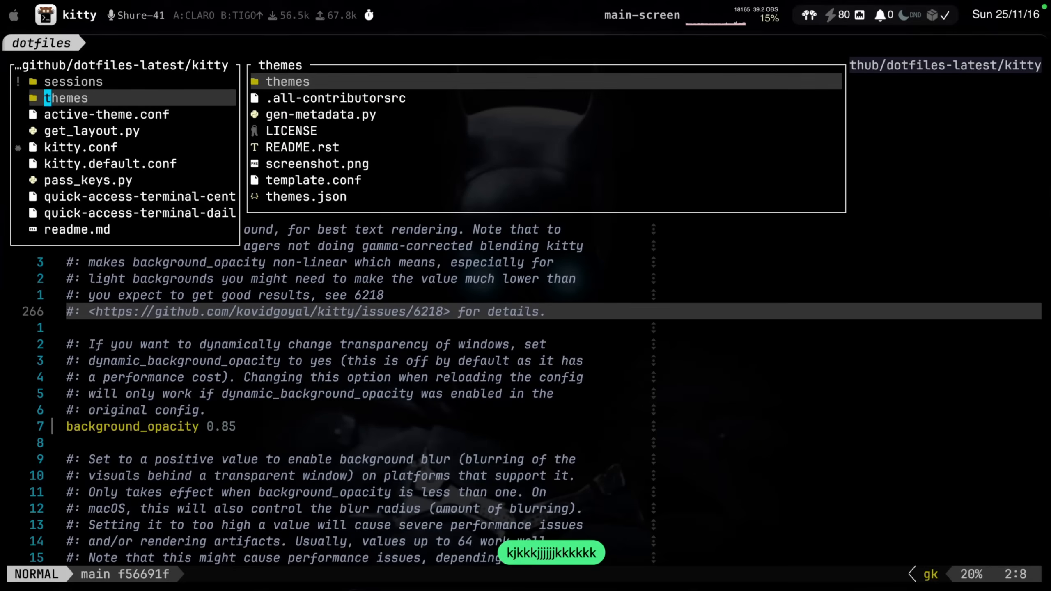
pyautogui.press('h')
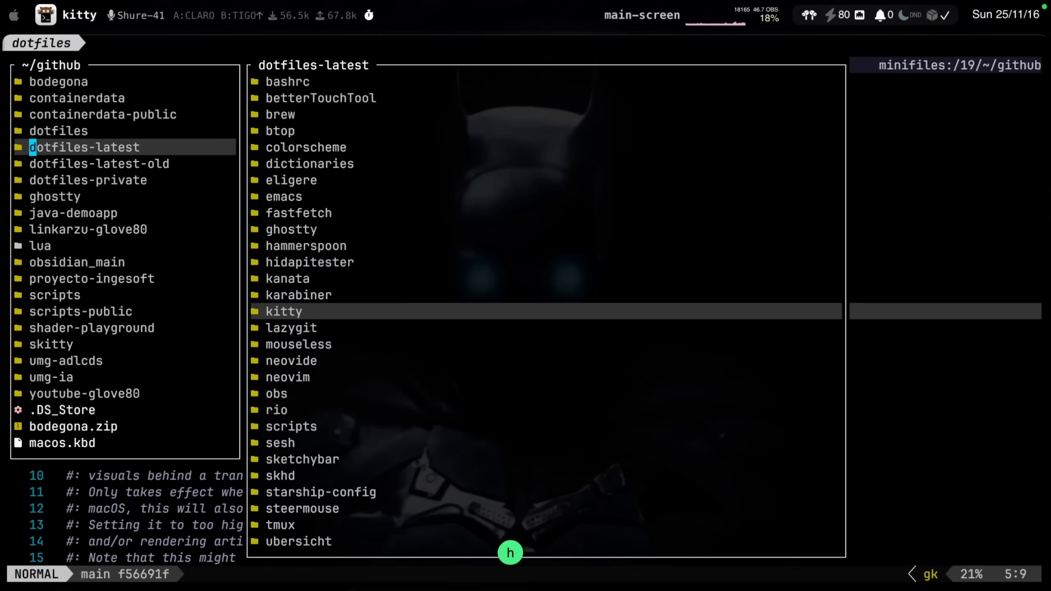
pyautogui.click(283, 312)
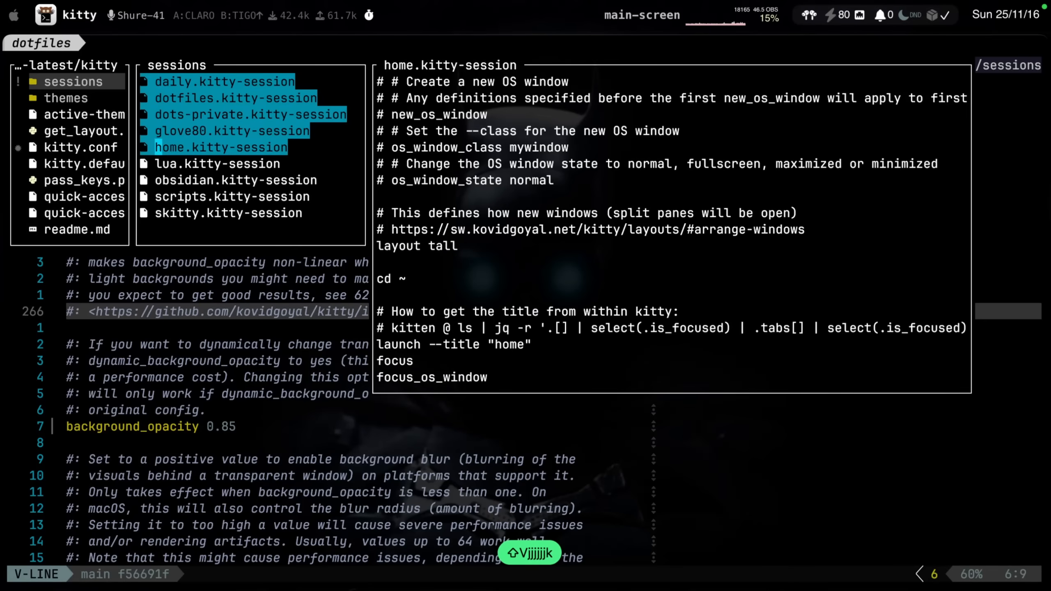
pyautogui.press('Escape')
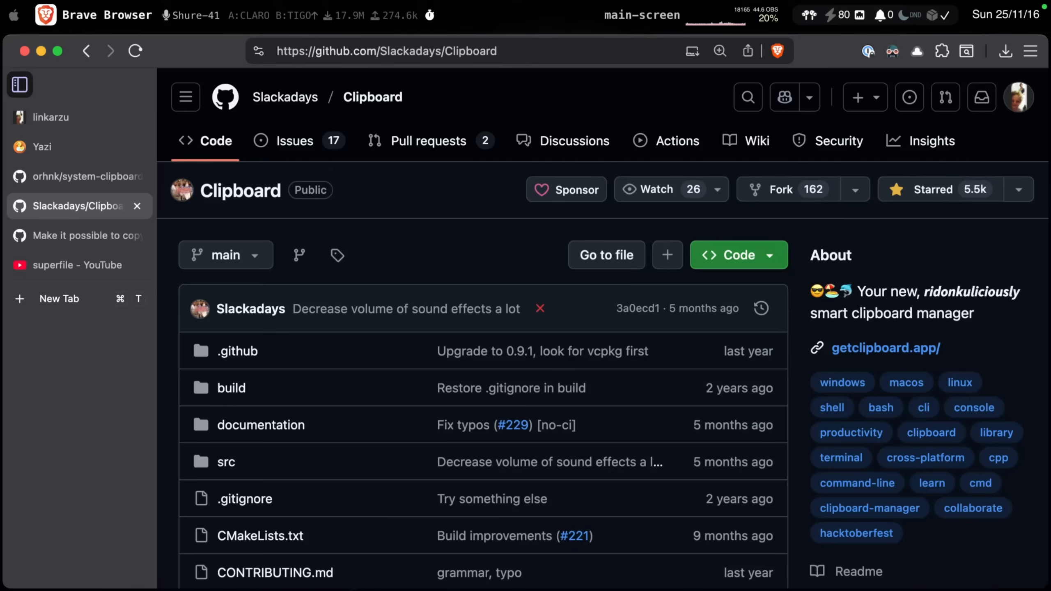
# Scroll the Slackadays/Clipboard README down to its Homebrew install commands
pyautogui.scroll(-3)
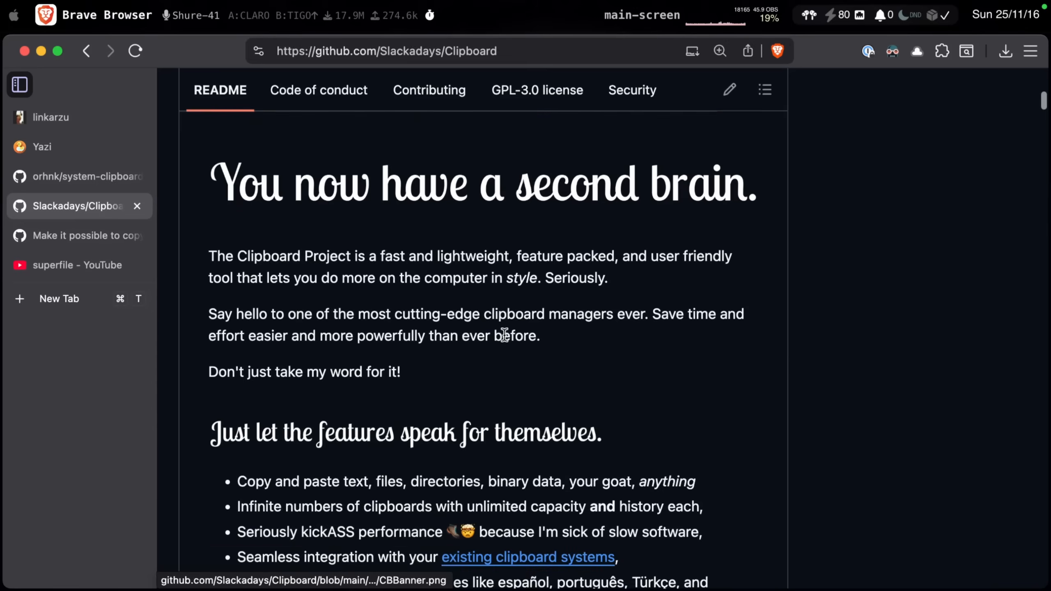
pyautogui.scroll(-3)
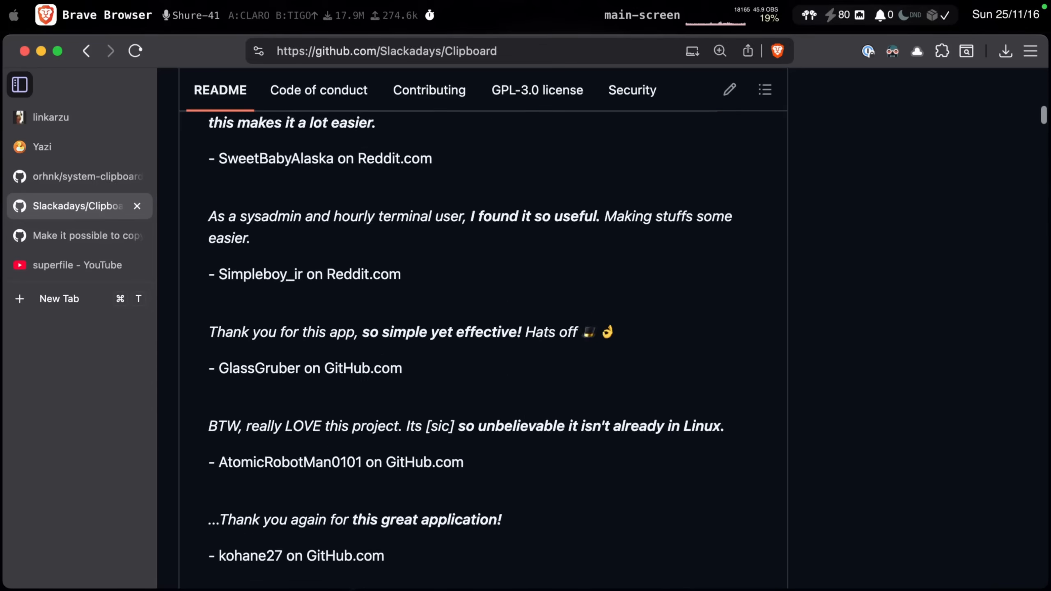
pyautogui.scroll(3)
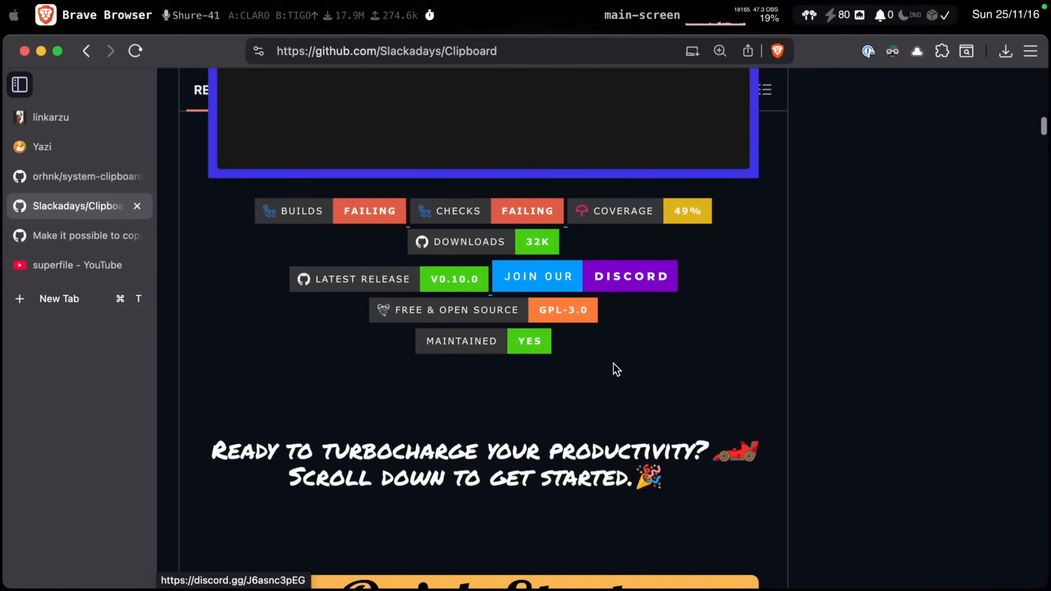
pyautogui.scroll(-3)
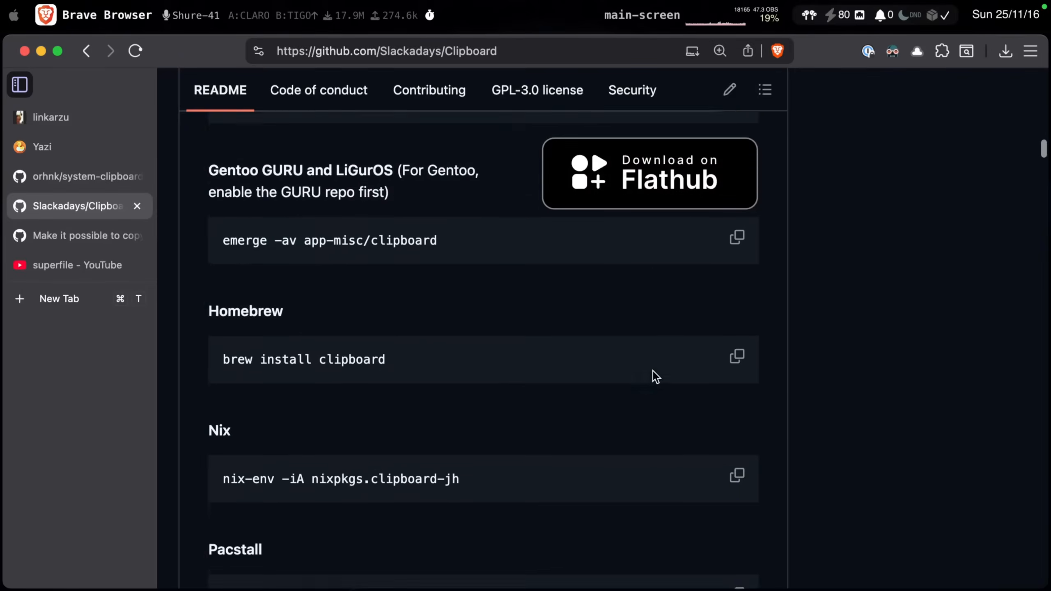
pyautogui.scroll(-3)
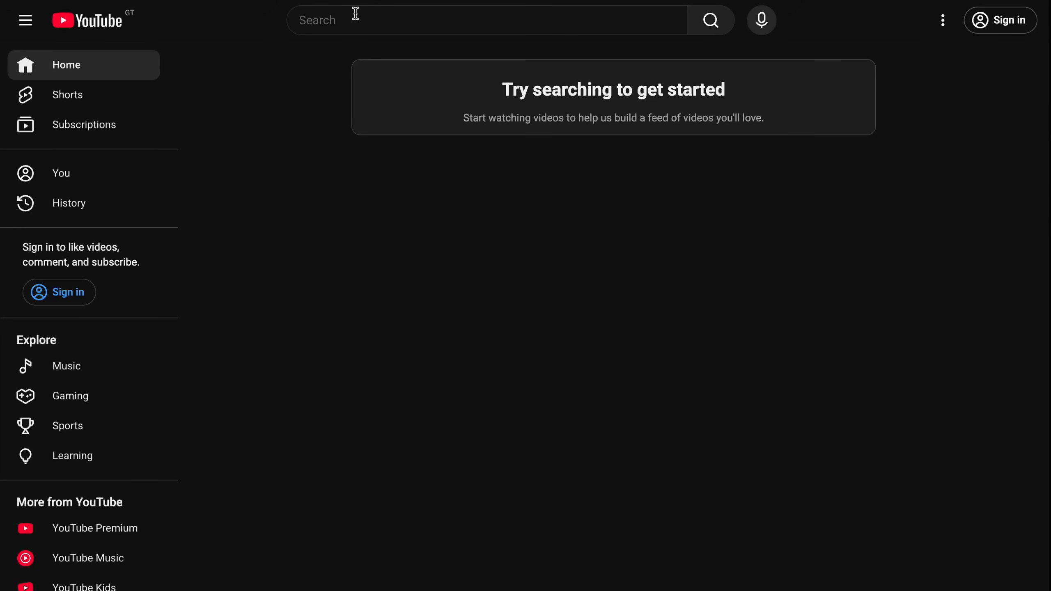
# Search YouTube for 'Ranger file manager'
pyautogui.write('Rang')
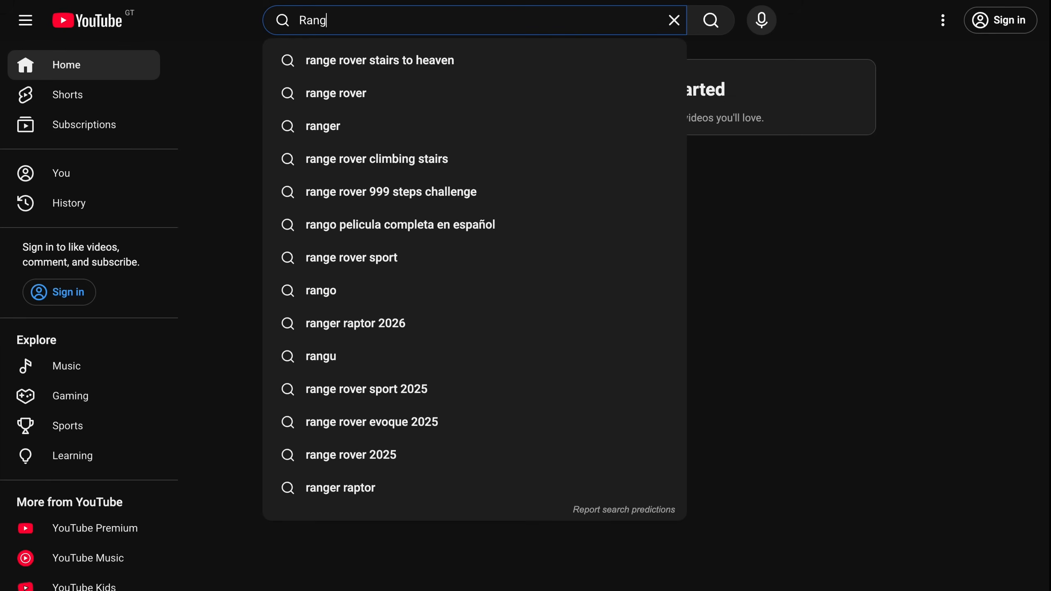
pyautogui.write('Ranger file manager')
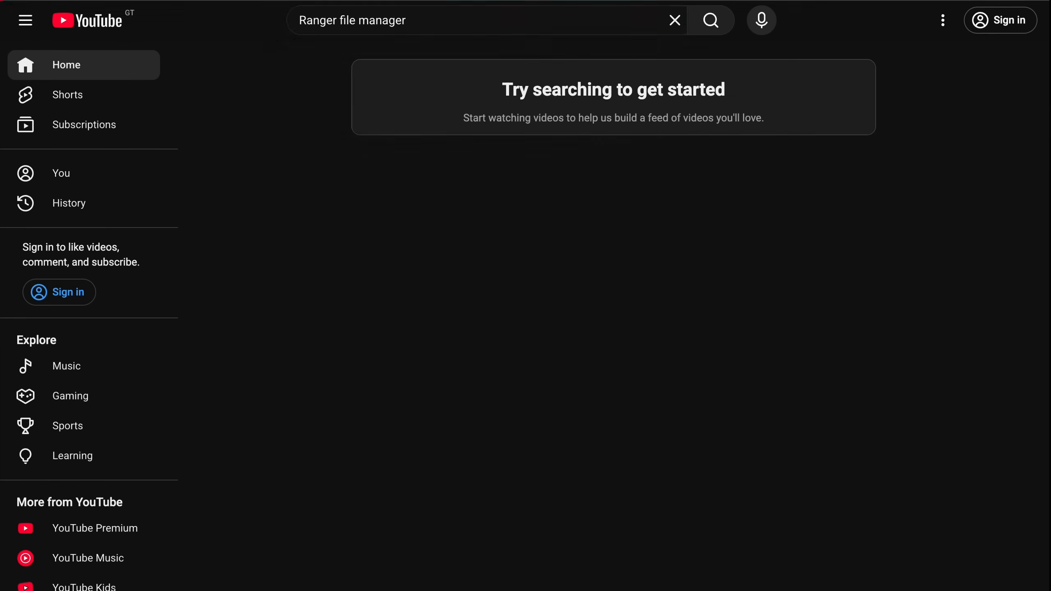
pyautogui.click(710, 19)
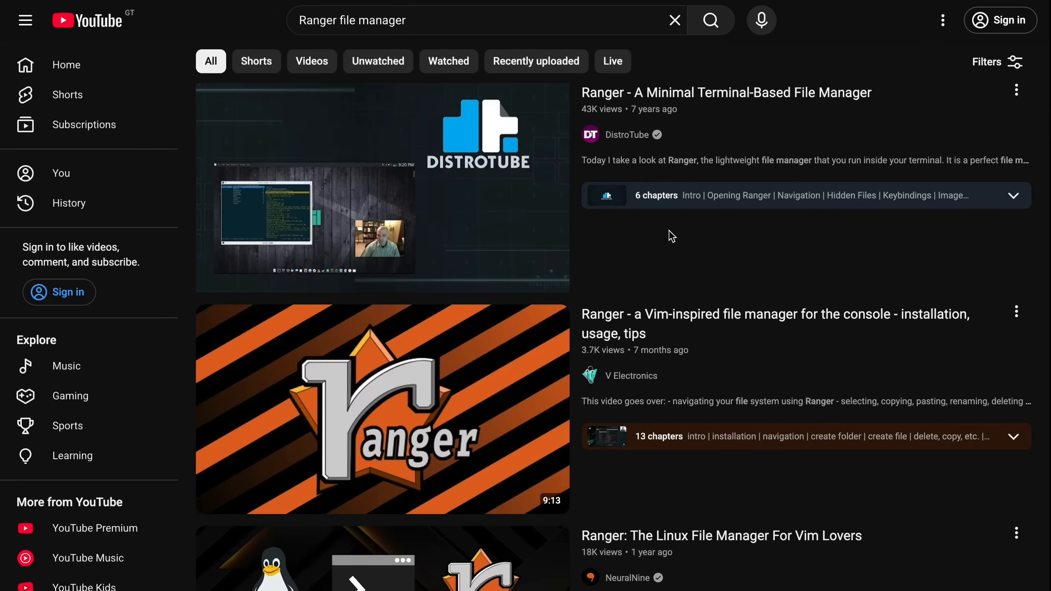
pyautogui.moveTo(360, 224)
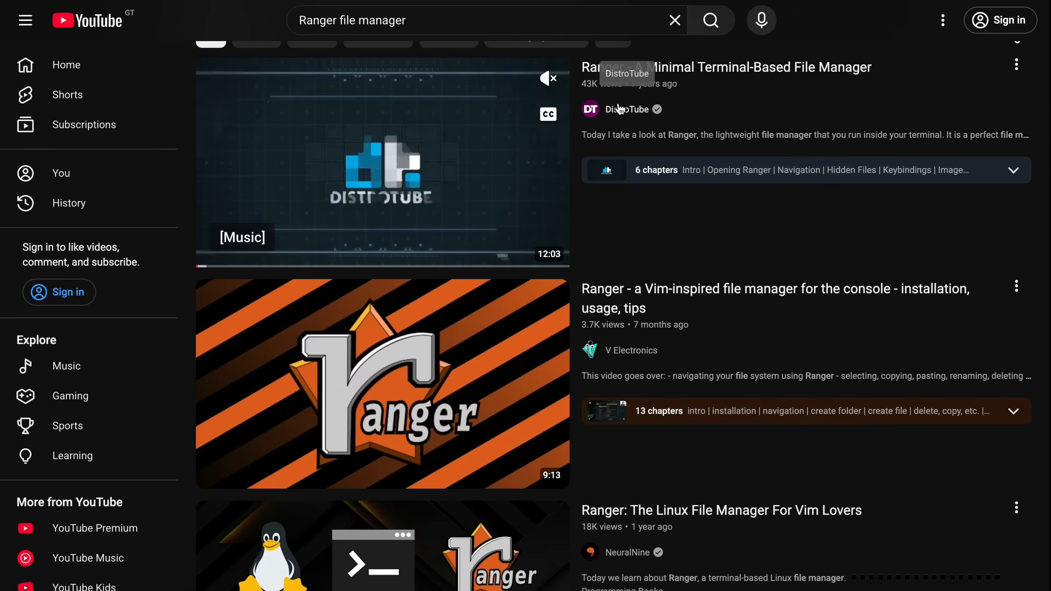
# Scroll down the Ranger results past the Joshuto, Lf and Vifm videos
pyautogui.scroll(-3)
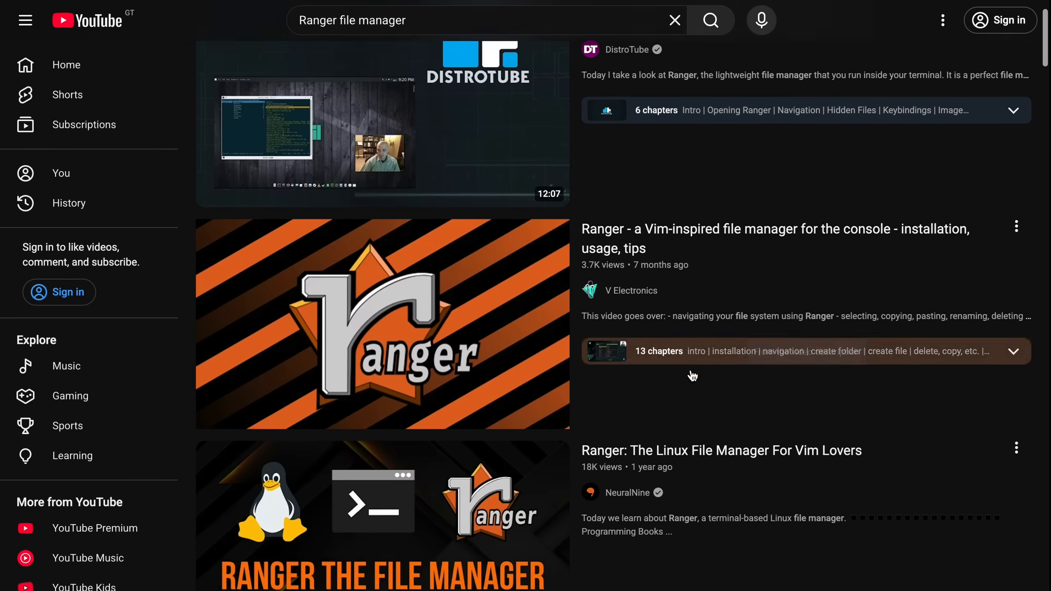
pyautogui.scroll(-3)
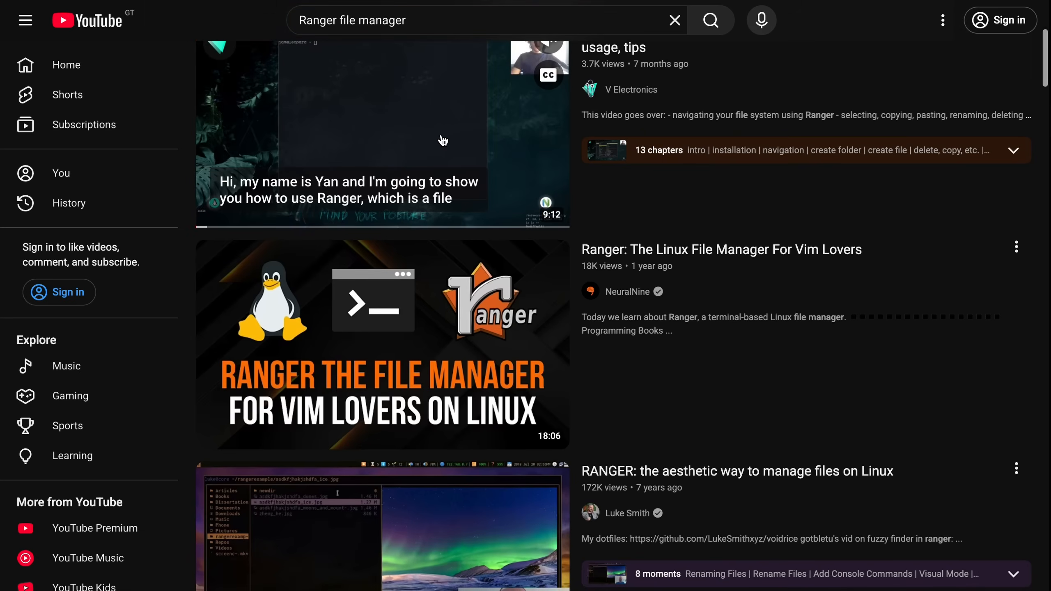
pyautogui.scroll(-3)
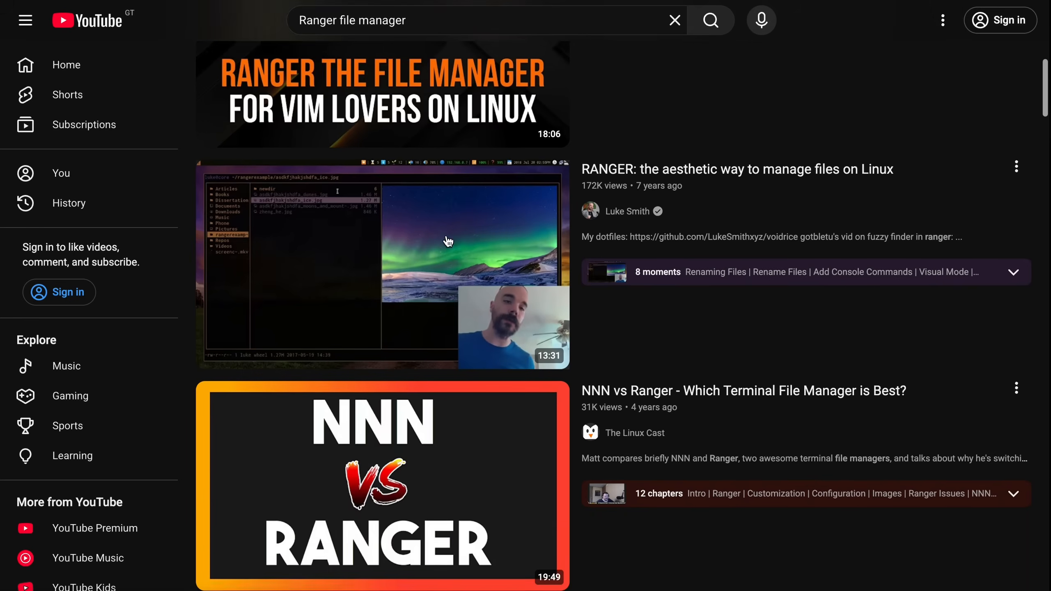
pyautogui.scroll(-3)
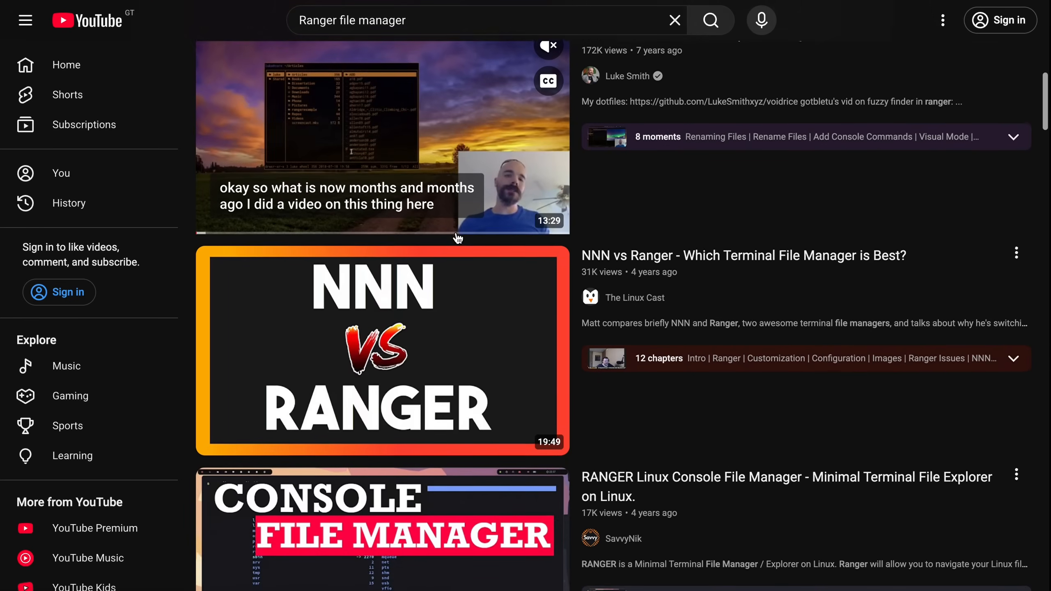
pyautogui.scroll(-3)
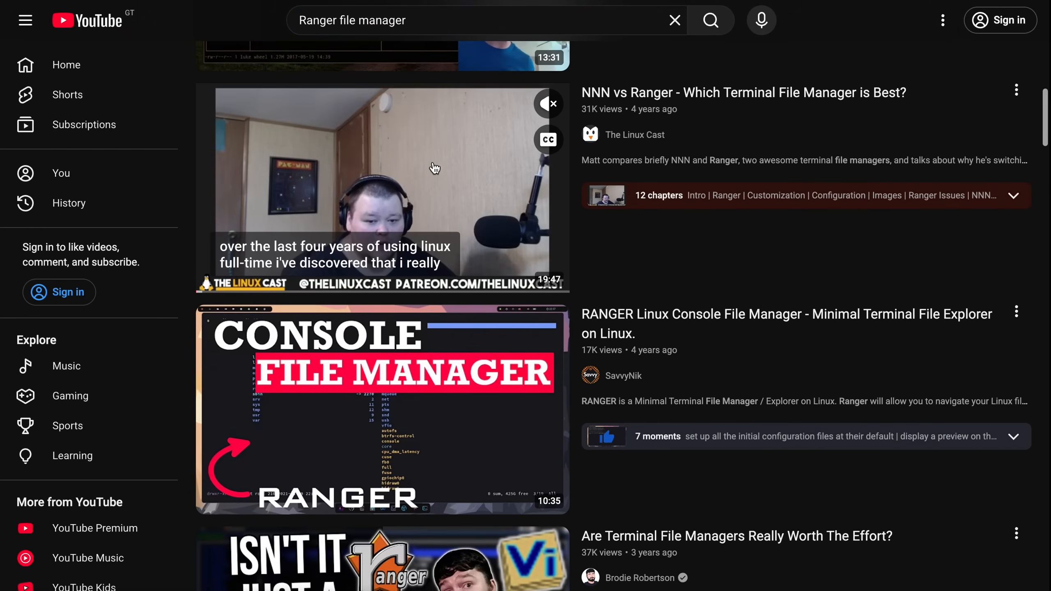
pyautogui.moveTo(510, 252)
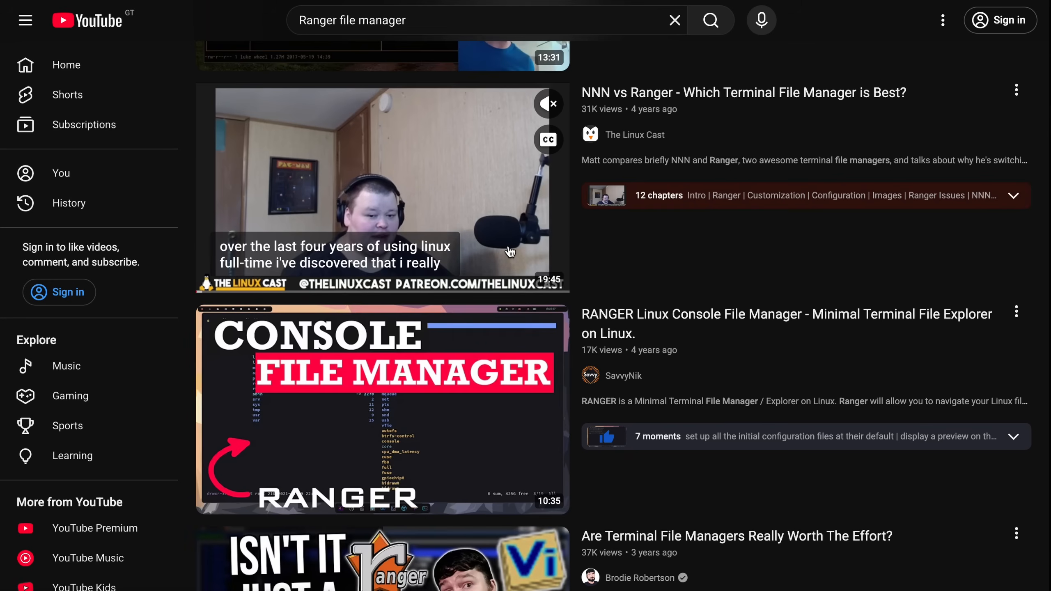
pyautogui.scroll(-3)
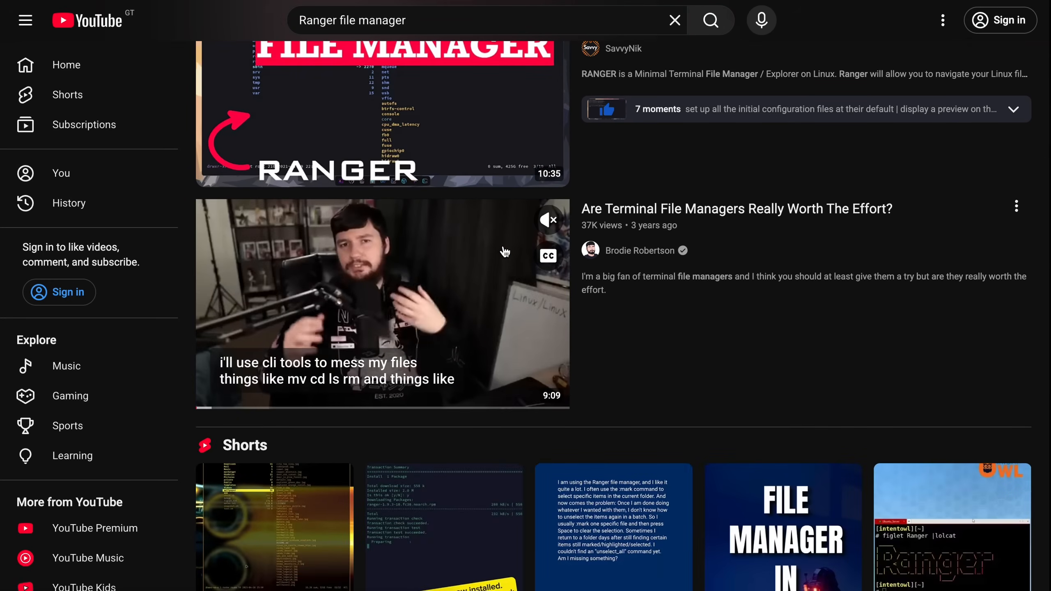
pyautogui.scroll(-3)
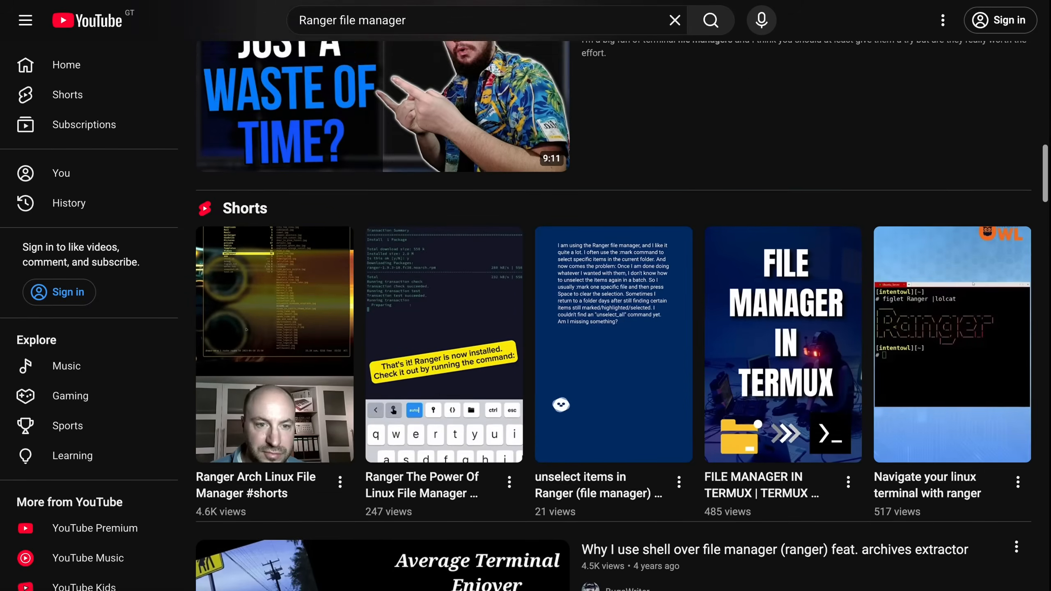
pyautogui.scroll(-3)
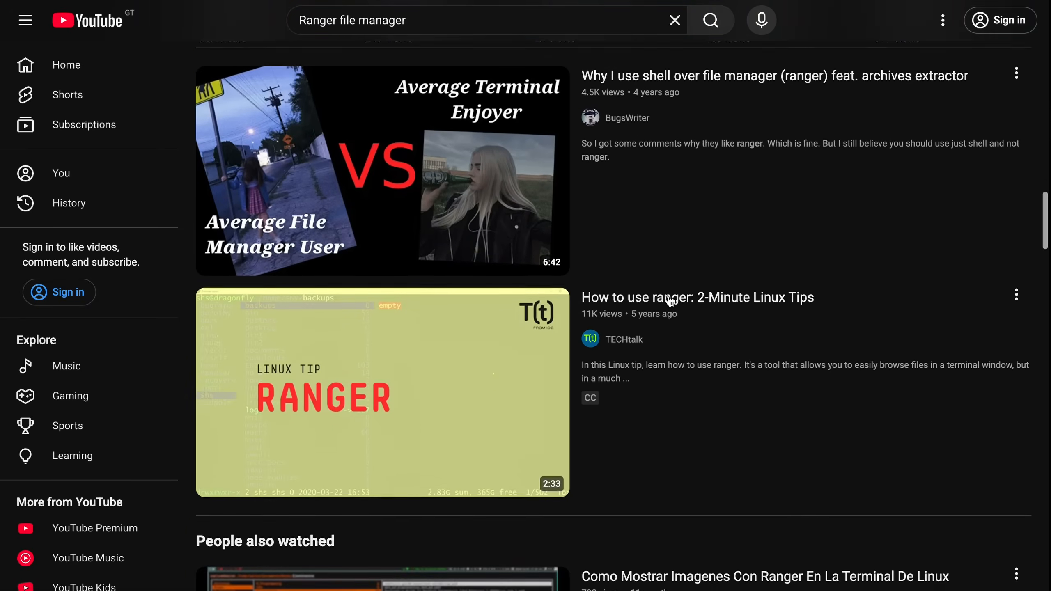
pyautogui.scroll(-3)
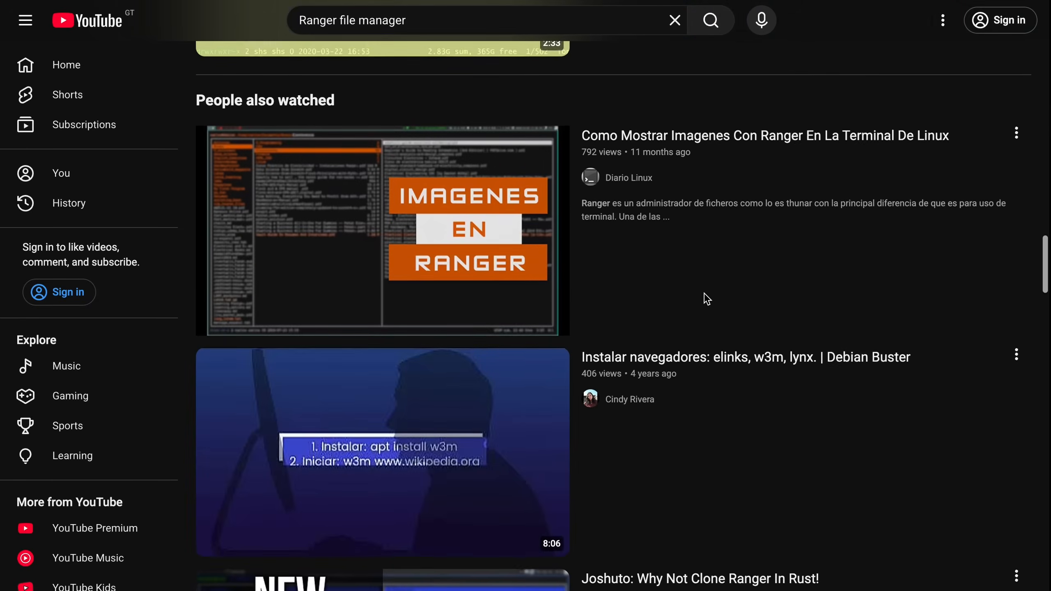
pyautogui.scroll(-3)
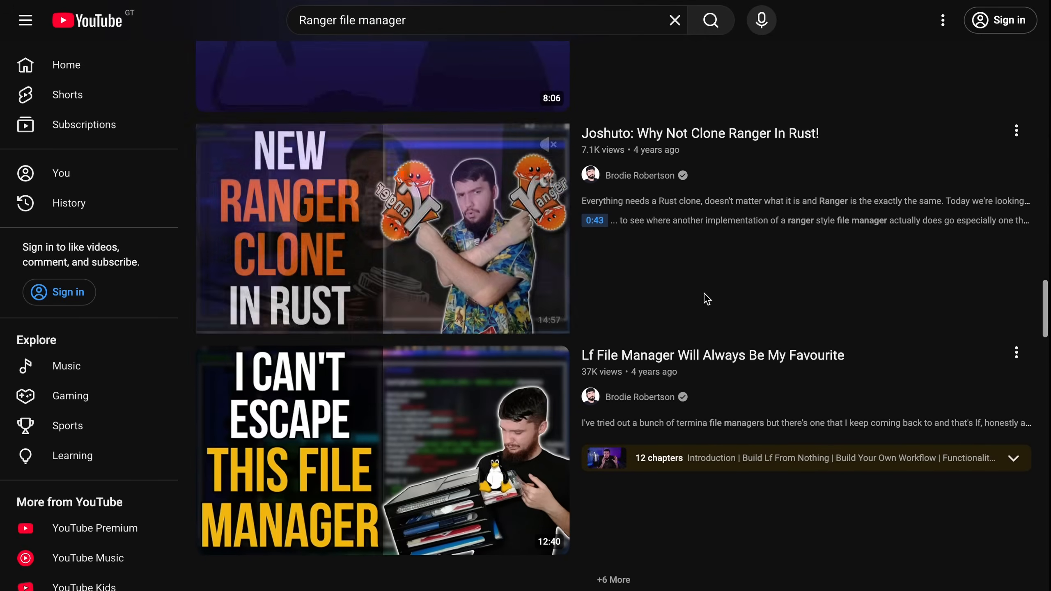
pyautogui.scroll(-3)
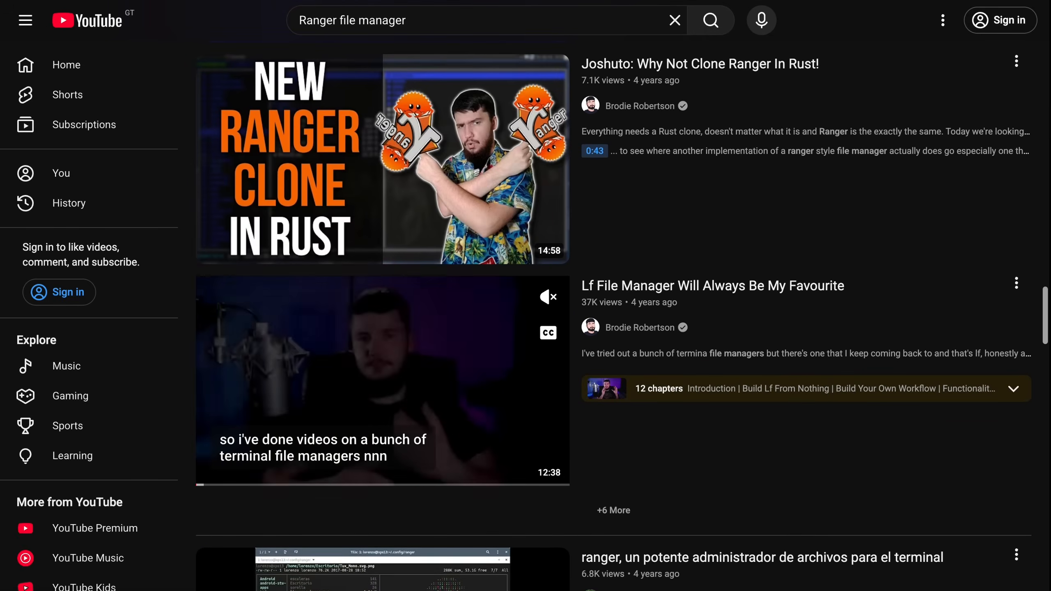
pyautogui.scroll(-3)
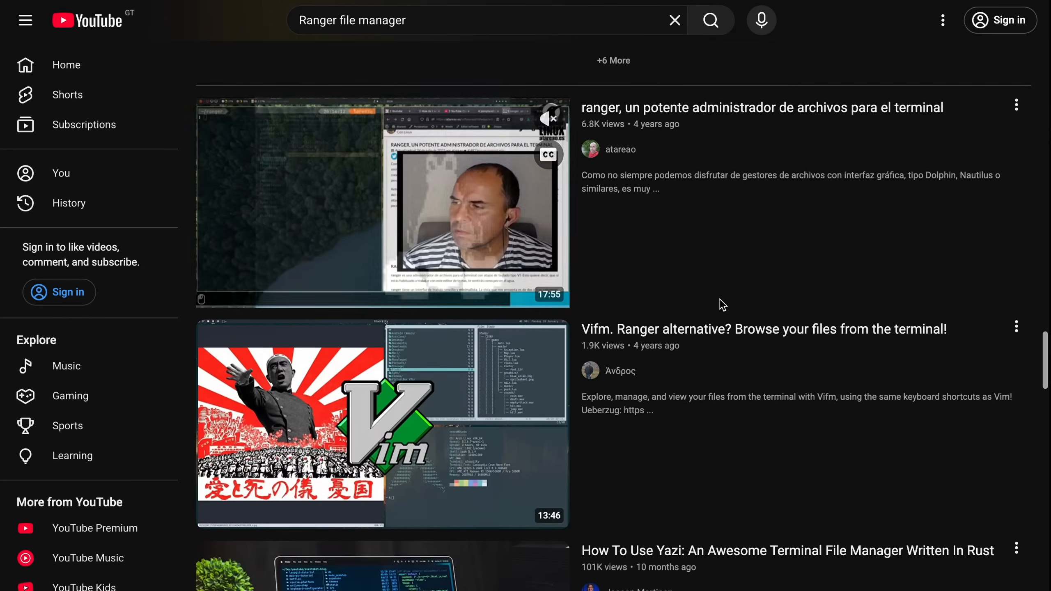
pyautogui.scroll(-3)
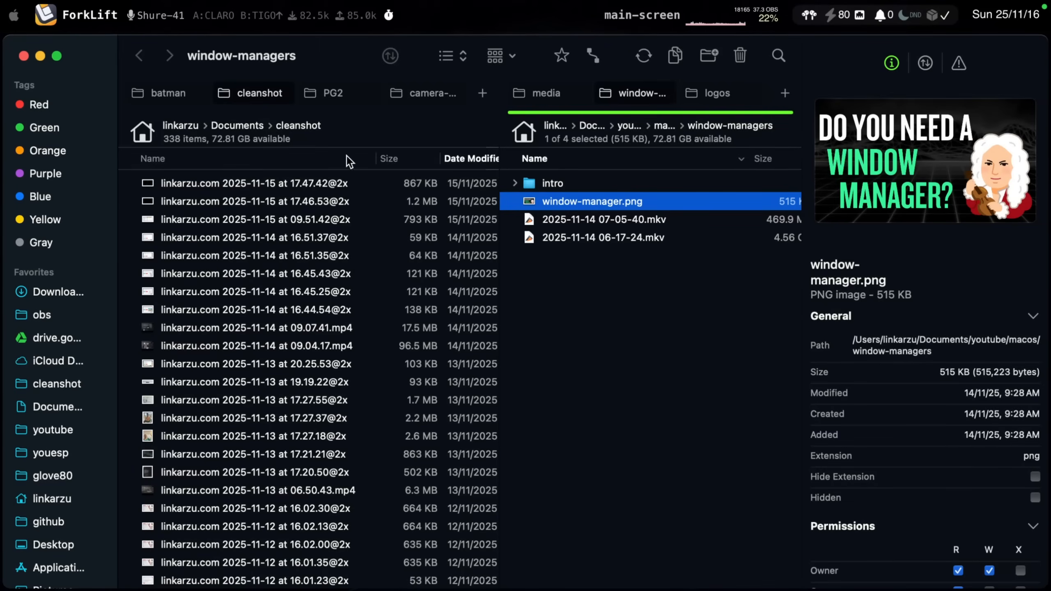
pyautogui.moveTo(319, 298)
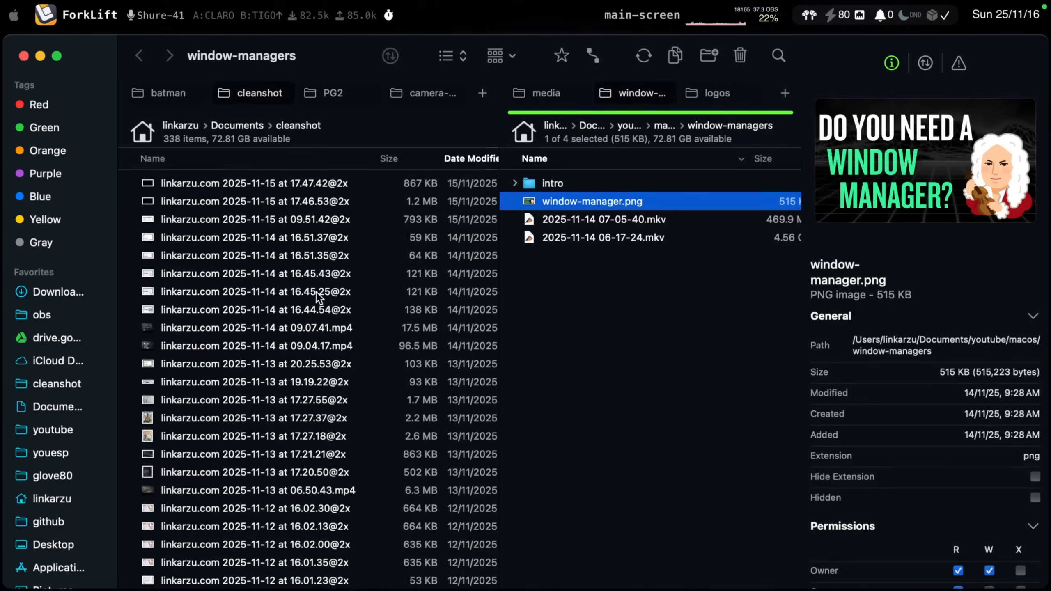
pyautogui.moveTo(335, 129)
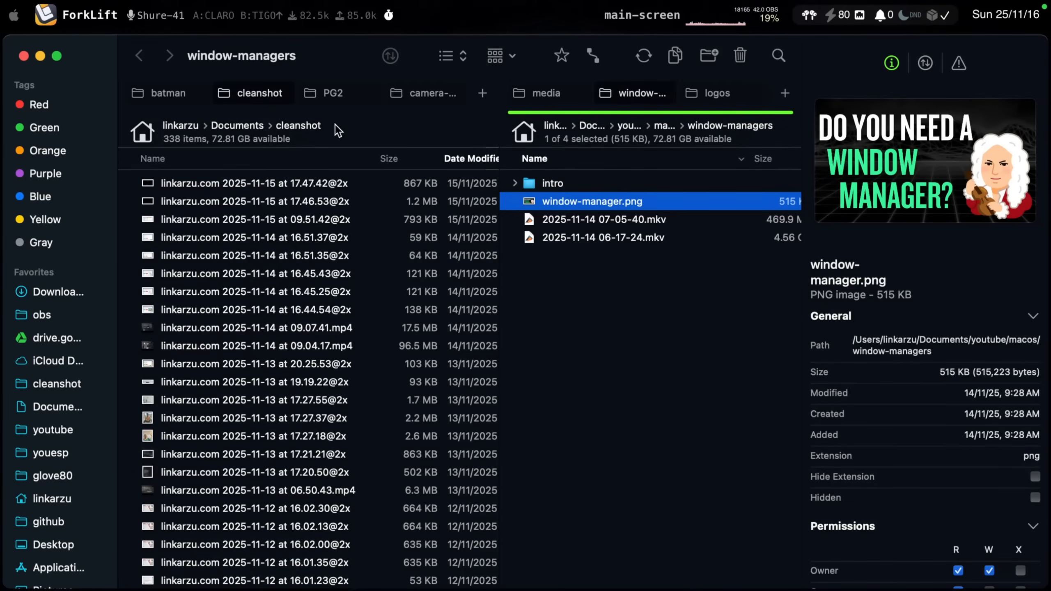
pyautogui.moveTo(287, 100)
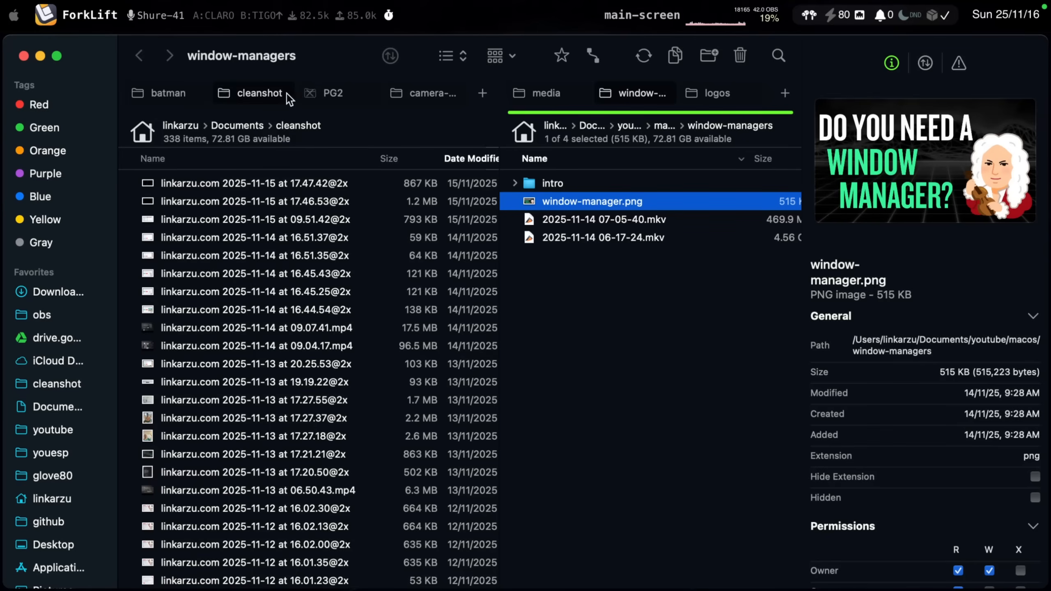
pyautogui.moveTo(211, 226)
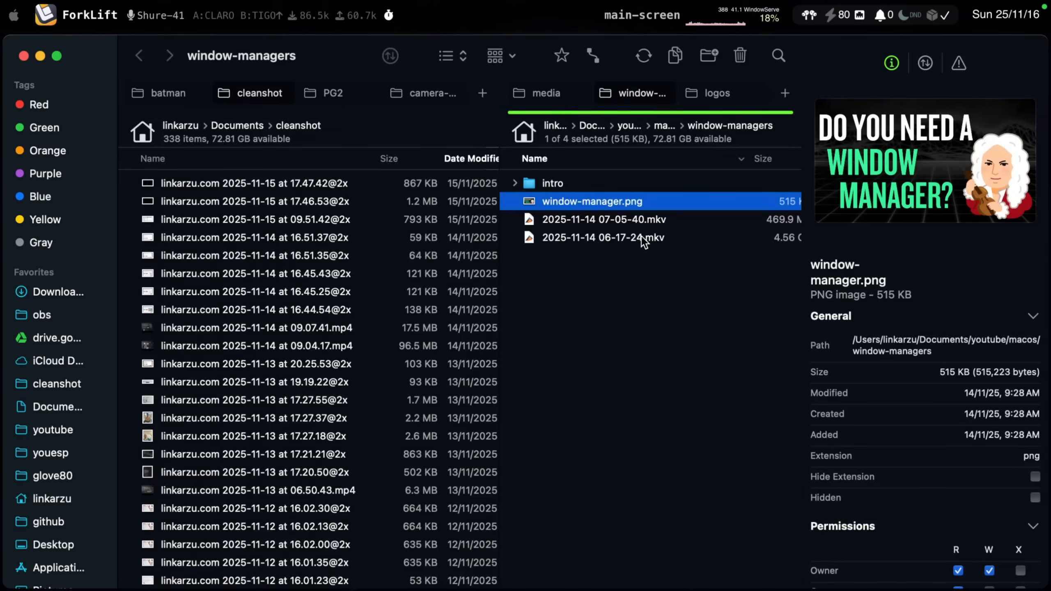
pyautogui.moveTo(207, 243)
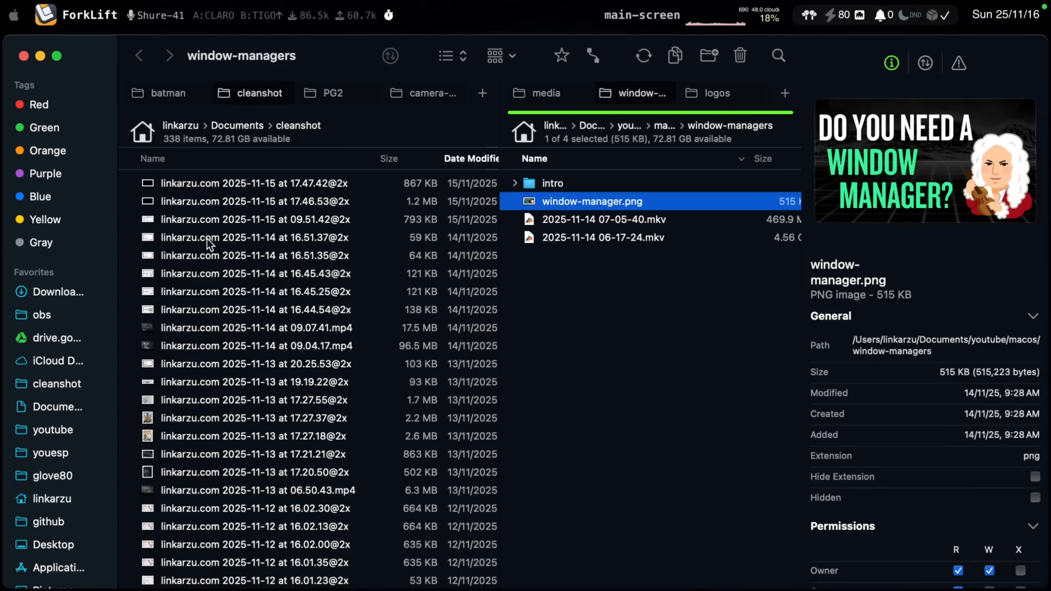
pyautogui.moveTo(650, 327)
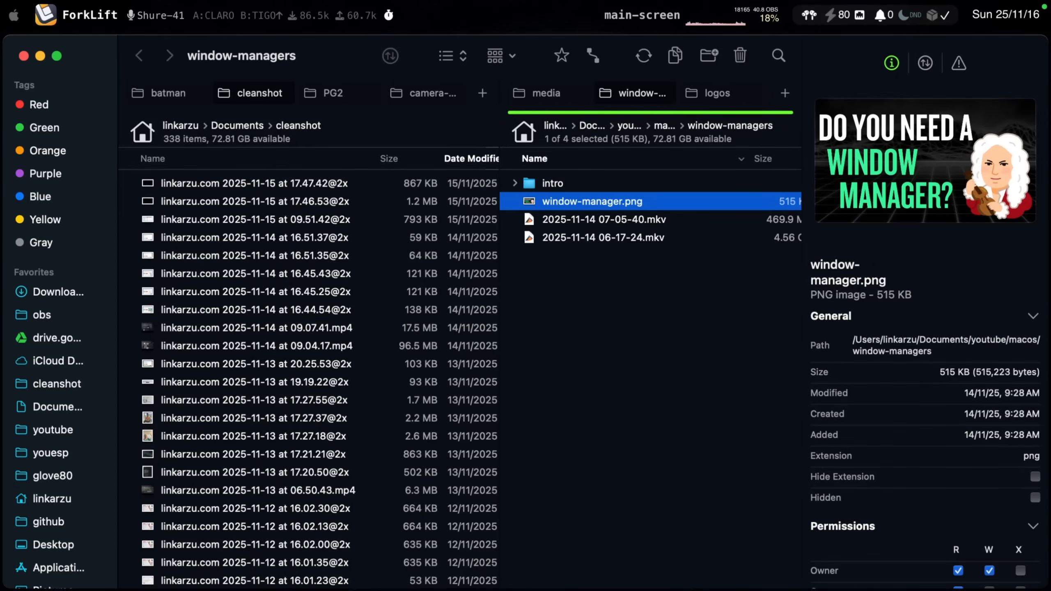
pyautogui.moveTo(443, 117)
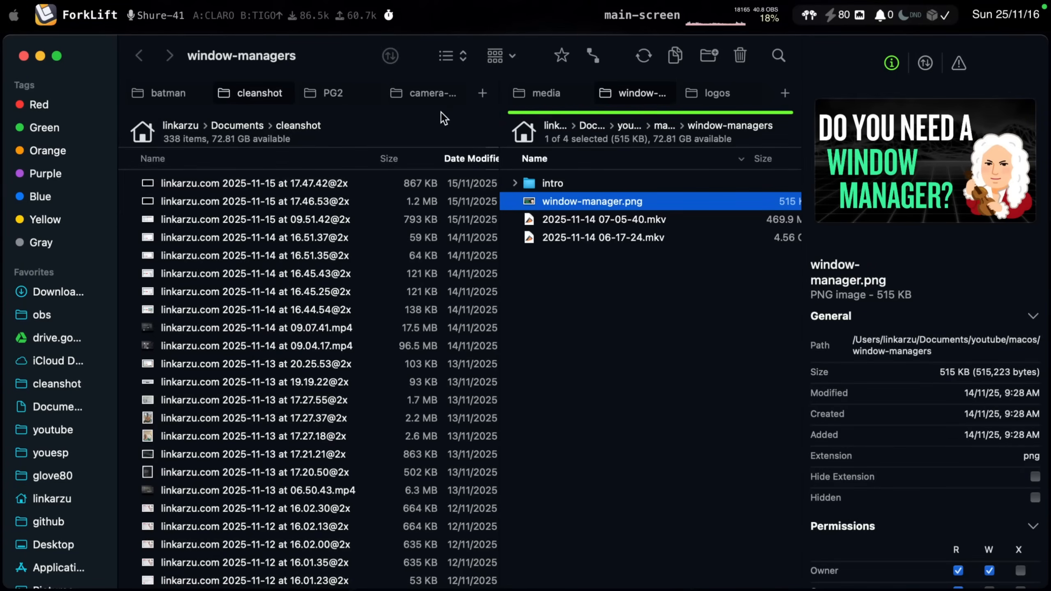
pyautogui.moveTo(137, 97)
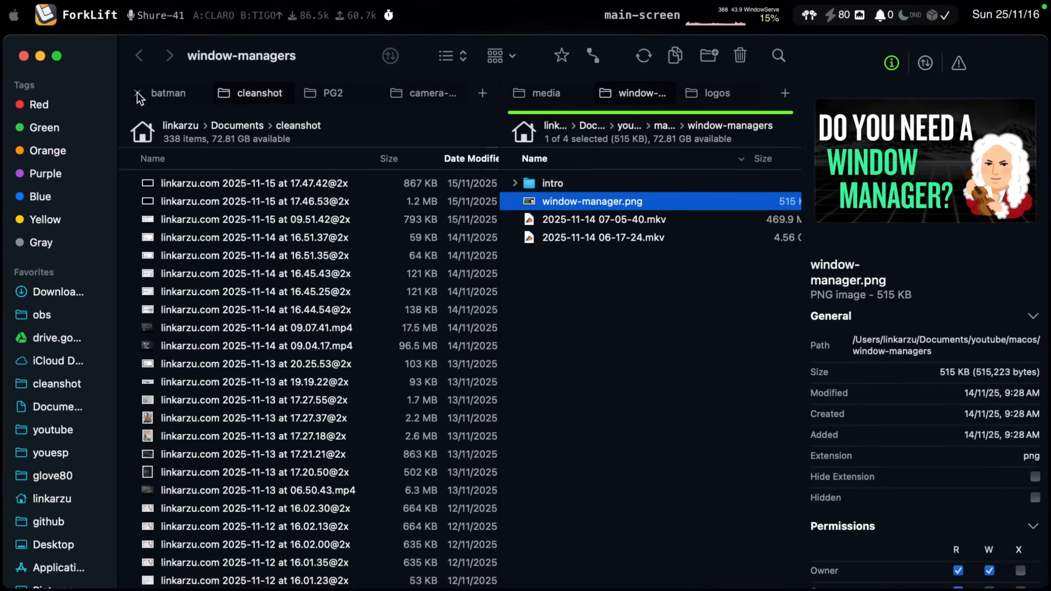
pyautogui.moveTo(174, 98)
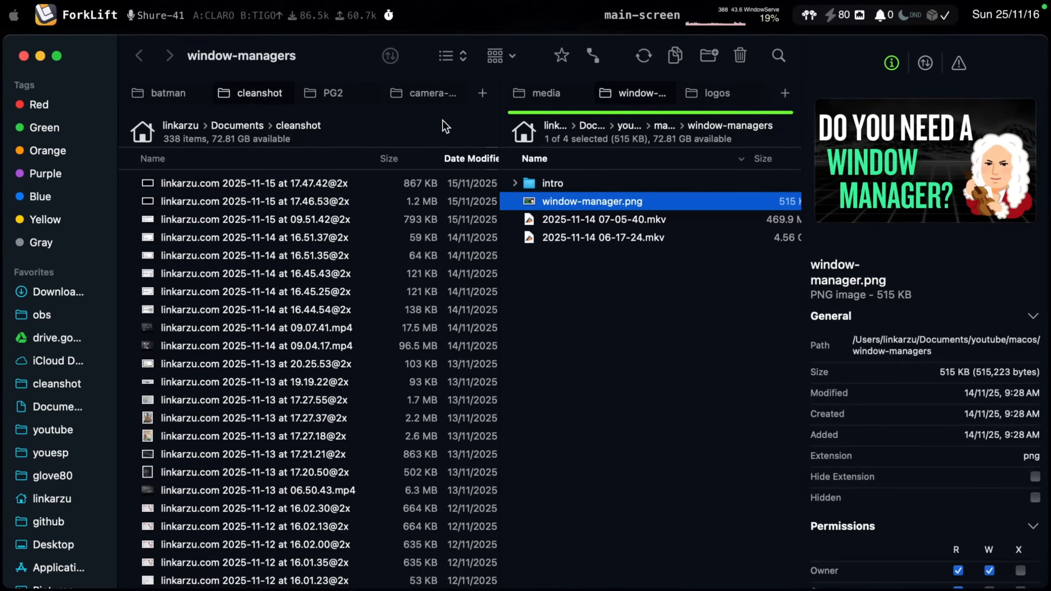
pyautogui.moveTo(673, 99)
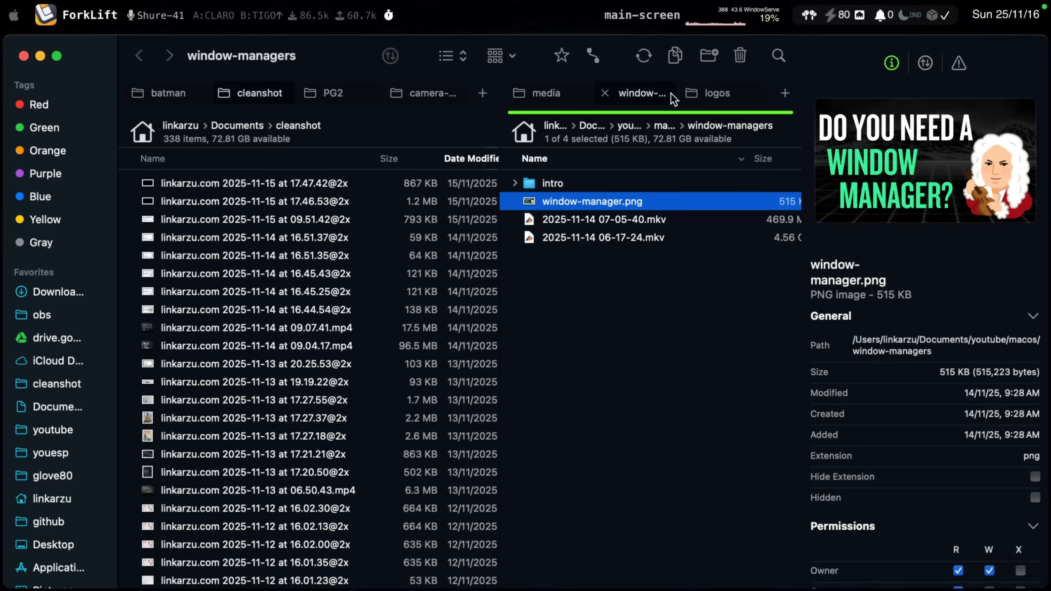
pyautogui.moveTo(727, 155)
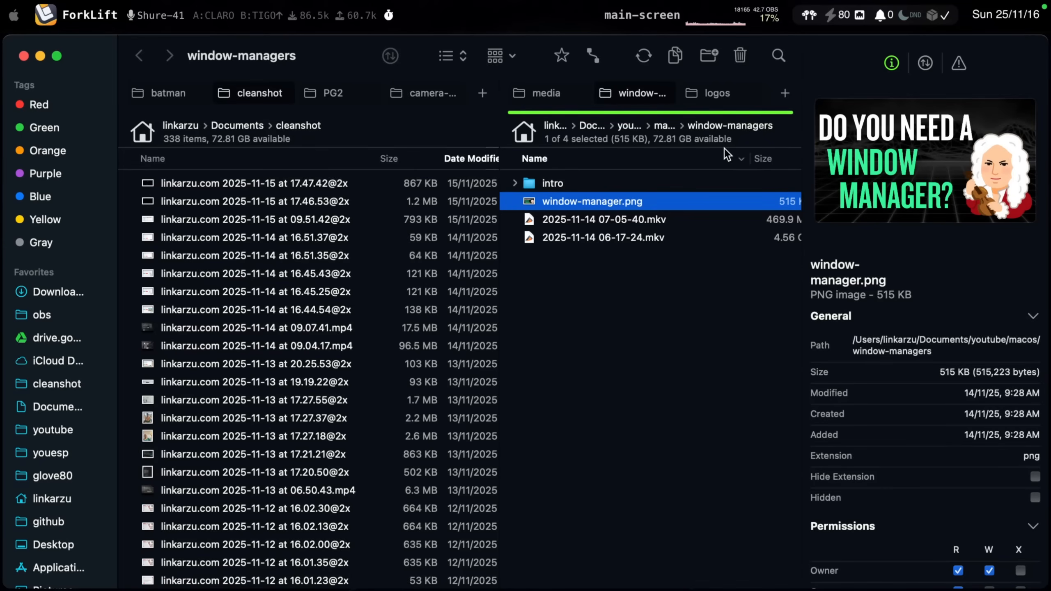
pyautogui.moveTo(298, 127)
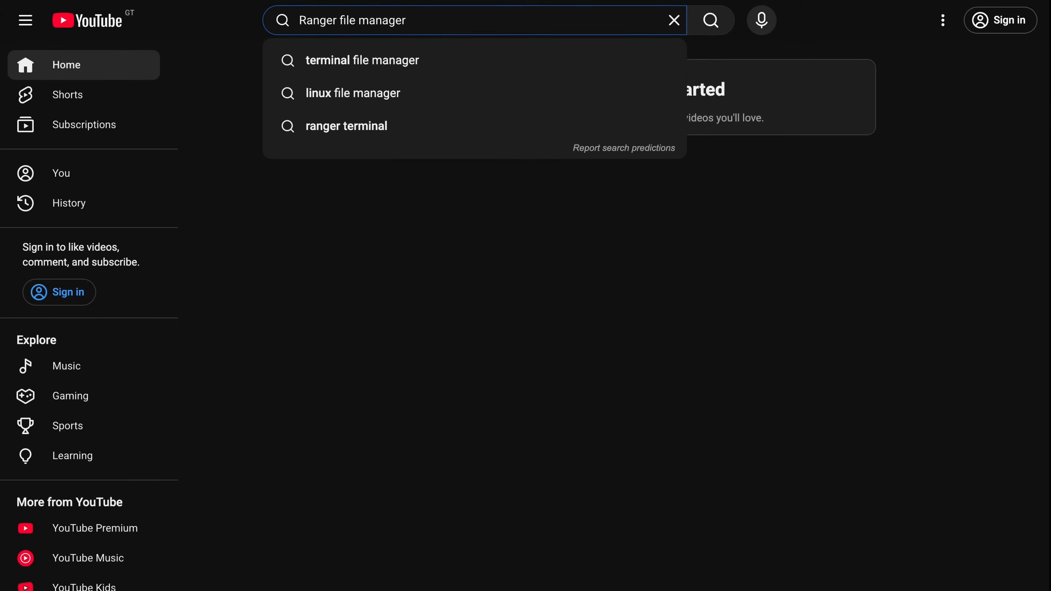
# Clear the Ranger search and search YouTube for 'midnight commander' via the suggestion
pyautogui.click(673, 19)
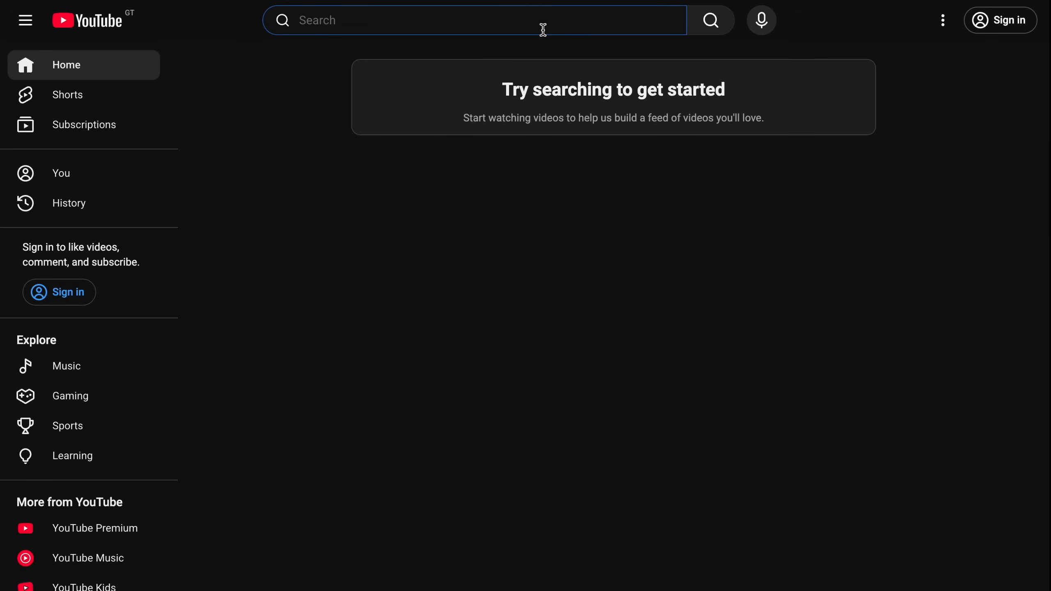
pyautogui.write('midnight comm')
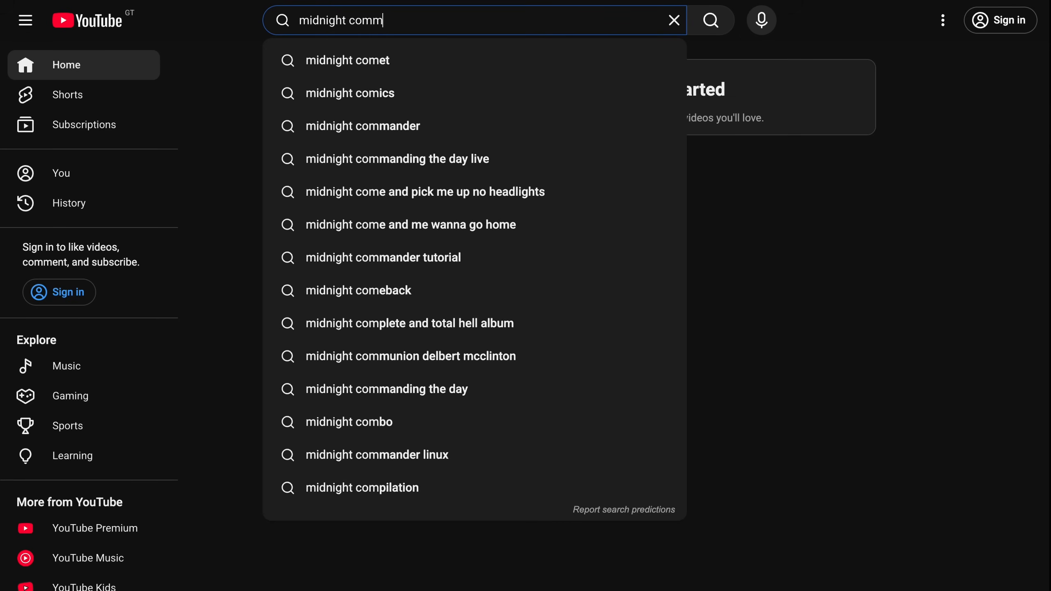
pyautogui.click(363, 126)
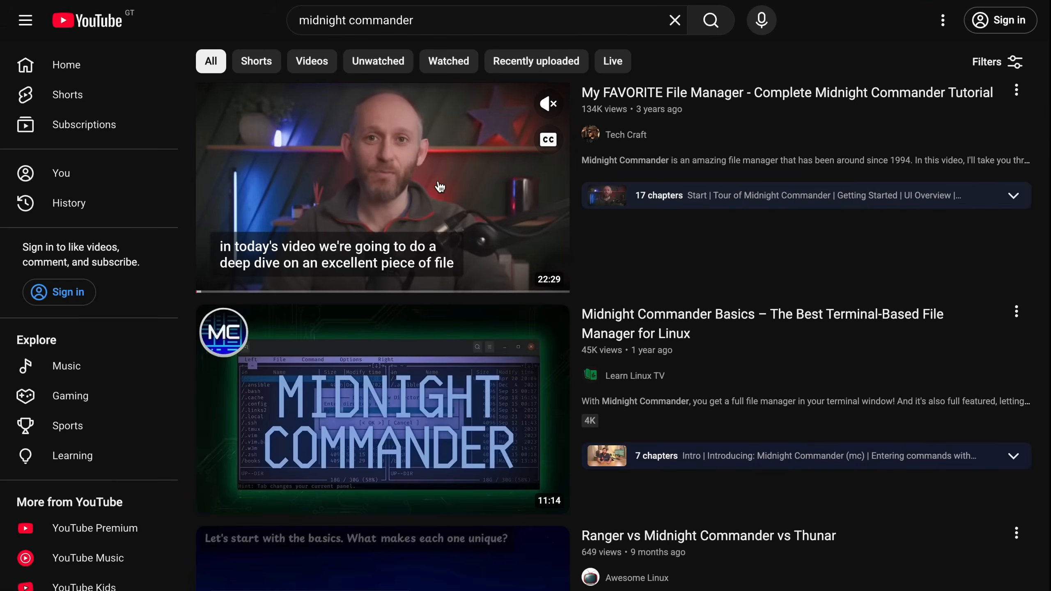
pyautogui.click(335, 292)
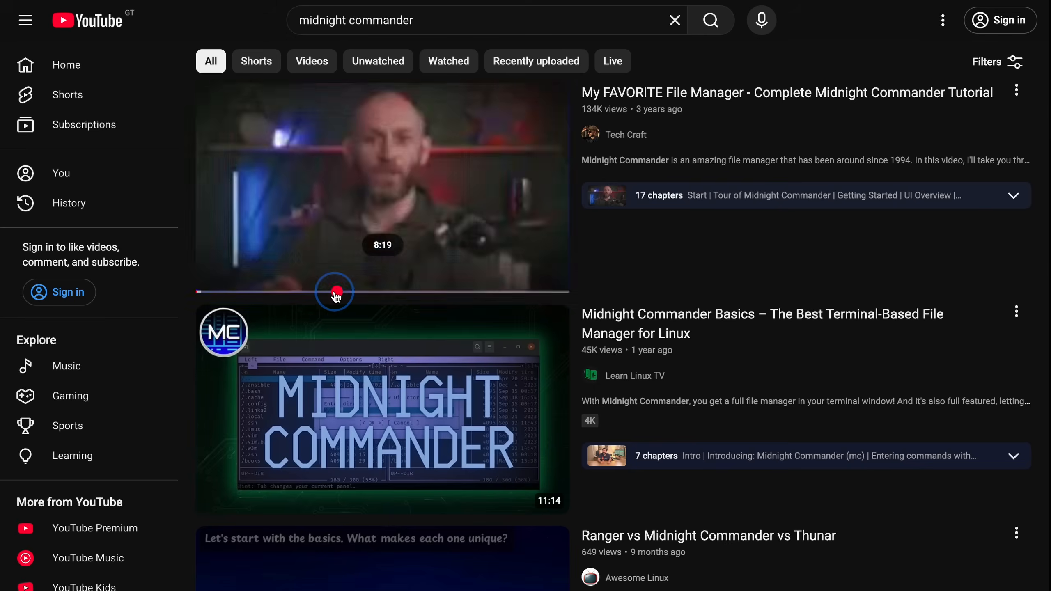
# Scroll the Midnight Commander results down into the People also watched section
pyautogui.scroll(-3)
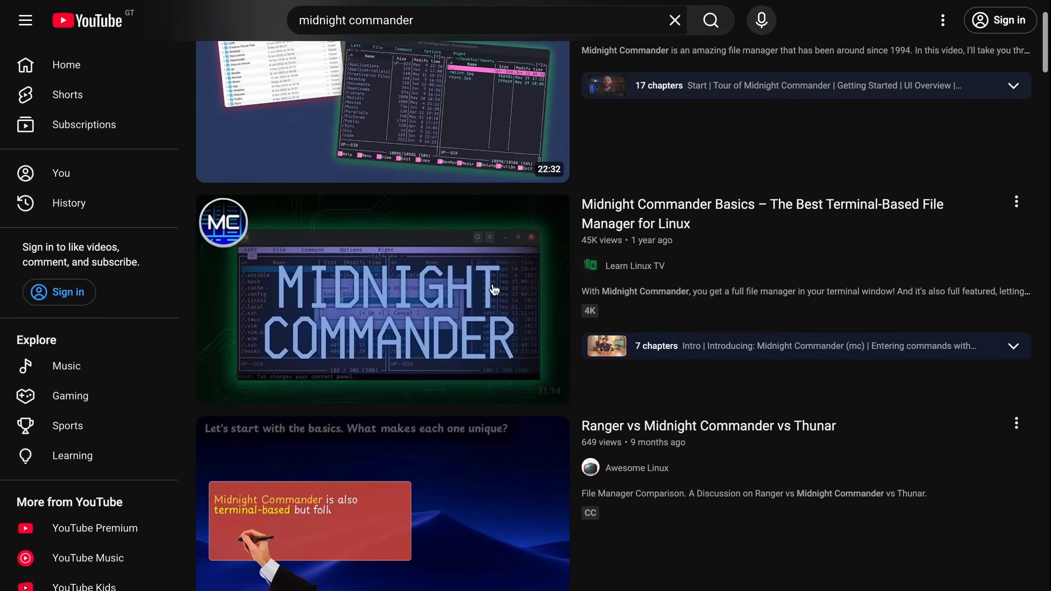
pyautogui.scroll(-3)
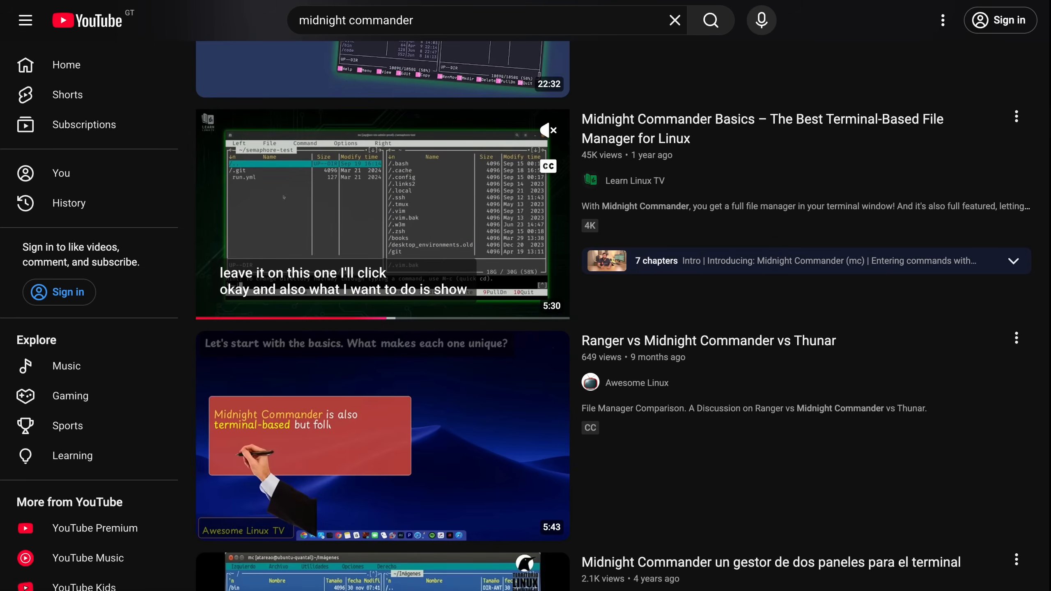
pyautogui.scroll(-3)
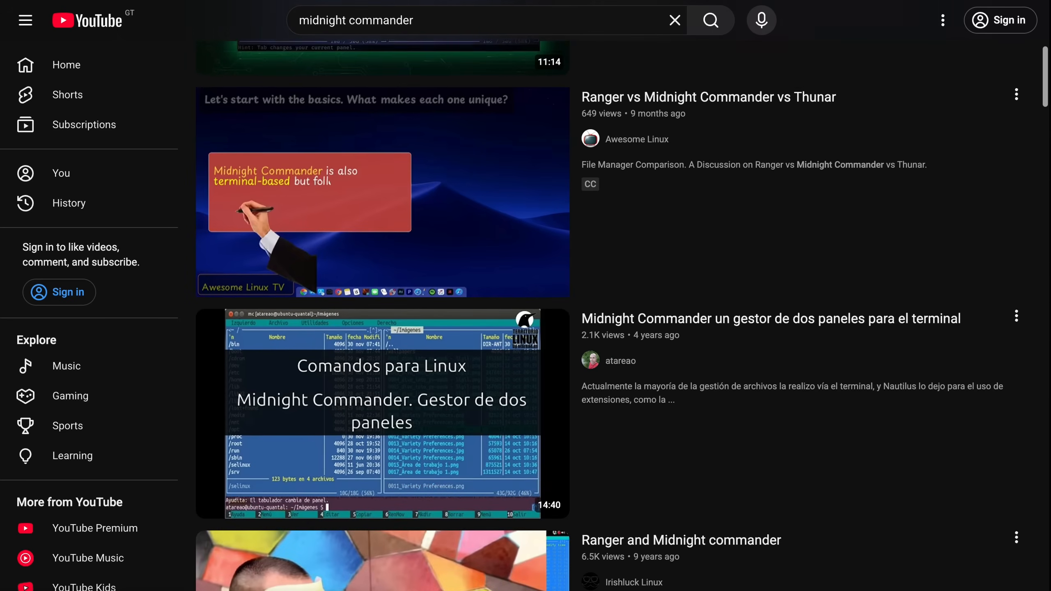
pyautogui.scroll(-3)
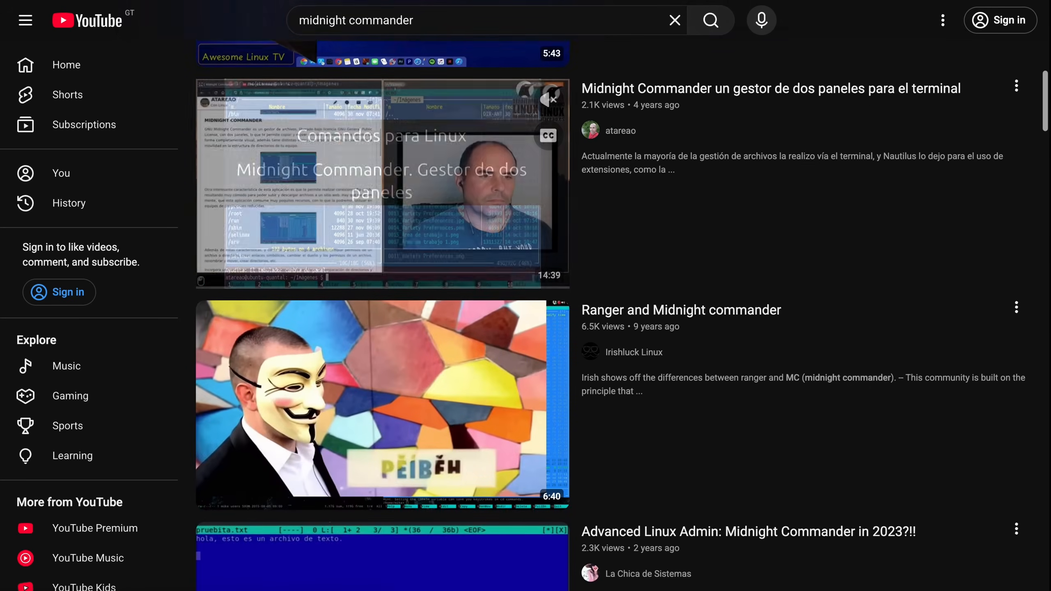
pyautogui.scroll(-3)
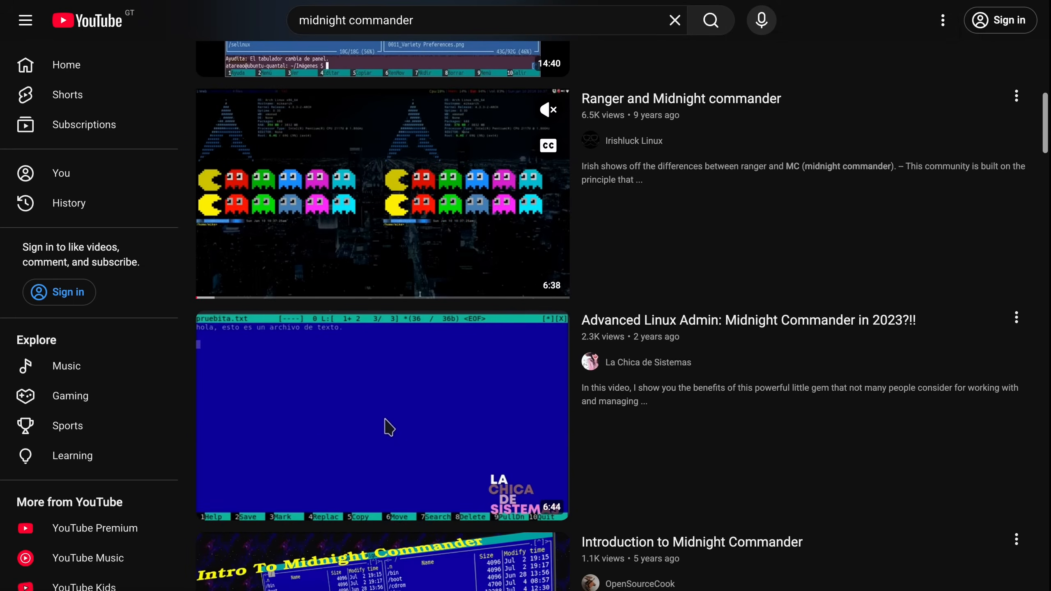
pyautogui.scroll(-3)
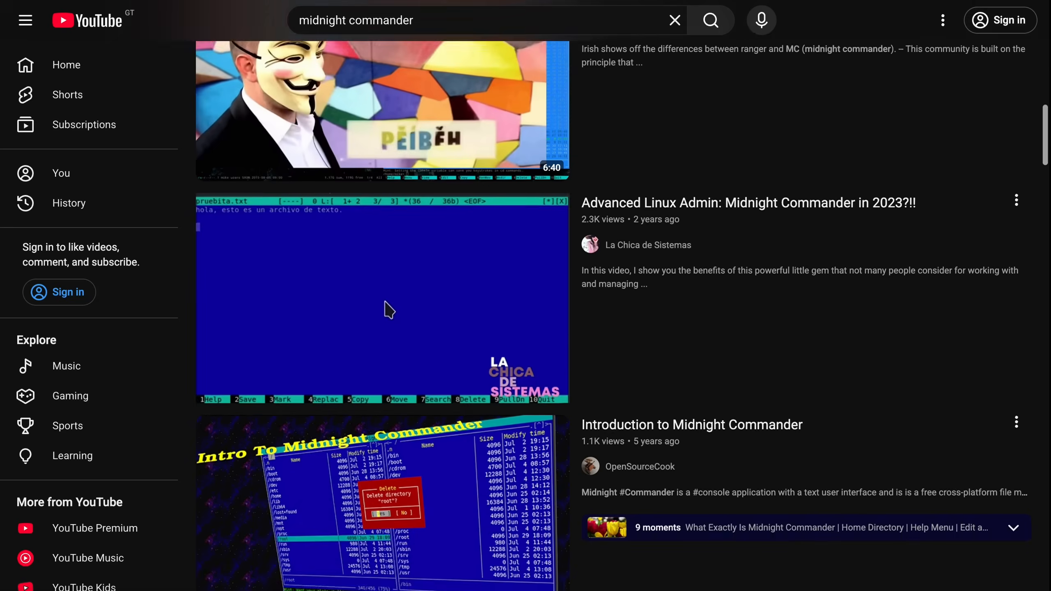
pyautogui.scroll(-3)
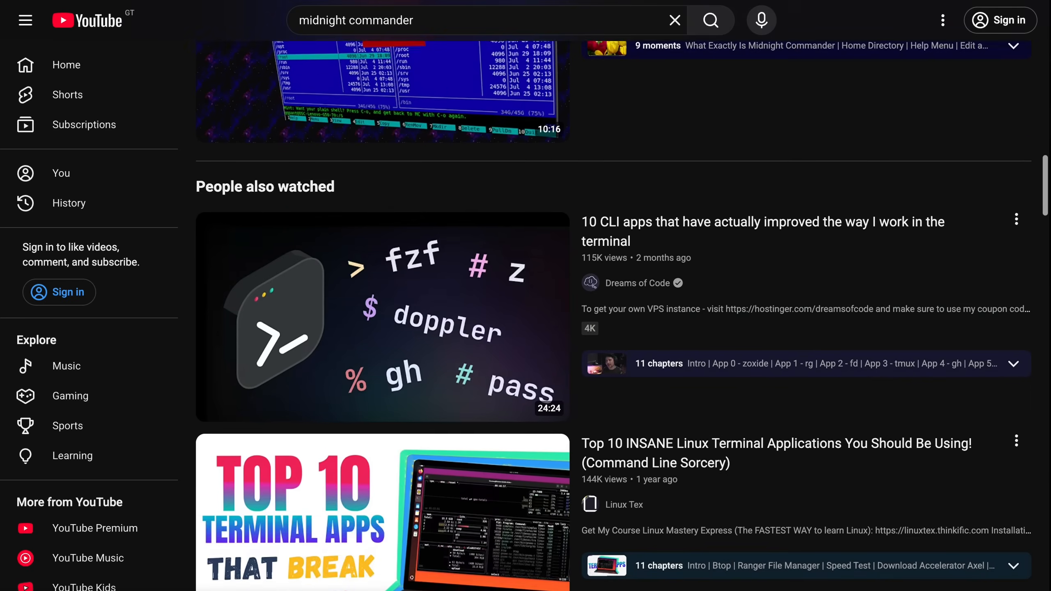
pyautogui.scroll(-3)
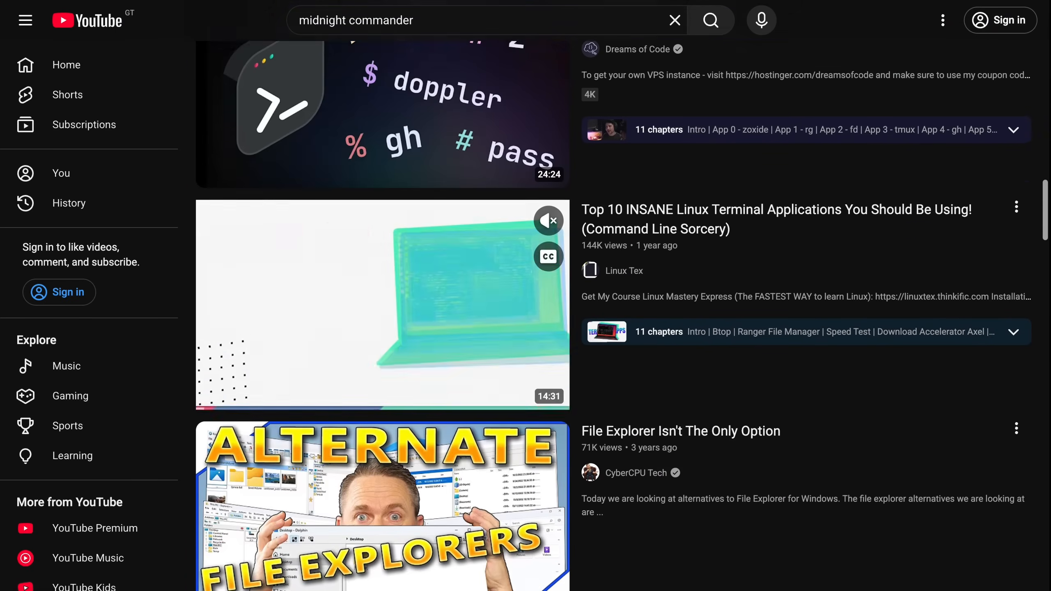